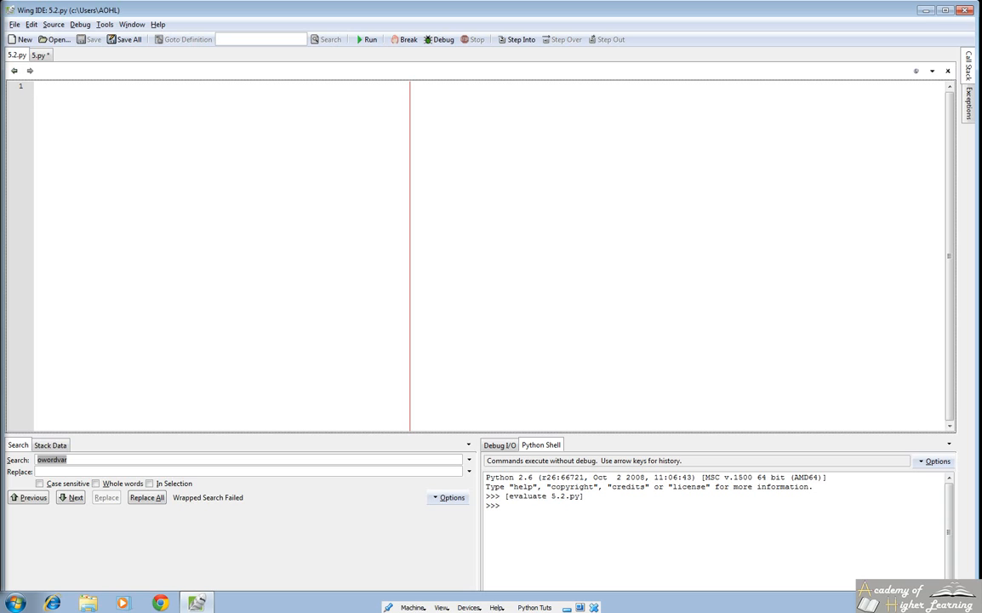
Run dir() on a sample string and dir(str) in the Python shell to list string methods
{"action": "left_click", "coordinate": [36, 85]}
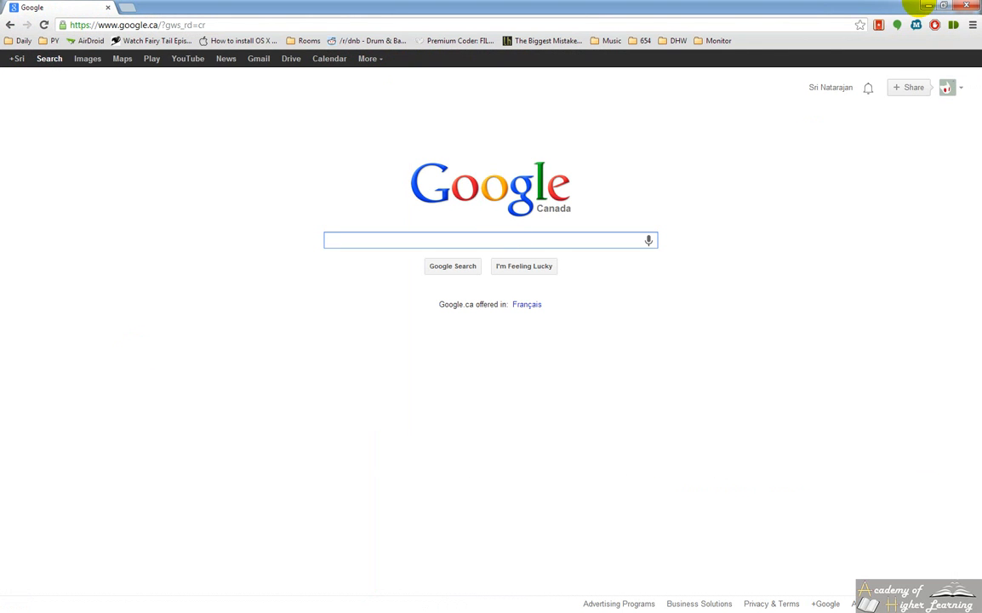
{"action": "left_click", "coordinate": [197, 602]}
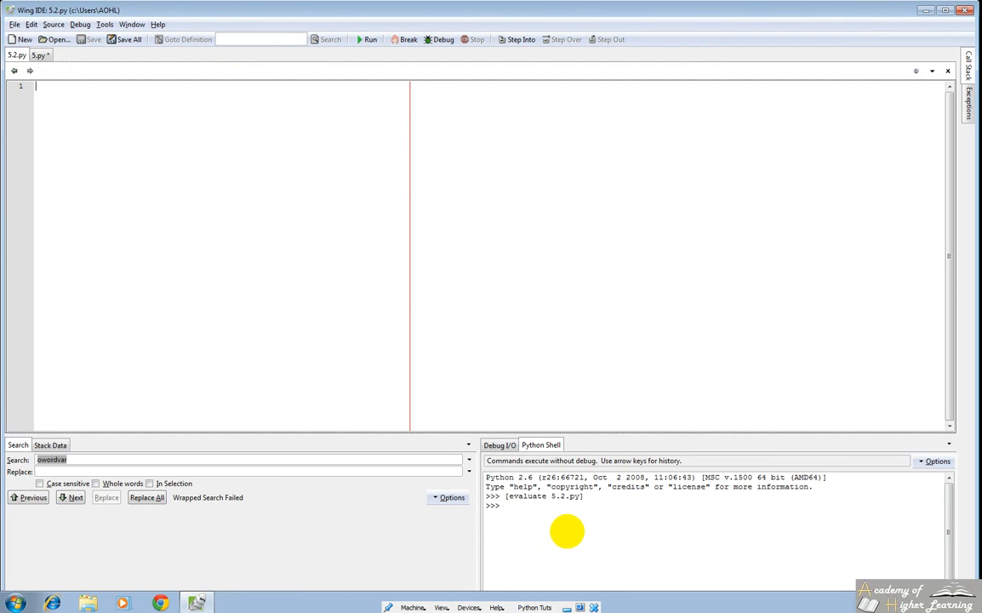
{"action": "mouse_move", "coordinate": [637, 553]}
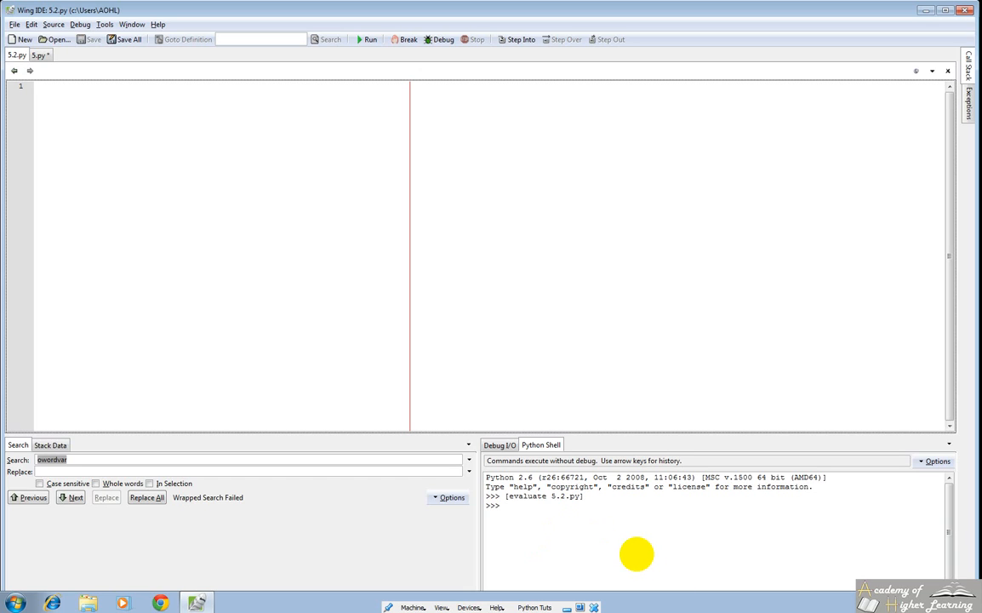
{"action": "type", "text": "dir"}
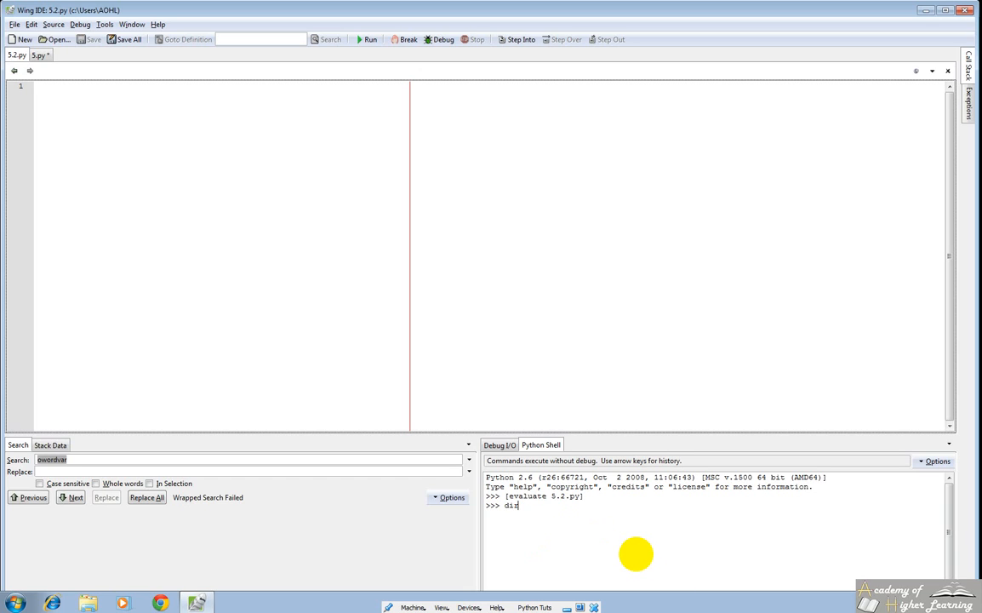
{"action": "type", "text": "(\"asdlfkjasdf"}
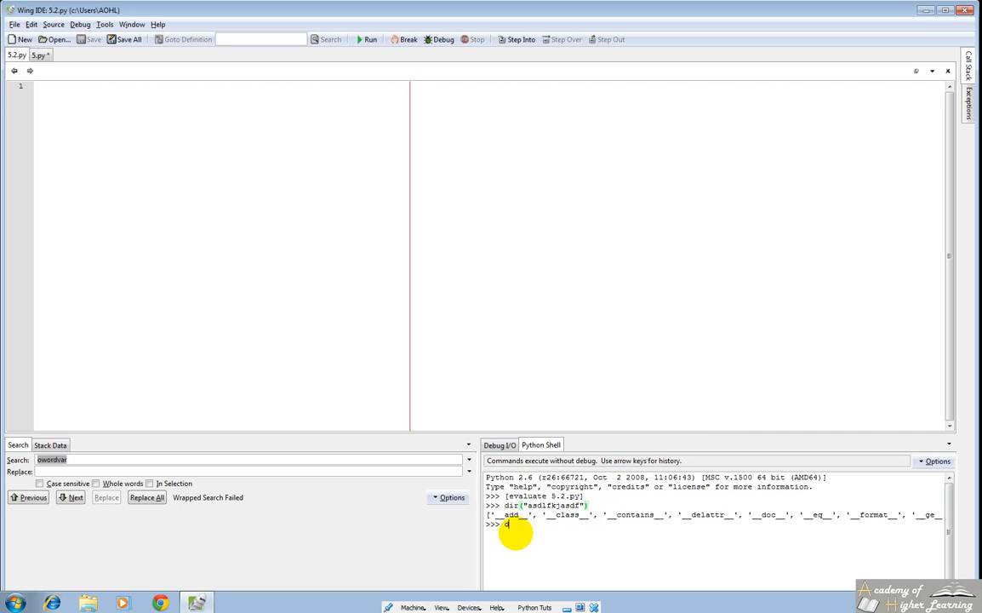
{"action": "type", "text": "dir(str)"}
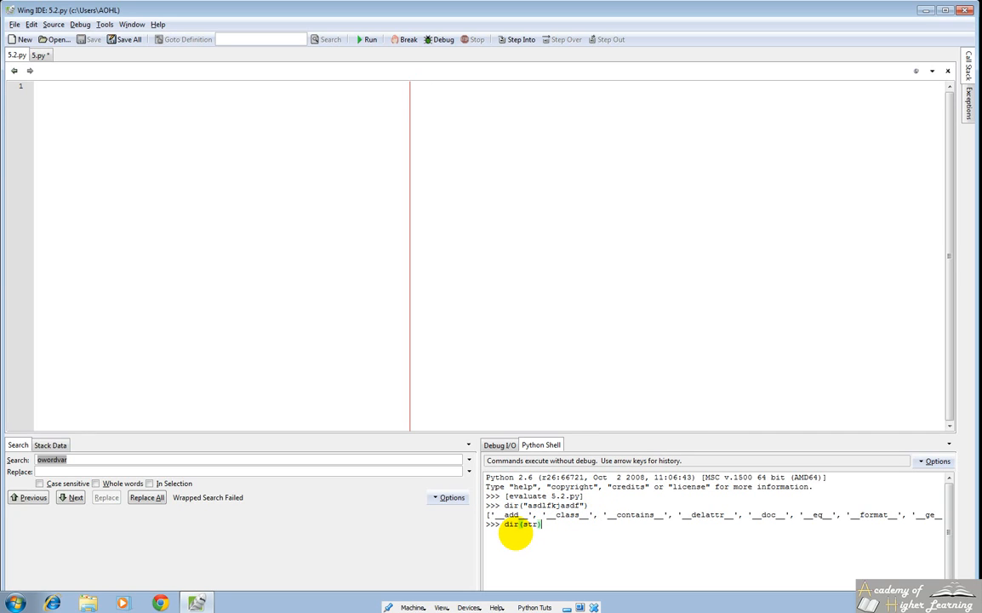
{"action": "key", "text": "Return"}
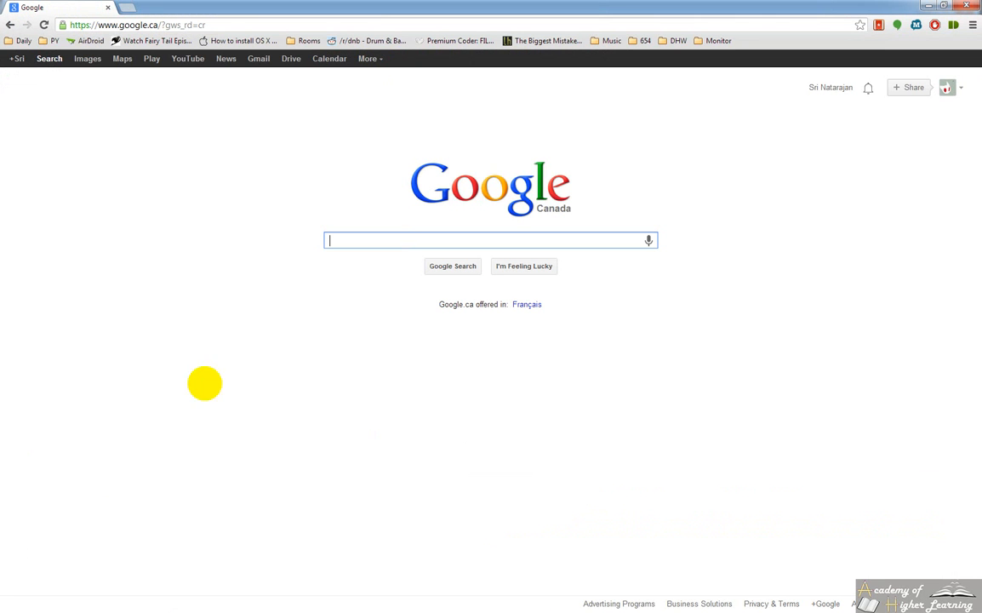
Search 'python str' and browse the docs.python.org string module page, then return to Wing IDE
{"action": "type", "text": "python str"}
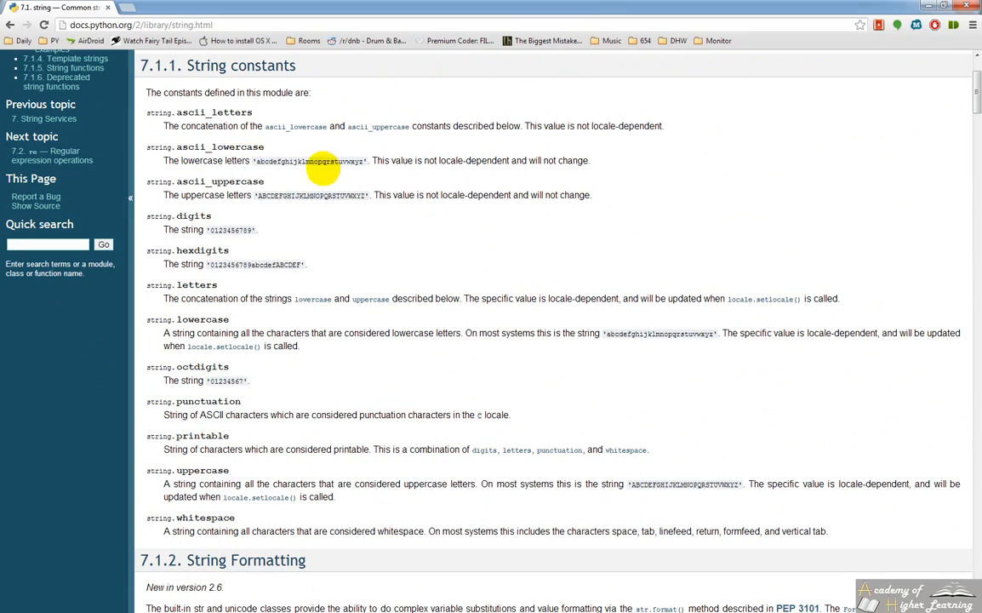
{"action": "scroll", "scroll_direction": "down", "scroll_amount": 3}
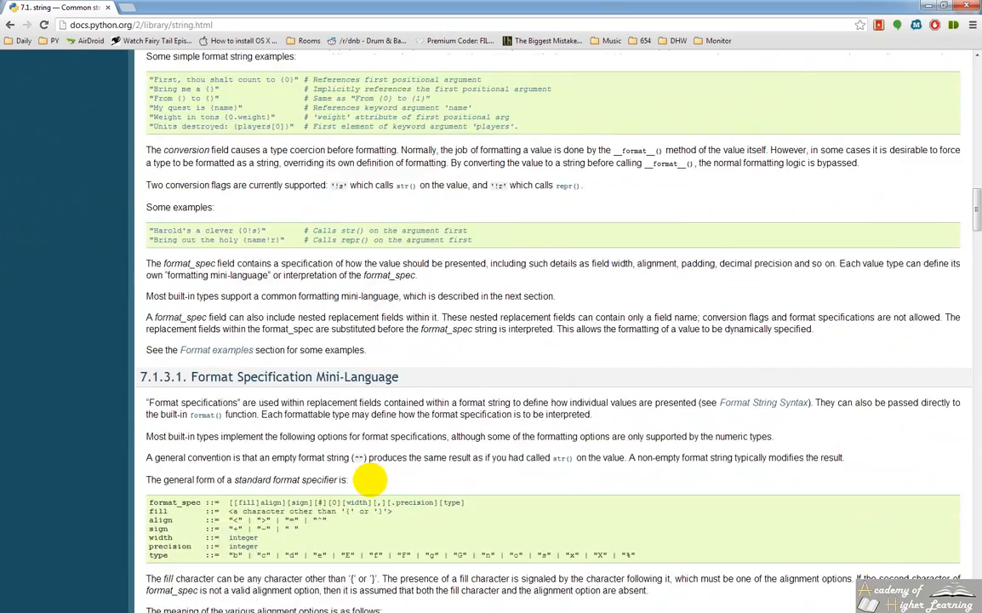
{"action": "scroll", "scroll_direction": "up", "scroll_amount": 3}
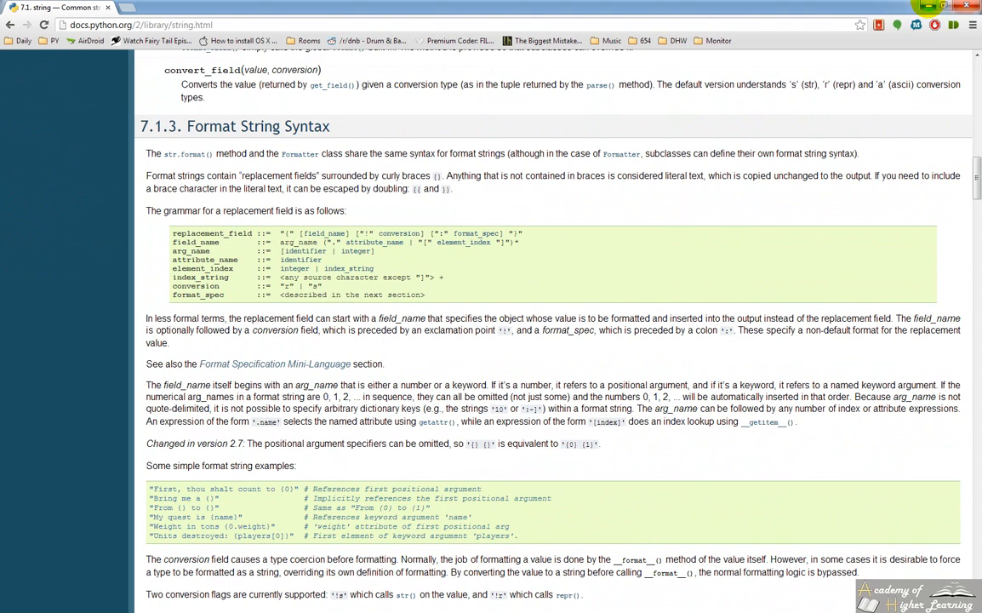
{"action": "left_click", "coordinate": [196, 603]}
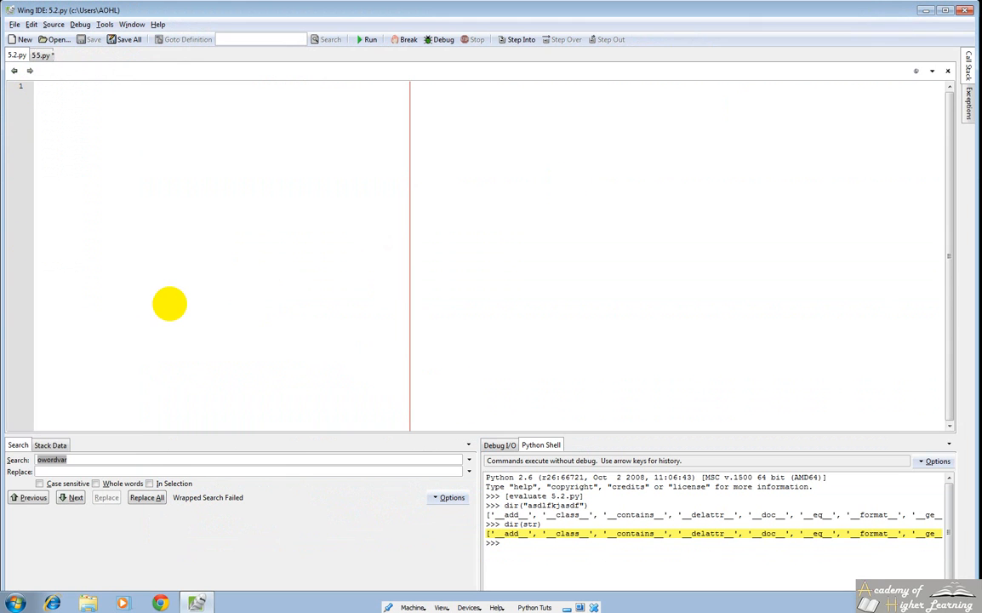
Define word1 = "Hello", word2 = "Test" and sentence1 = "This is a short sentance." in 5.2.py
{"action": "type", "text": "word1 = \""}
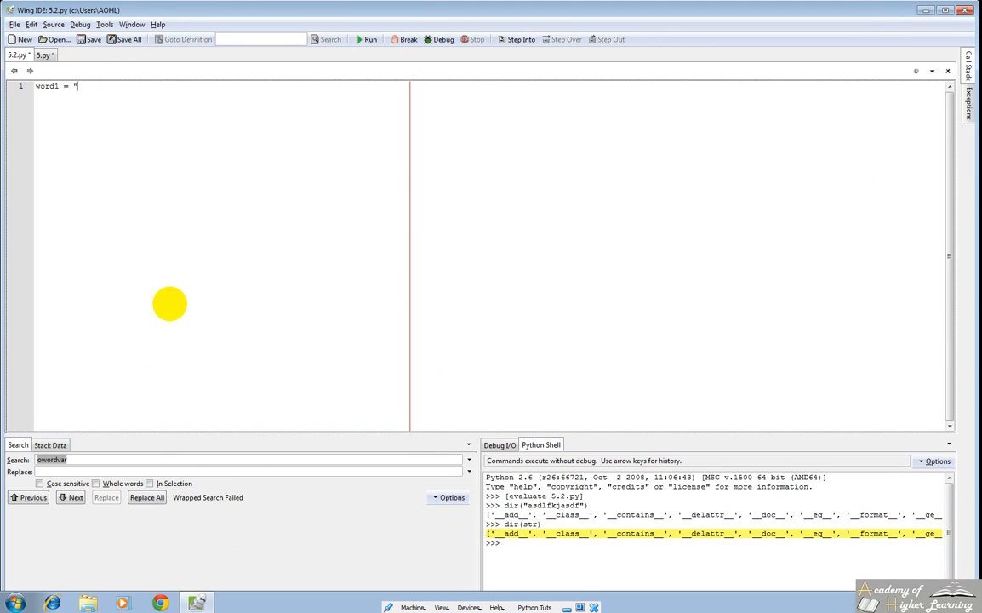
{"action": "type", "text": "Hel"}
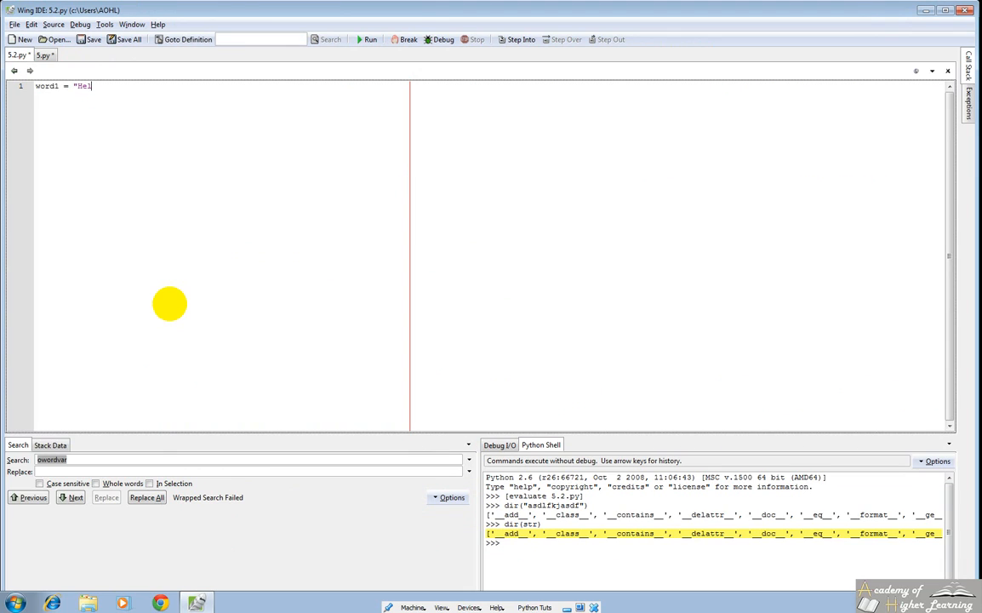
{"action": "type", "text": "lo\""}
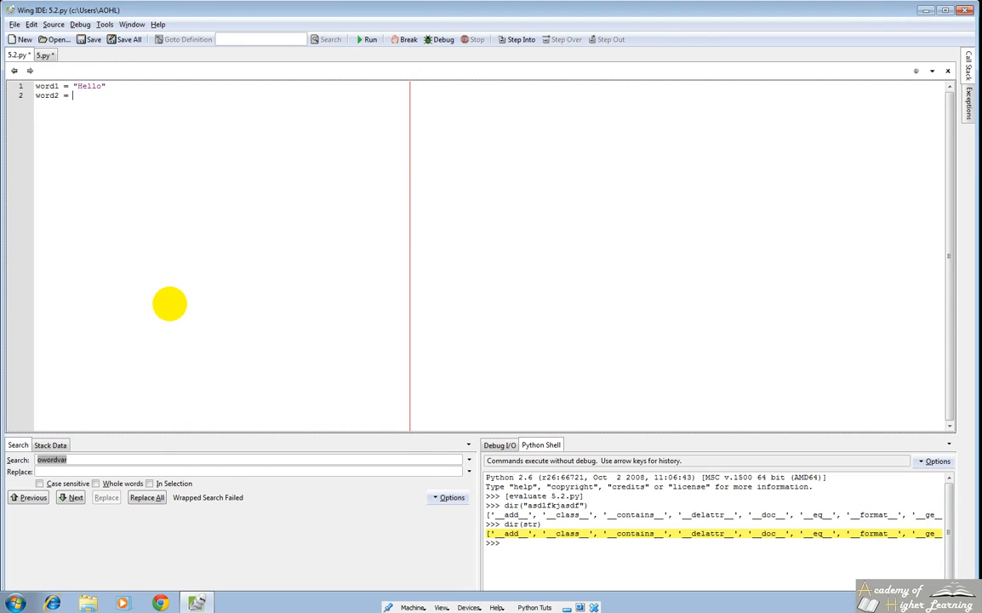
{"action": "type", "text": "\"Test"}
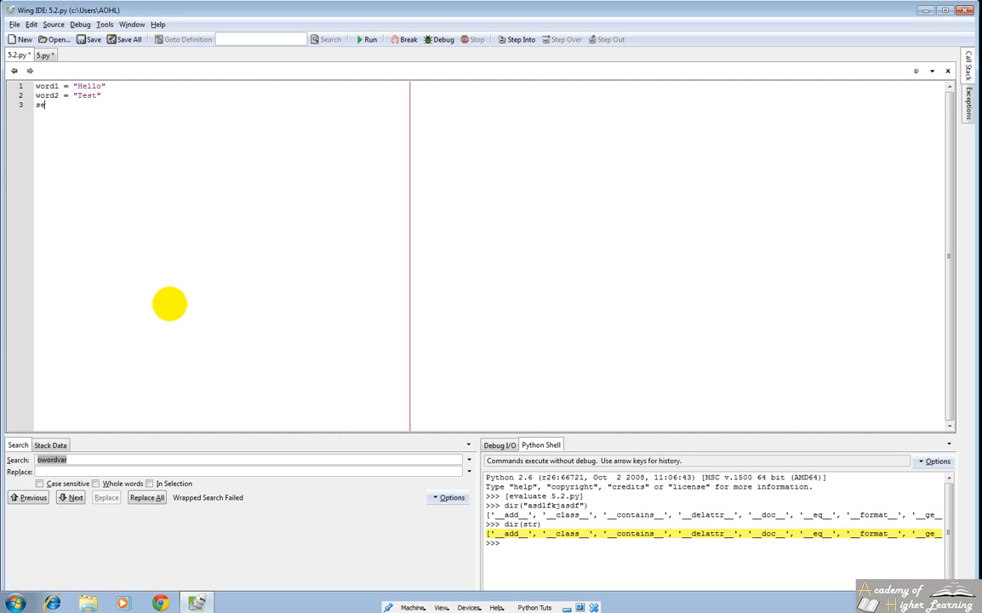
{"action": "type", "text": "sentence1 = \"This is a short sentance\""}
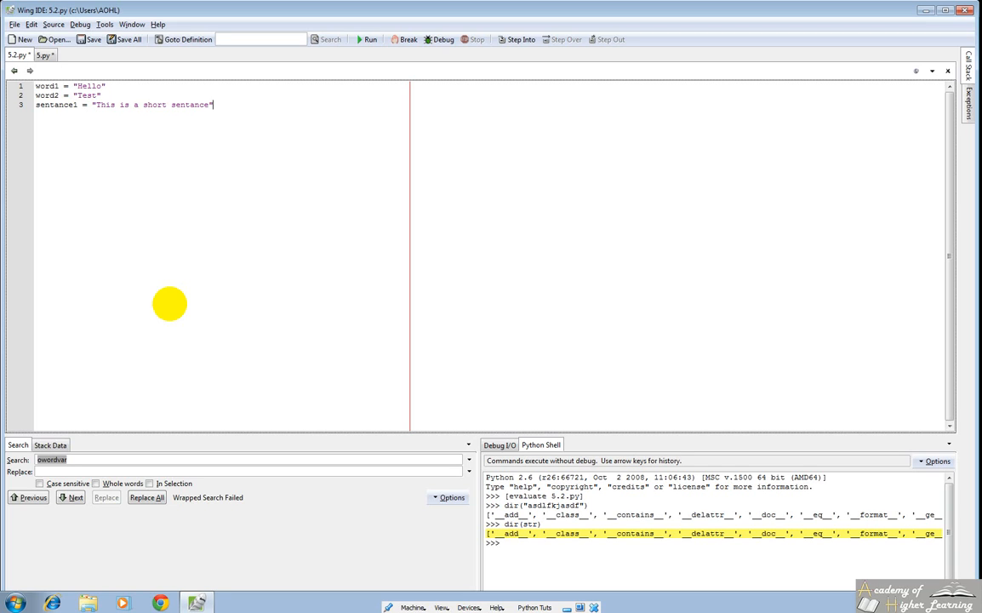
{"action": "type", "text": "."}
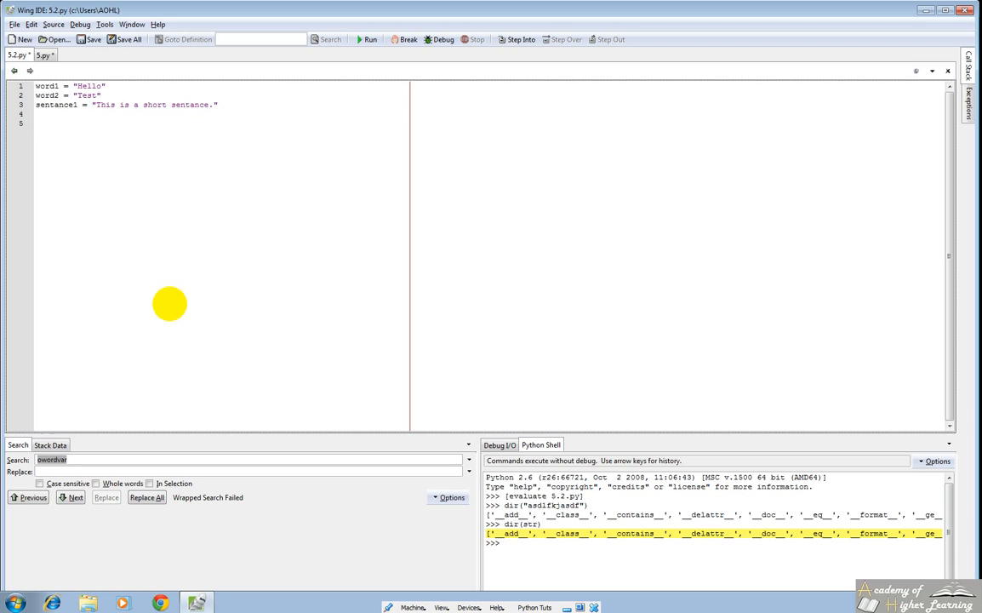
Add print str.upper(word1) and run the script to output HELLO
{"action": "type", "text": "print"}
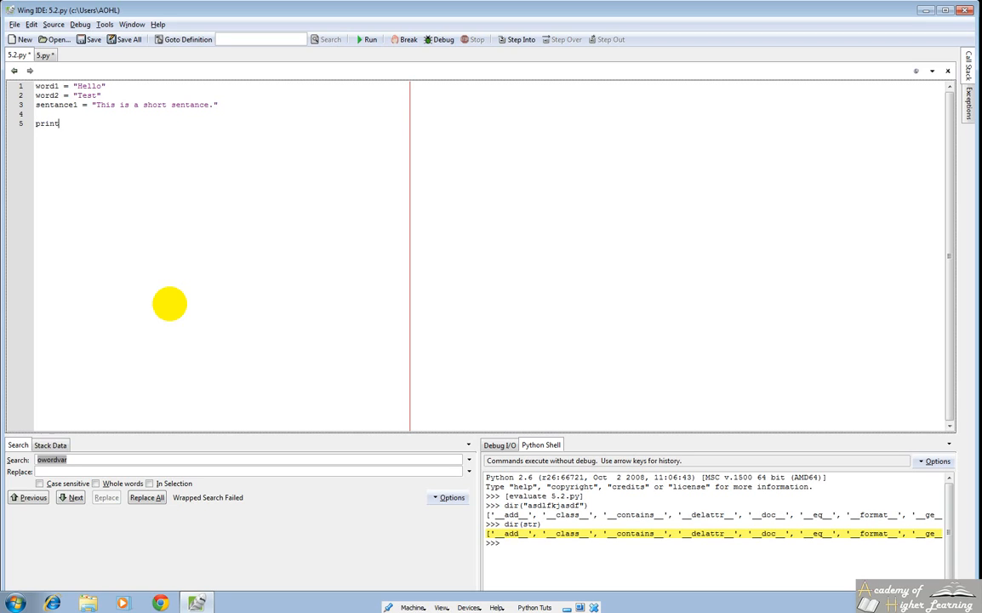
{"action": "type", "text": "str.upper"}
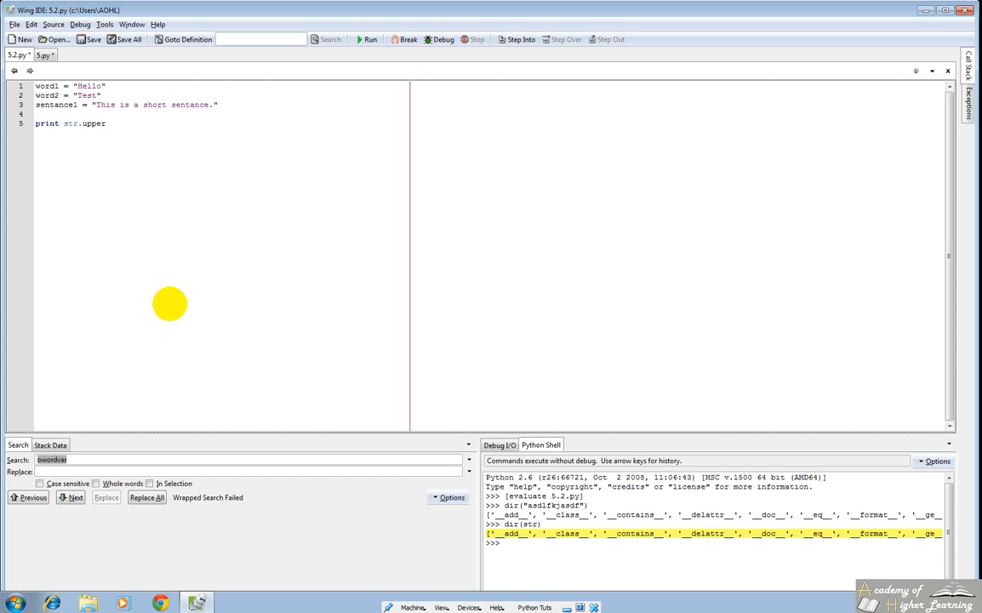
{"action": "type", "text": "("}
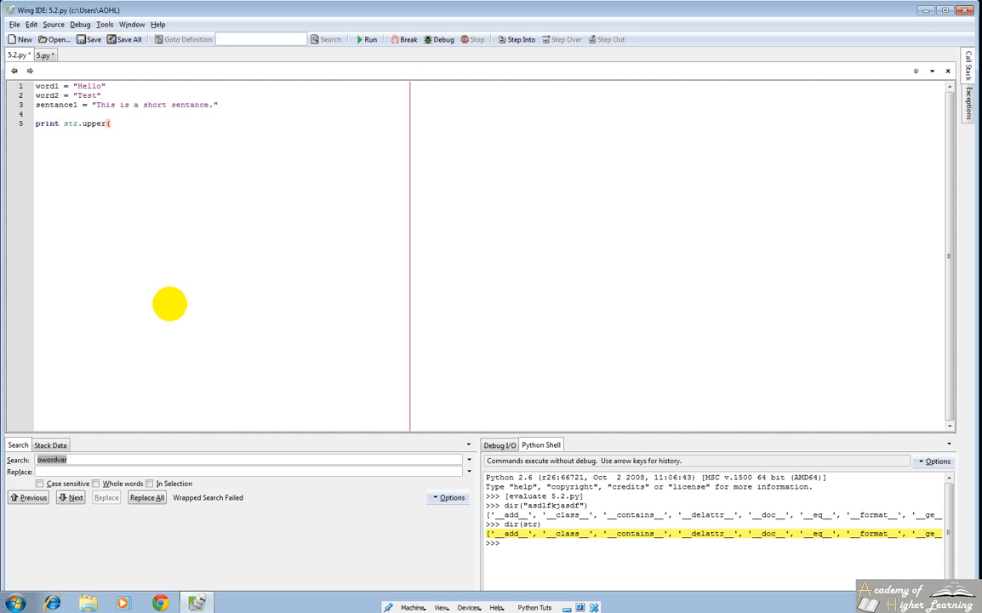
{"action": "type", "text": "word1)"}
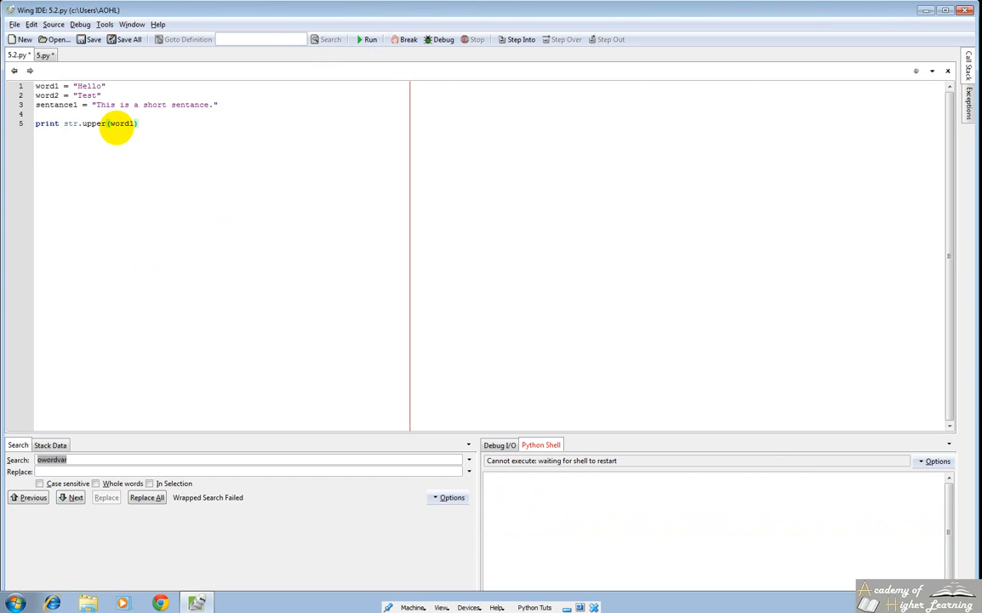
{"action": "left_click", "coordinate": [369, 39]}
{"action": "type", "text": "print"}
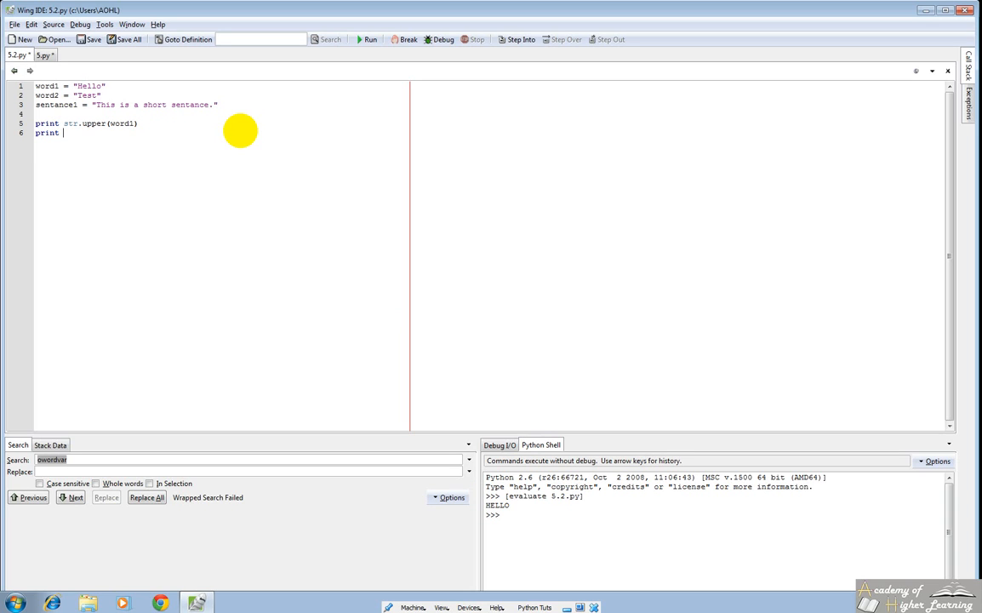
Add print word1.upper() and rerun, showing HELLO a second way
{"action": "type", "text": "wat"}
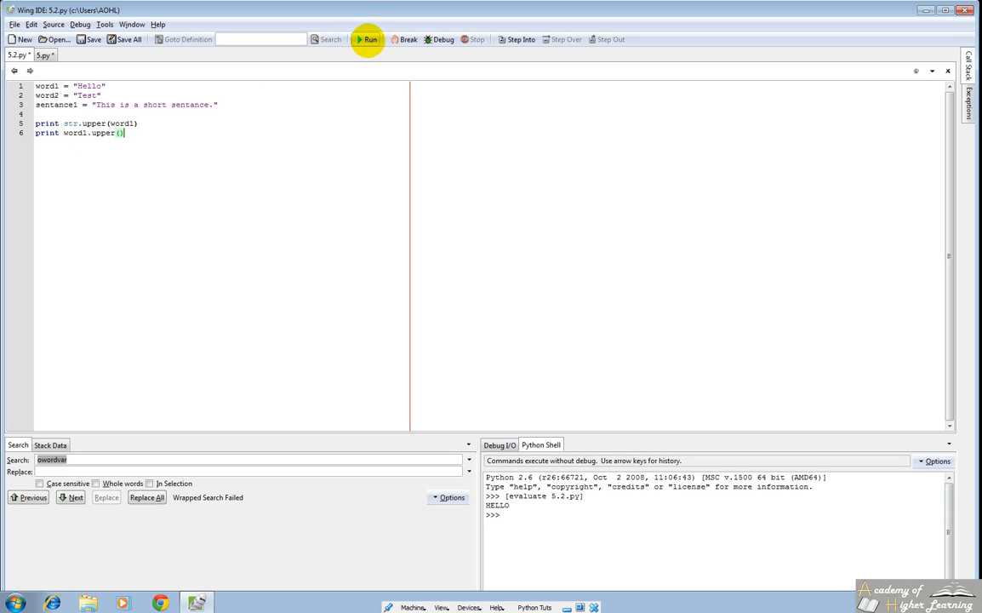
{"action": "left_click", "coordinate": [368, 39]}
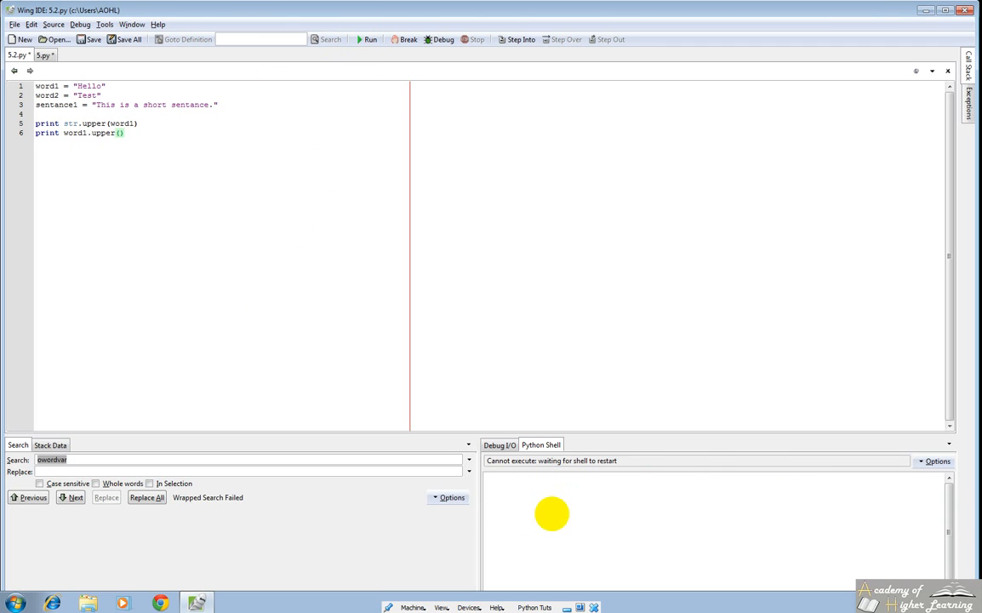
{"action": "left_click", "coordinate": [367, 39]}
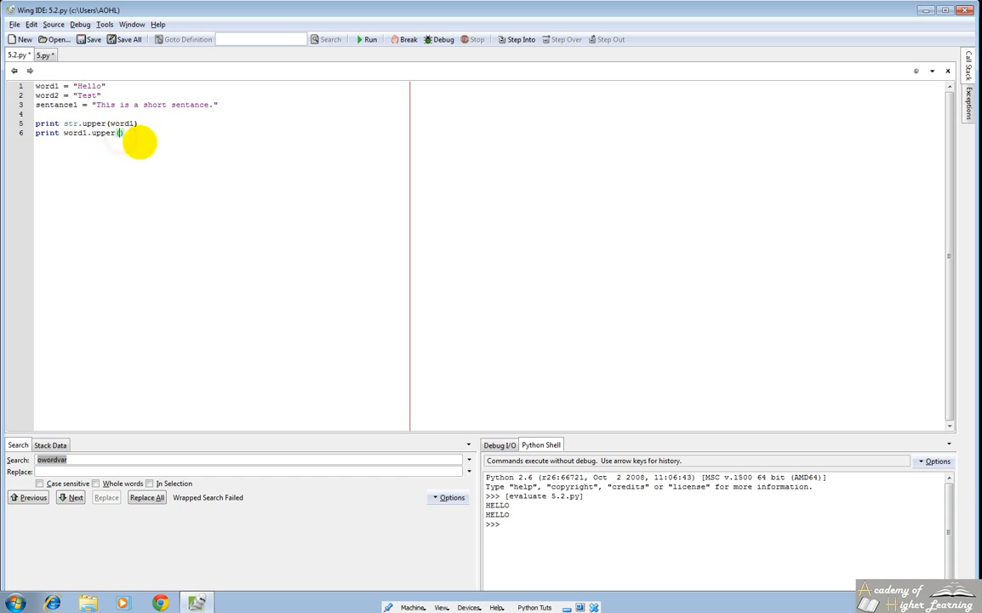
{"action": "mouse_move", "coordinate": [310, 158]}
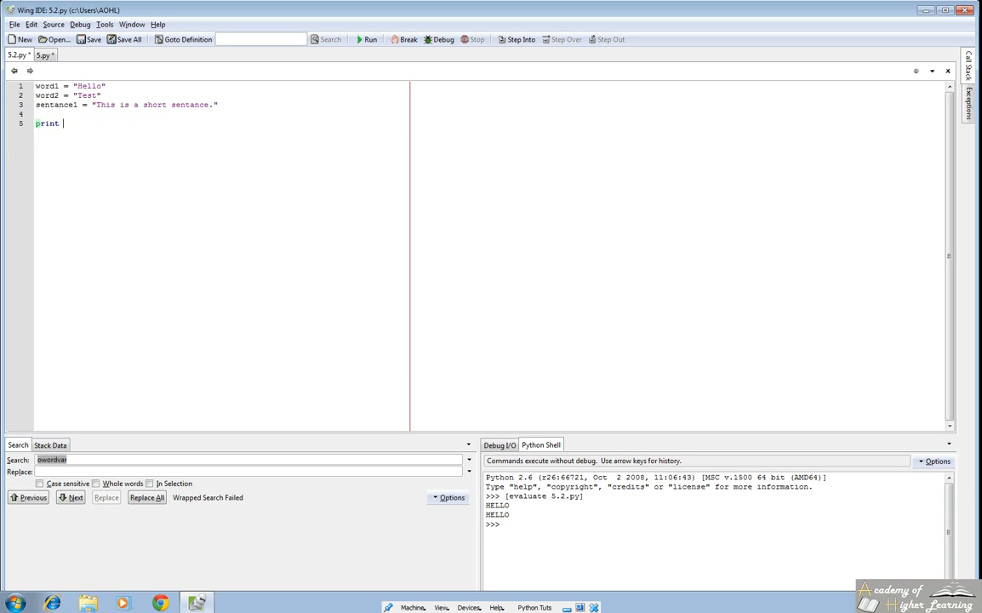
Add print word1.find("el") to search word1 for a substring
{"action": "key", "text": "BackSpace"}
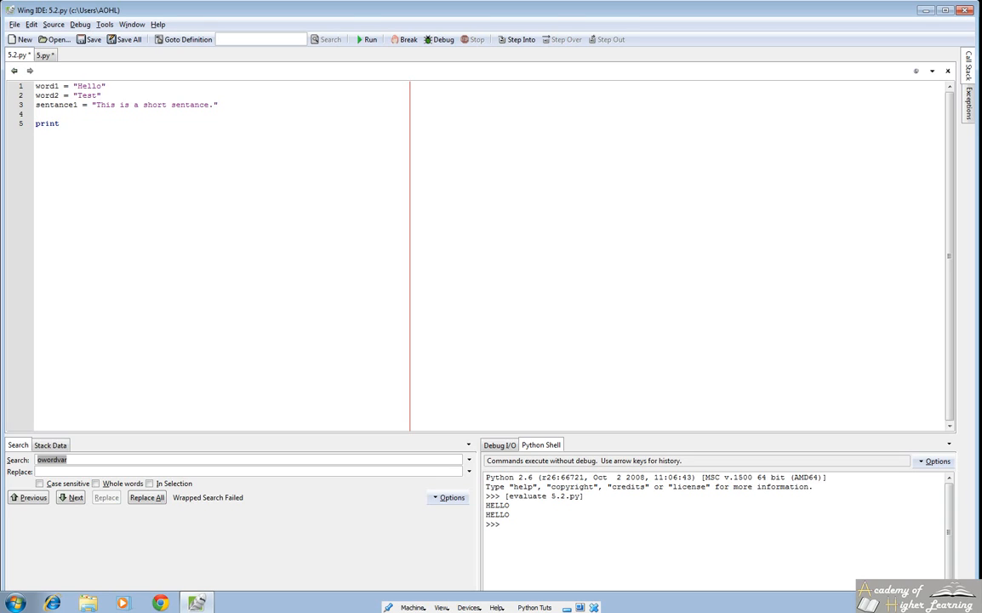
{"action": "type", "text": "word1."}
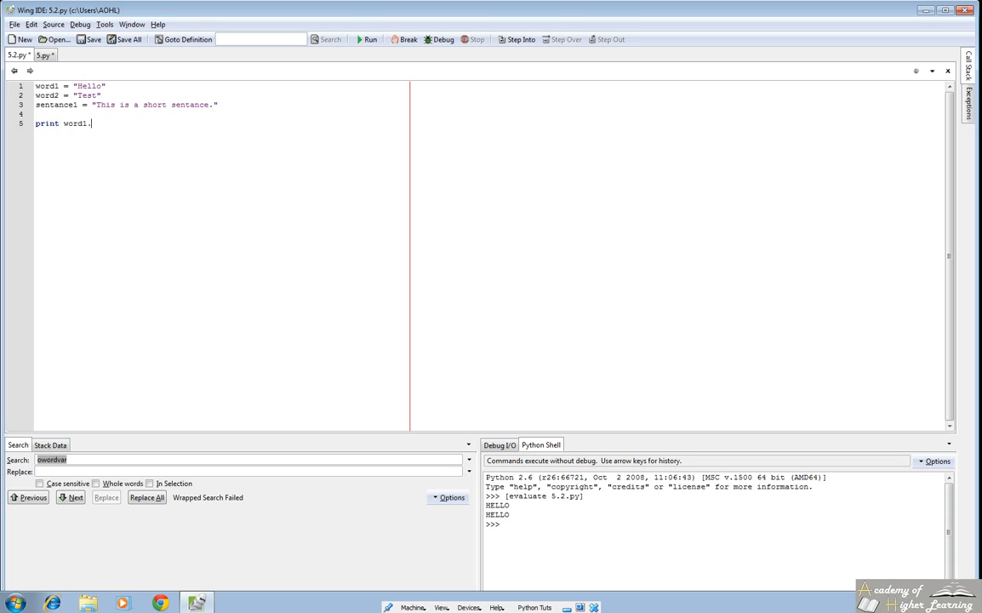
{"action": "type", "text": ".find(\""}
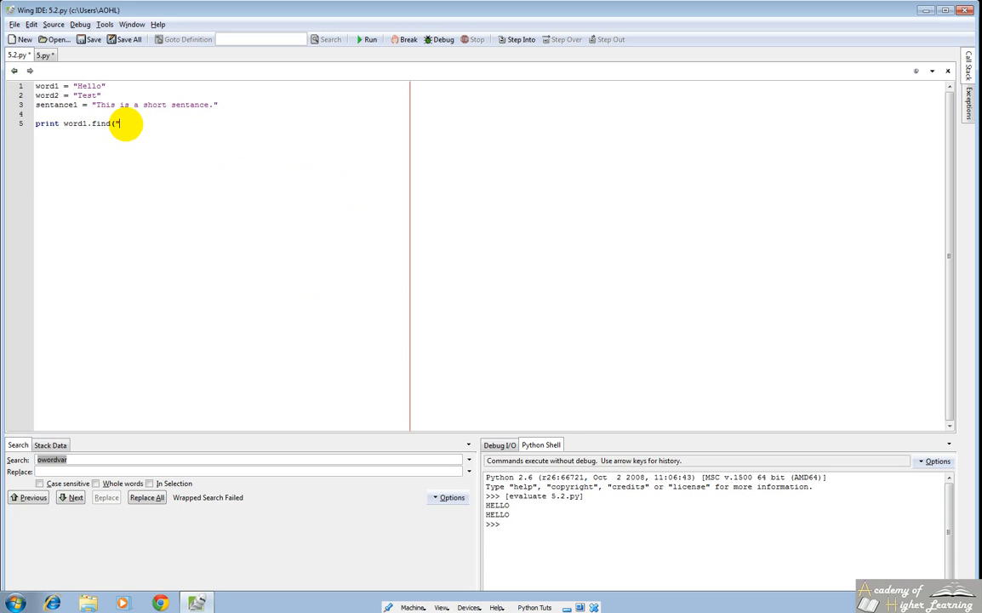
{"action": "type", "text": "\"el\")"}
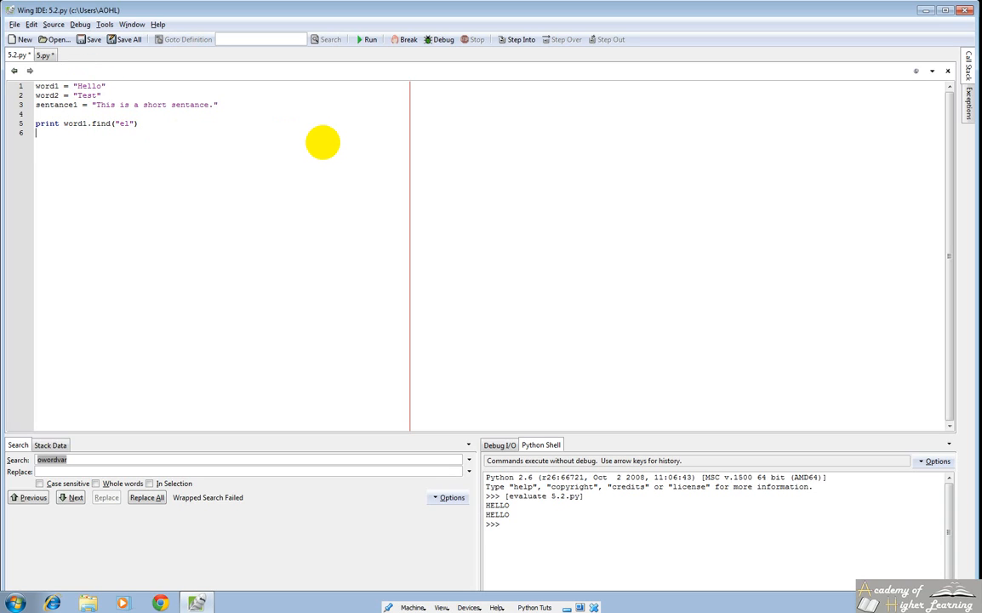
Add print word1.find("te") with # -> Position and # -> -1 comments, and run to see 1 and -1
{"action": "type", "text": "print word1.find"}
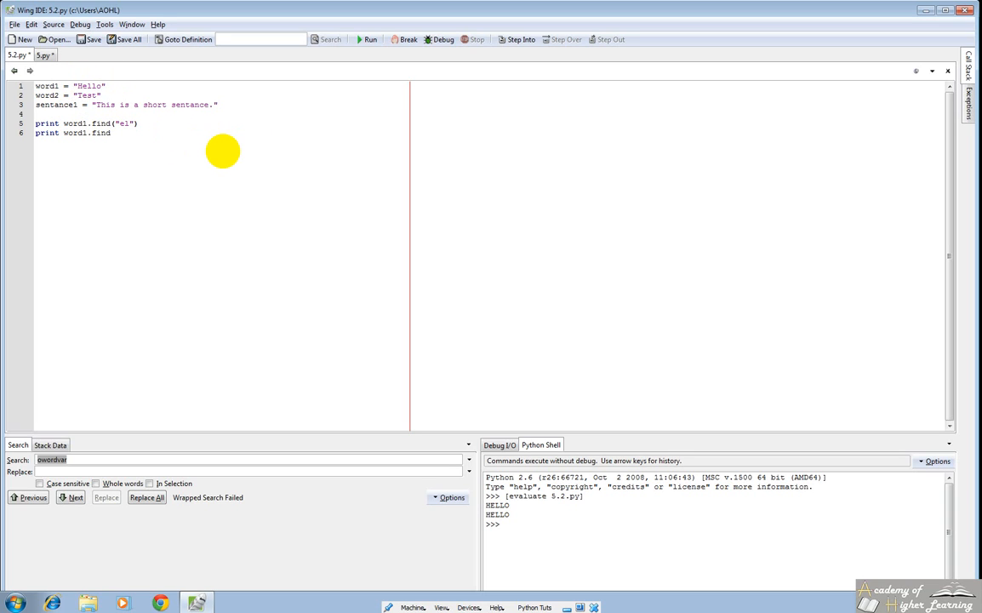
{"action": "type", "text": "(\"te"}
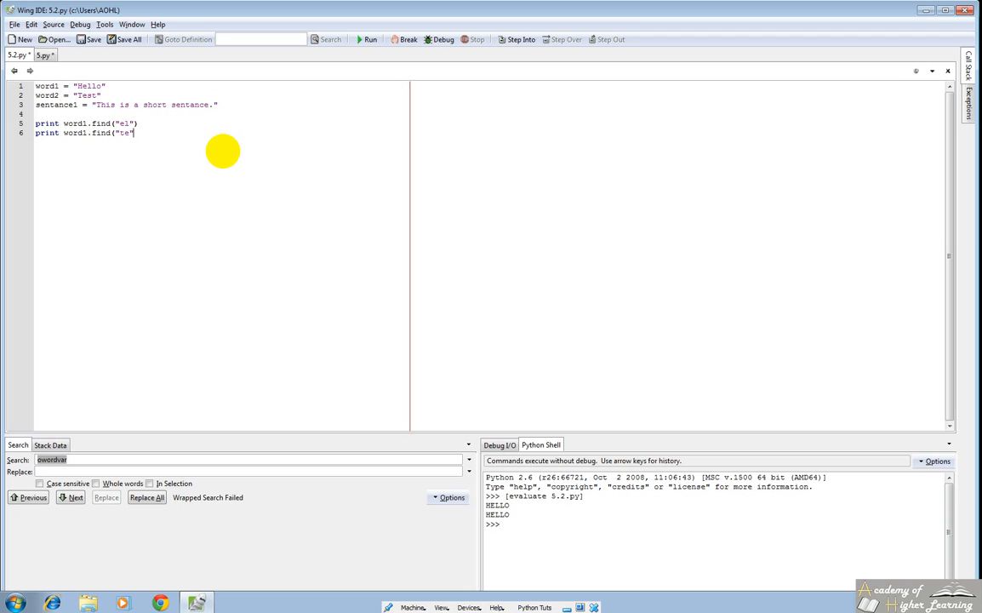
{"action": "type", "text": "\")"}
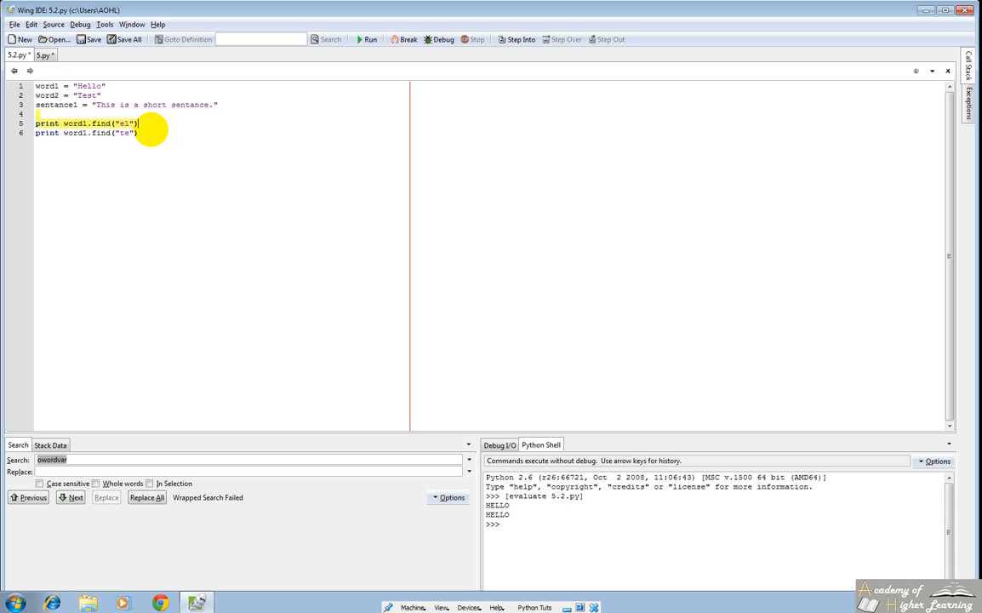
{"action": "type", "text": "->"}
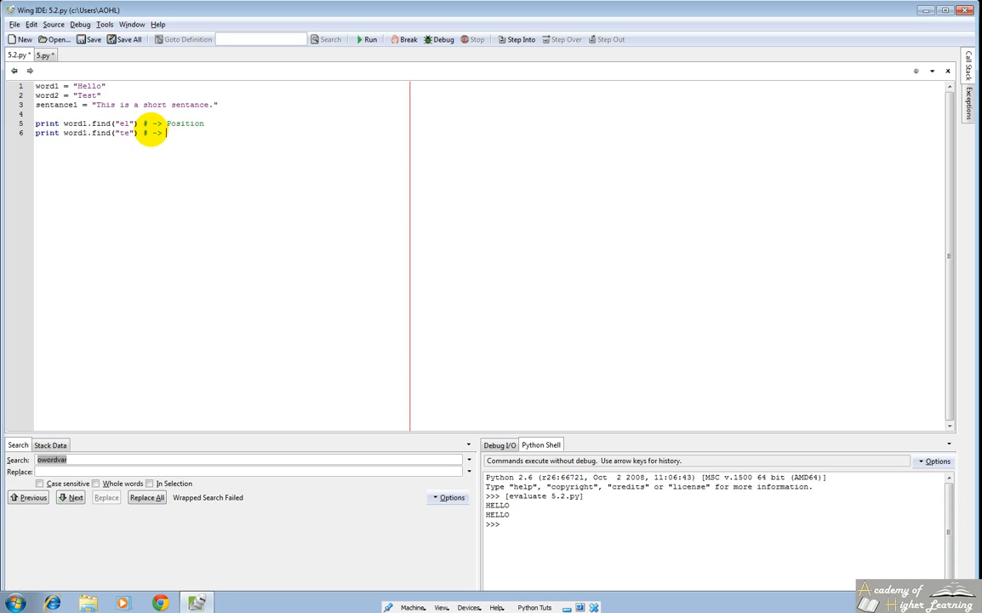
{"action": "type", "text": "1"}
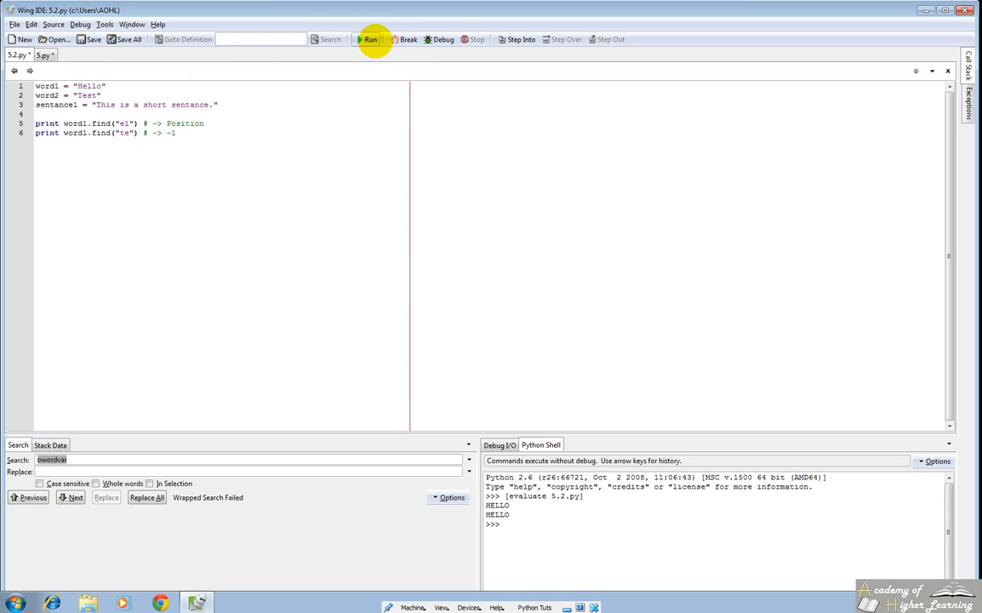
{"action": "left_click", "coordinate": [368, 39]}
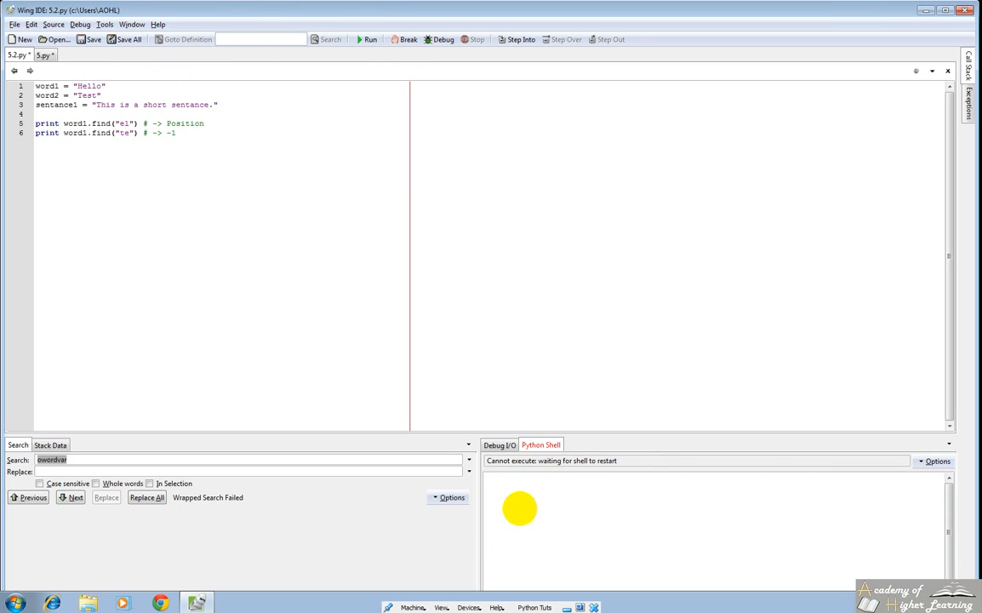
{"action": "left_click", "coordinate": [366, 40]}
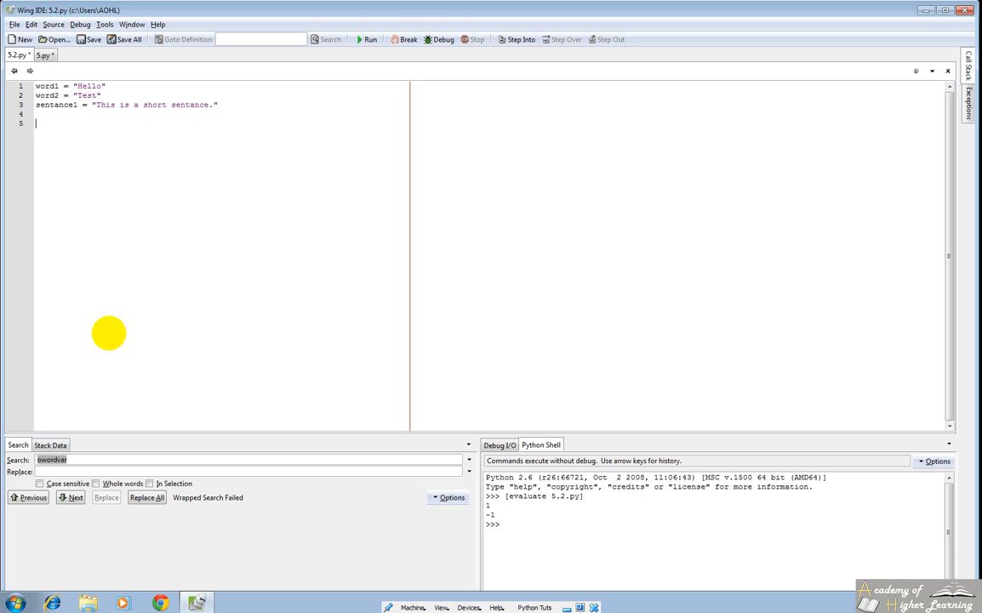
Replace the find lines with print word1.split("el") then "test", running to get ['H', 'lo'] and ['Hello']
{"action": "type", "text": "print w"}
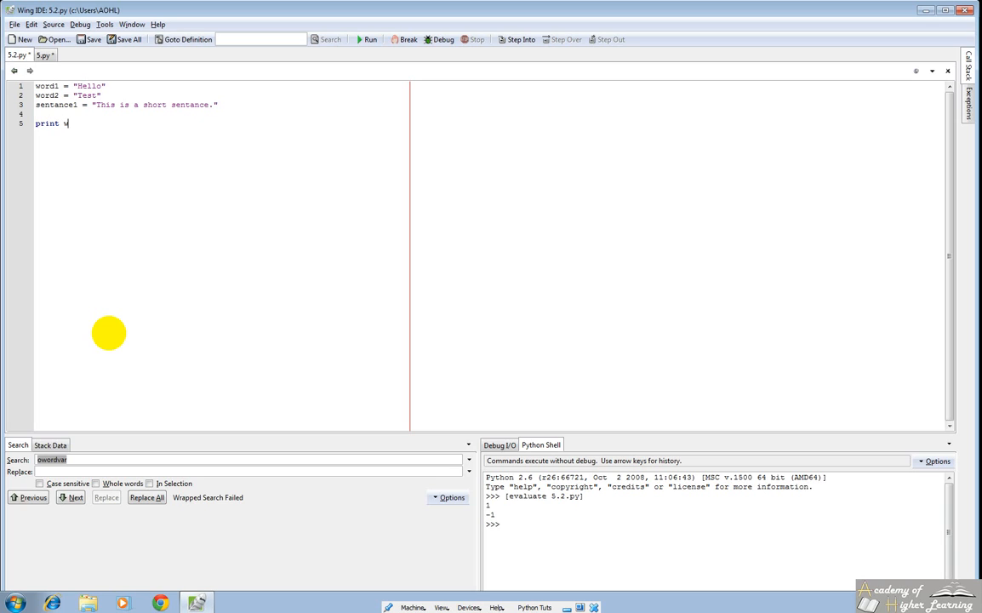
{"action": "type", "text": "ord1.split(\""}
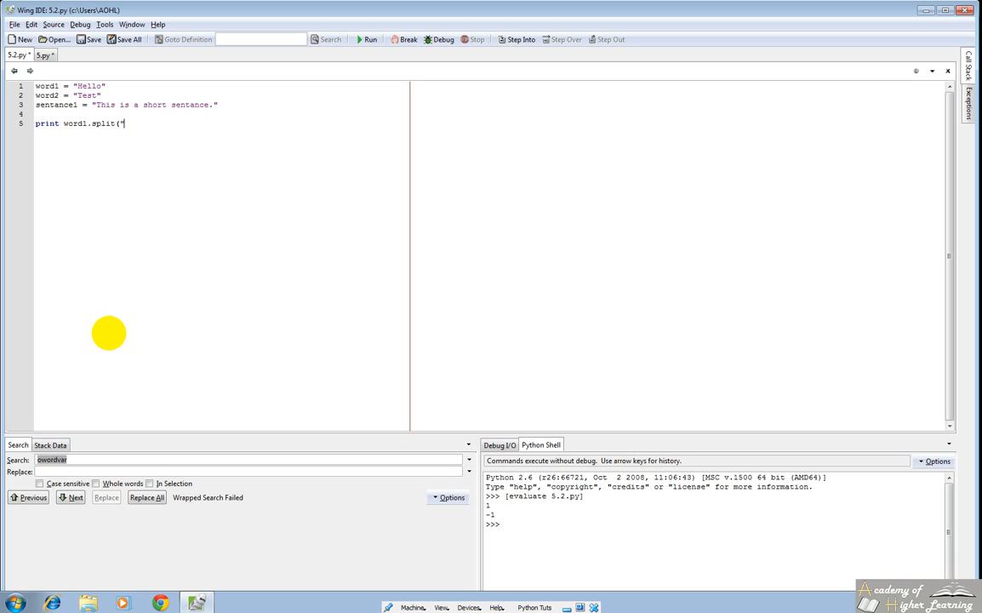
{"action": "type", "text": "el\")"}
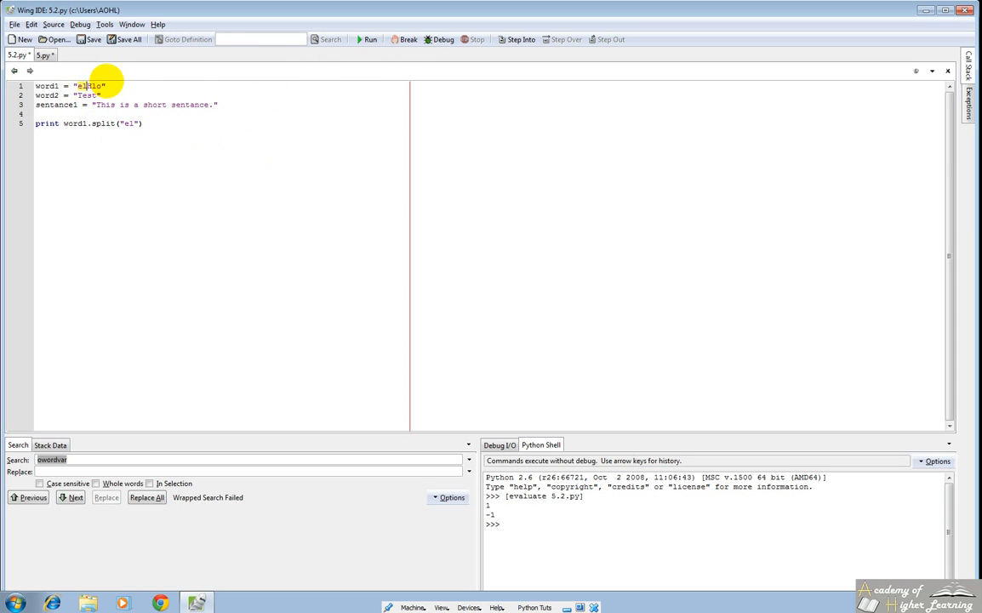
{"action": "mouse_move", "coordinate": [295, 281]}
{"action": "type", "text": "H"}
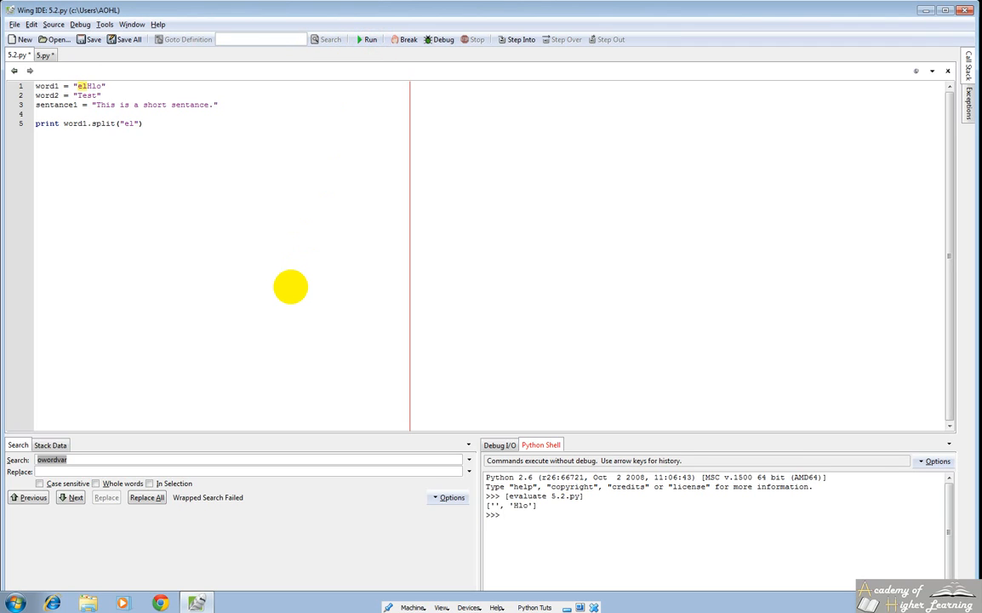
{"action": "mouse_move", "coordinate": [135, 194]}
{"action": "type", "text": "test"}
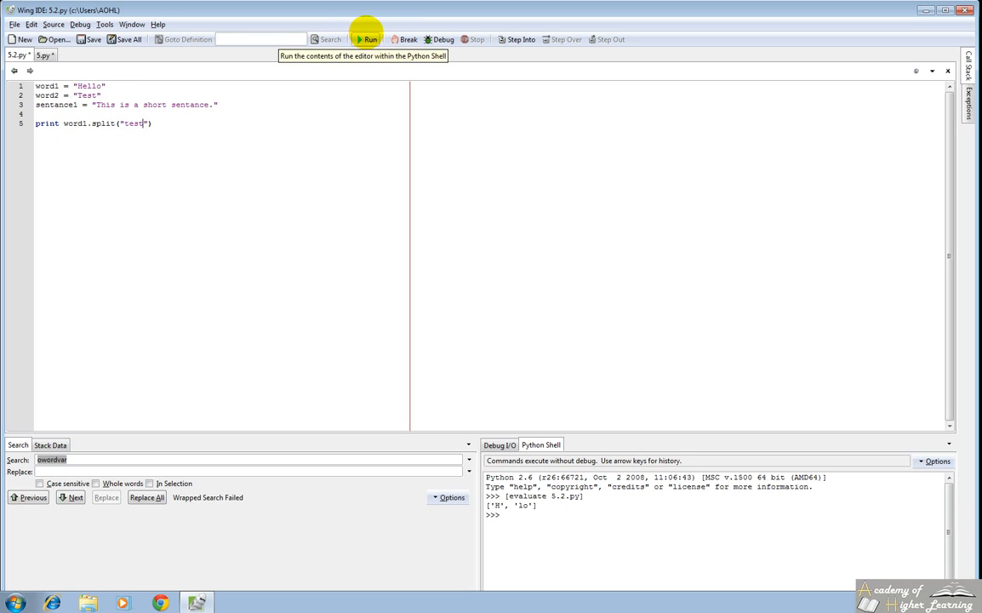
{"action": "left_click", "coordinate": [368, 39]}
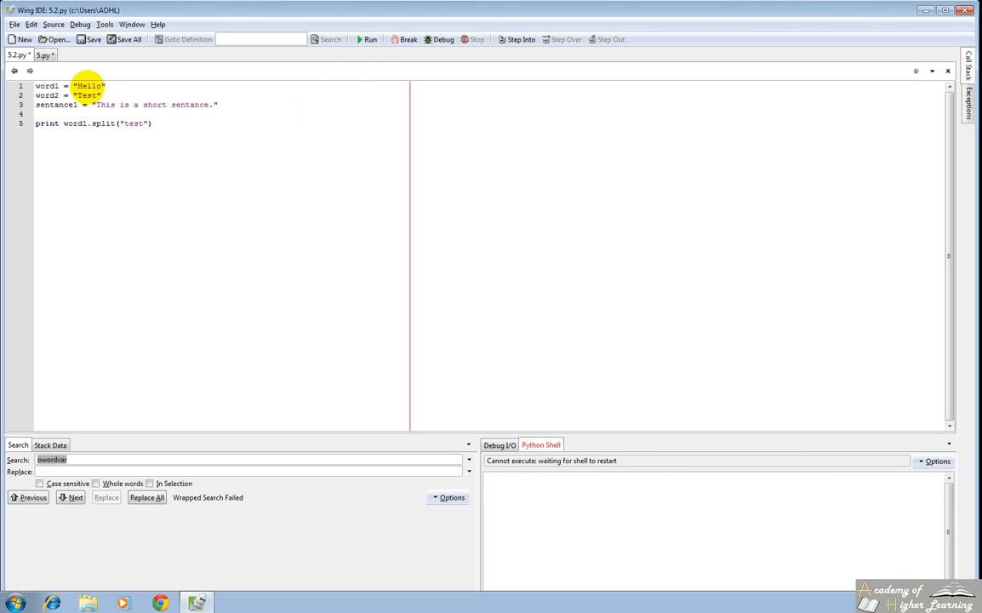
{"action": "left_click", "coordinate": [368, 39]}
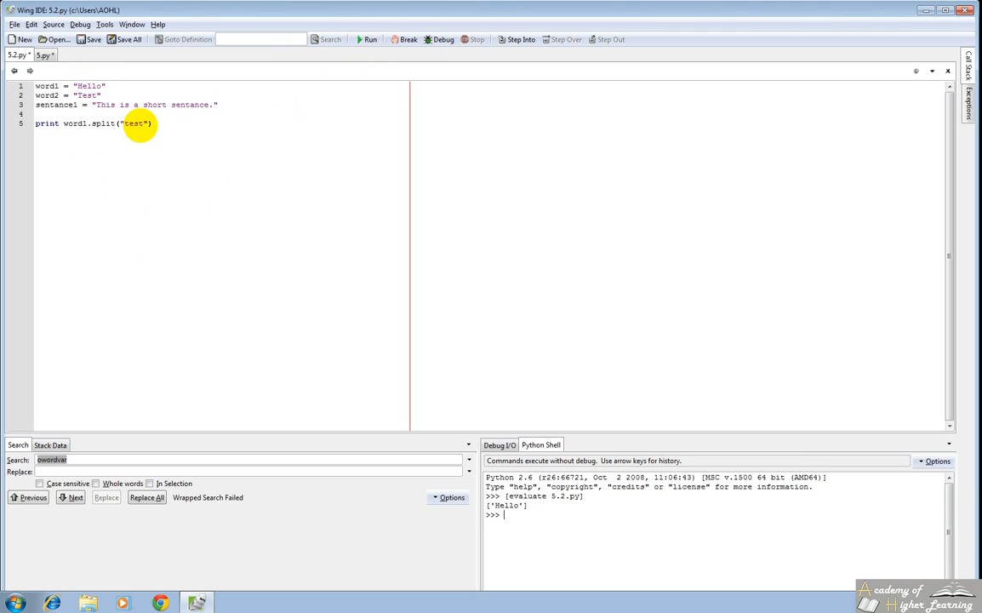
{"action": "double_click", "coordinate": [75, 123]}
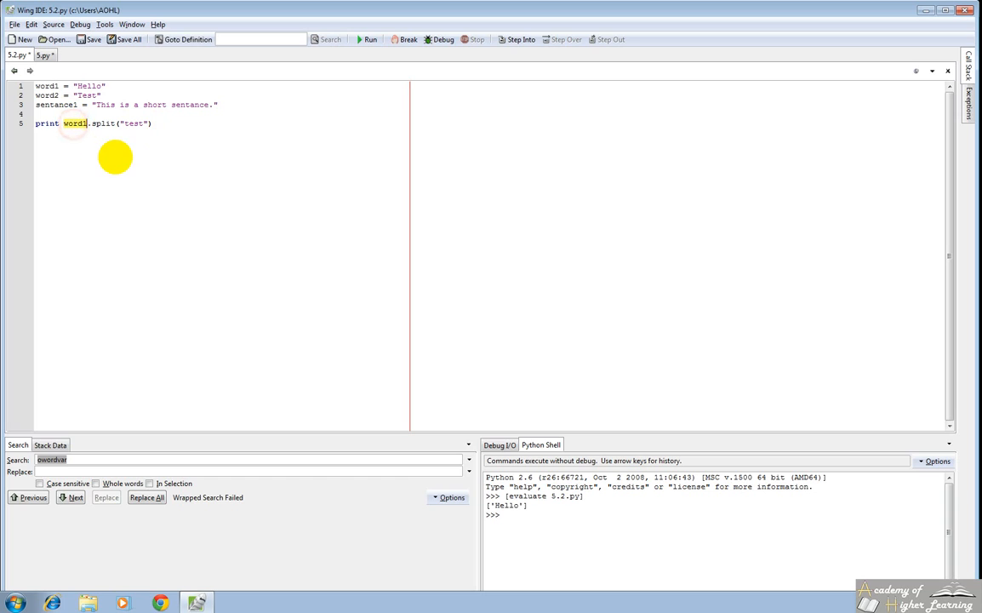
Change the line to sentance1.split("a") and run, printing ['This is ', ' short sent', 'nce.']
{"action": "type", "text": "sentance1"}
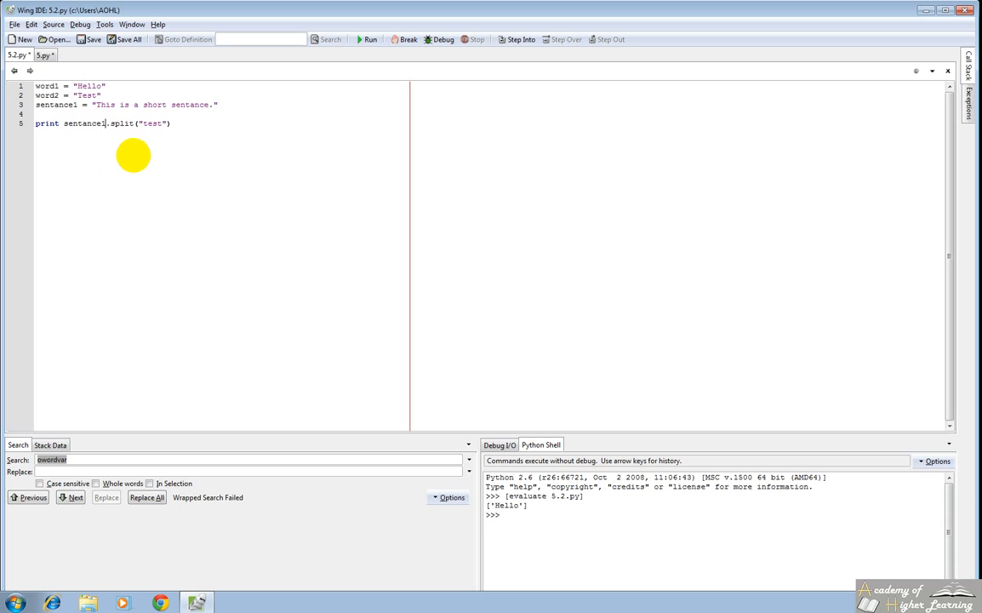
{"action": "double_click", "coordinate": [154, 123]}
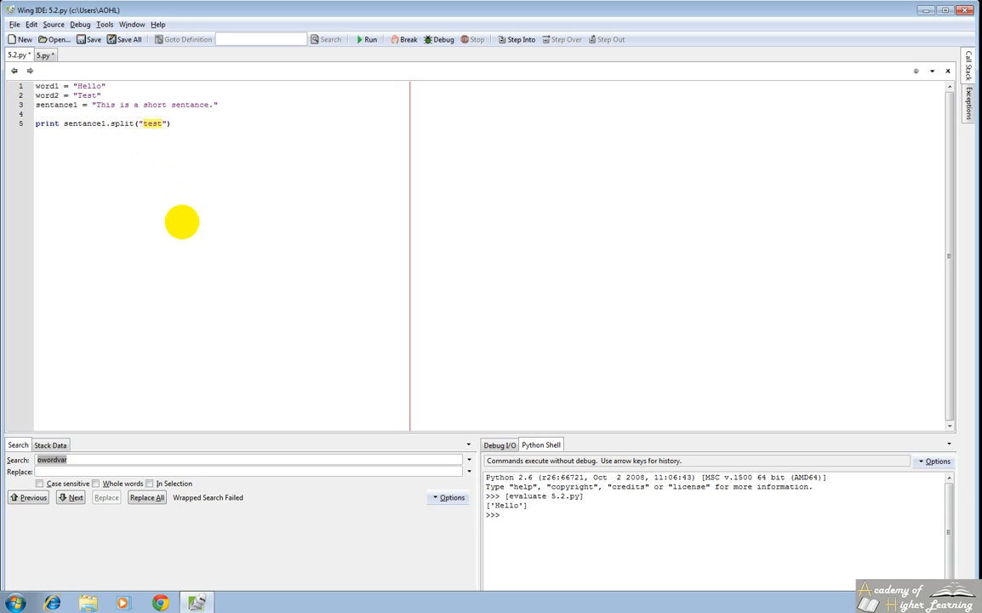
{"action": "type", "text": "a"}
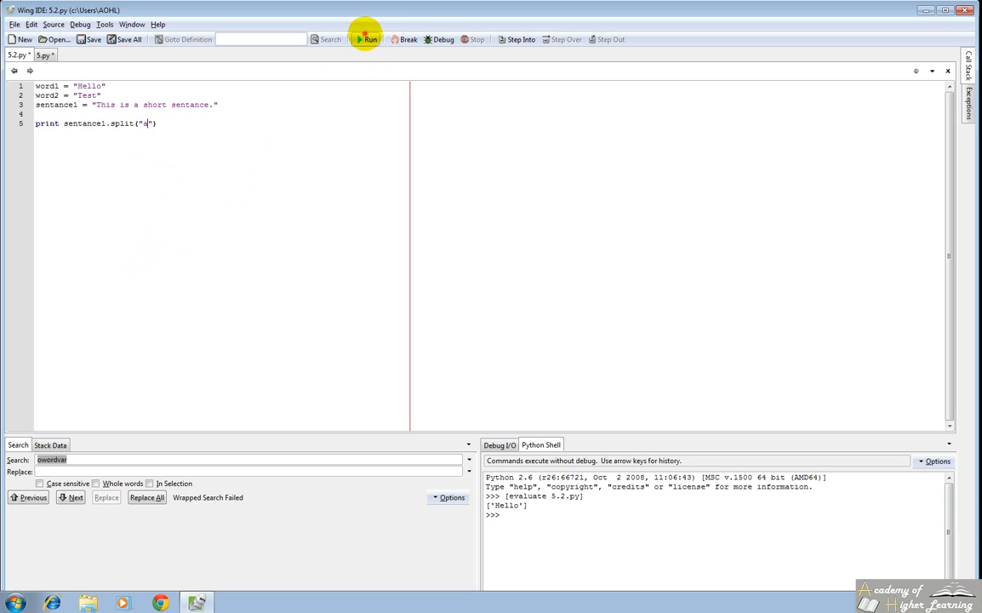
{"action": "left_click", "coordinate": [370, 39]}
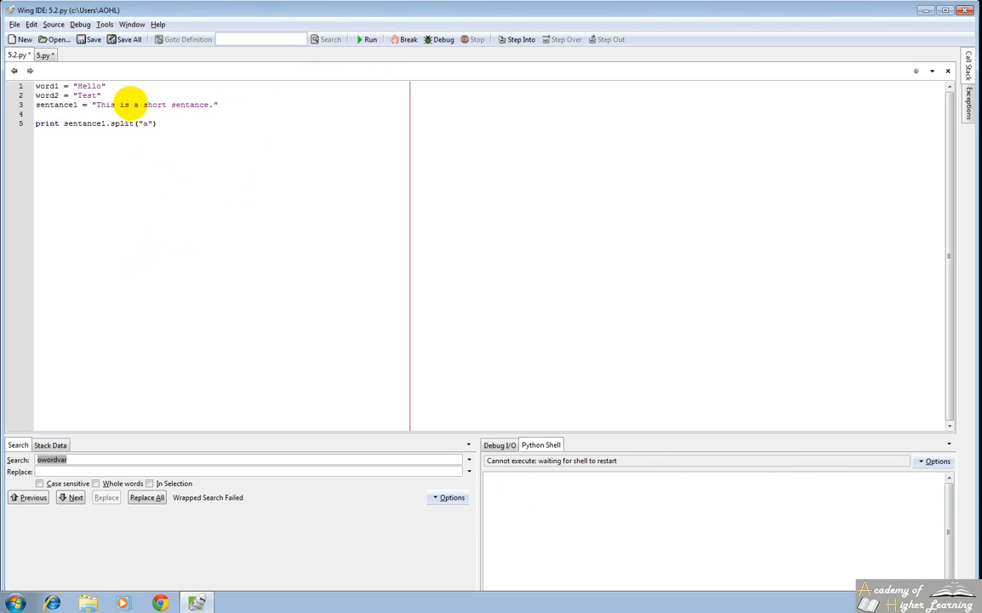
{"action": "left_click", "coordinate": [368, 39]}
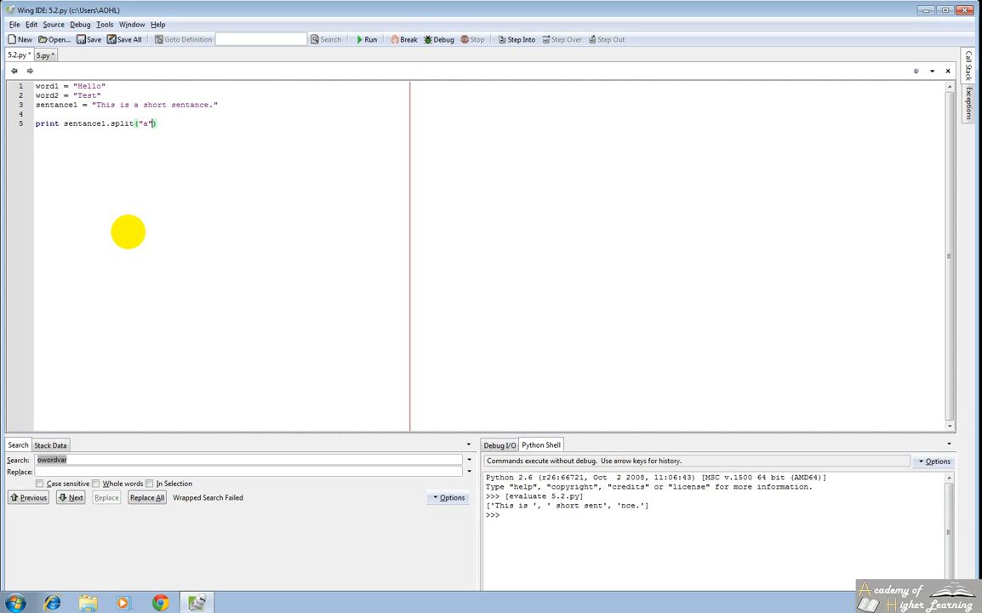
{"action": "mouse_move", "coordinate": [85, 256]}
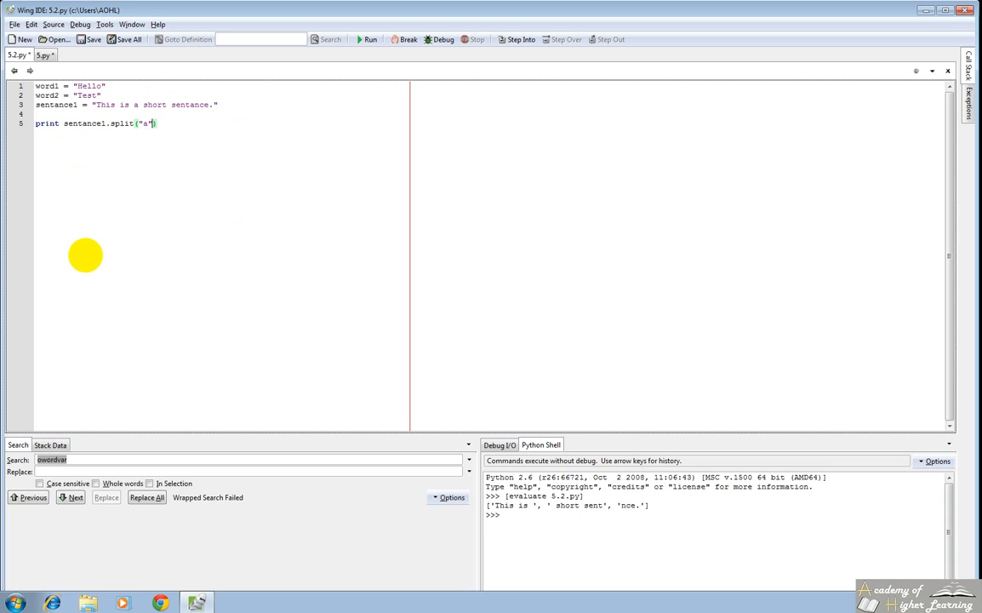
Empty the split() parentheses so sentance1 is split with no separator
{"action": "key", "text": "BackSpace"}
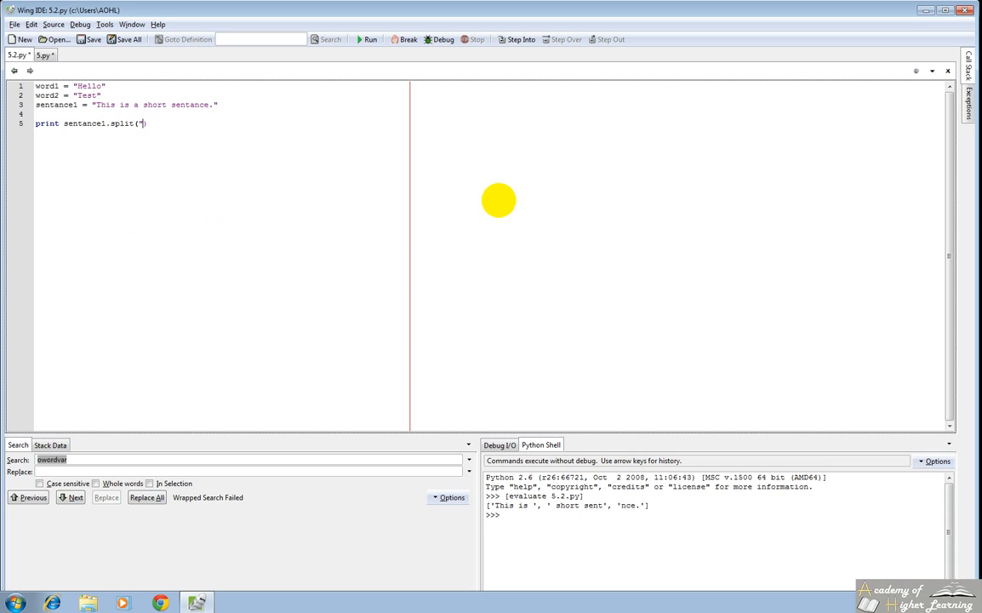
{"action": "key", "text": "Backspace"}
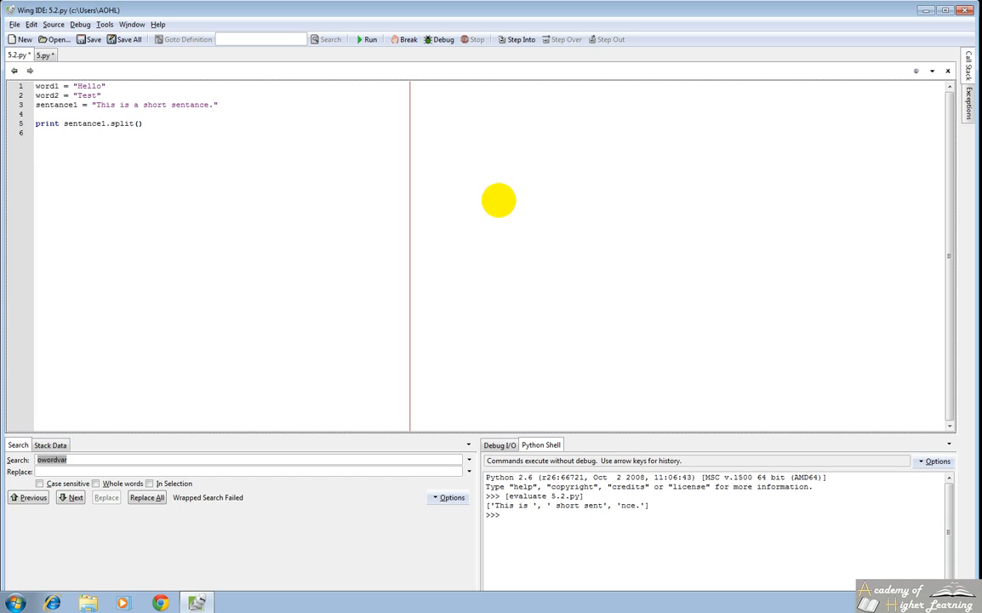
Add print sentance1.split(" ") and run, showing both calls give ['This', 'is', 'a', 'short', 'sentance.']
{"action": "type", "text": "print"}
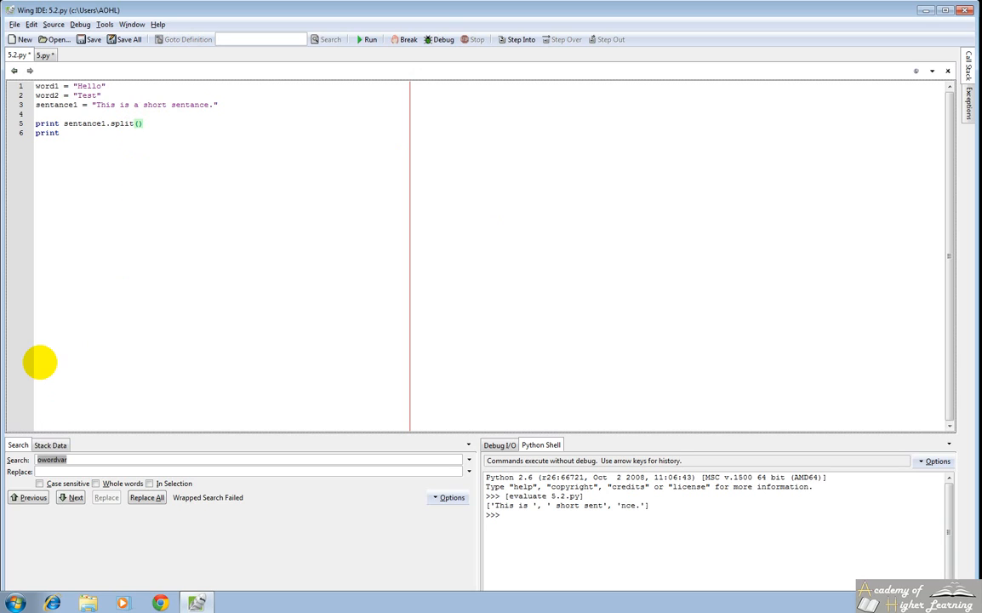
{"action": "mouse_move", "coordinate": [123, 143]}
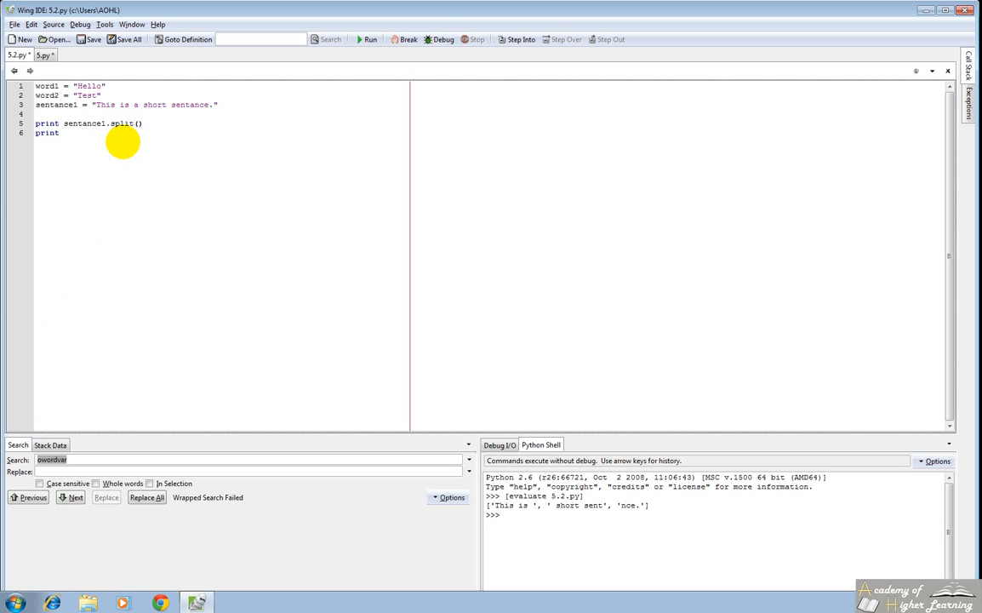
{"action": "type", "text": "sentance1"}
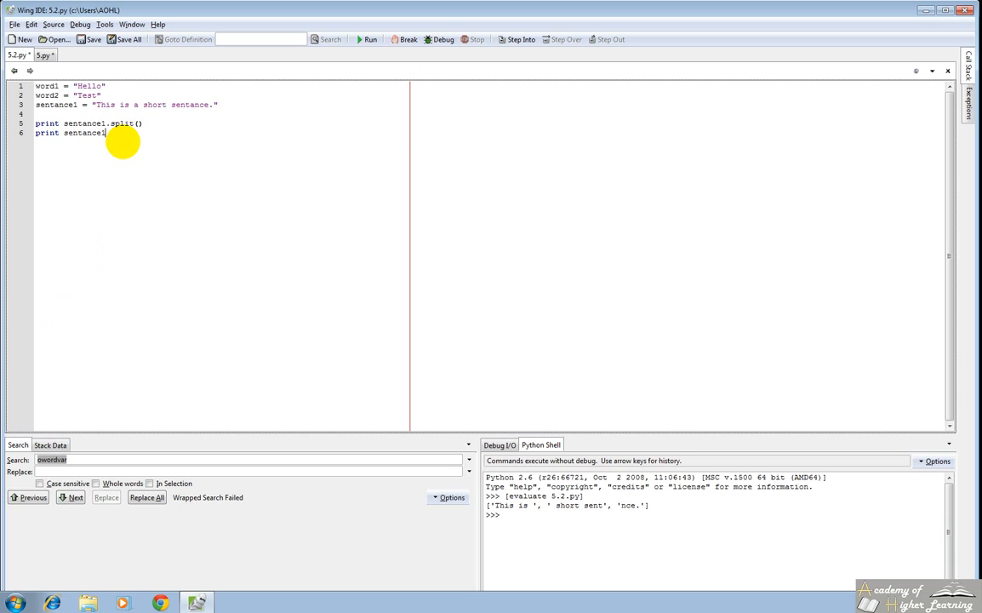
{"action": "type", "text": ".split(\" \""}
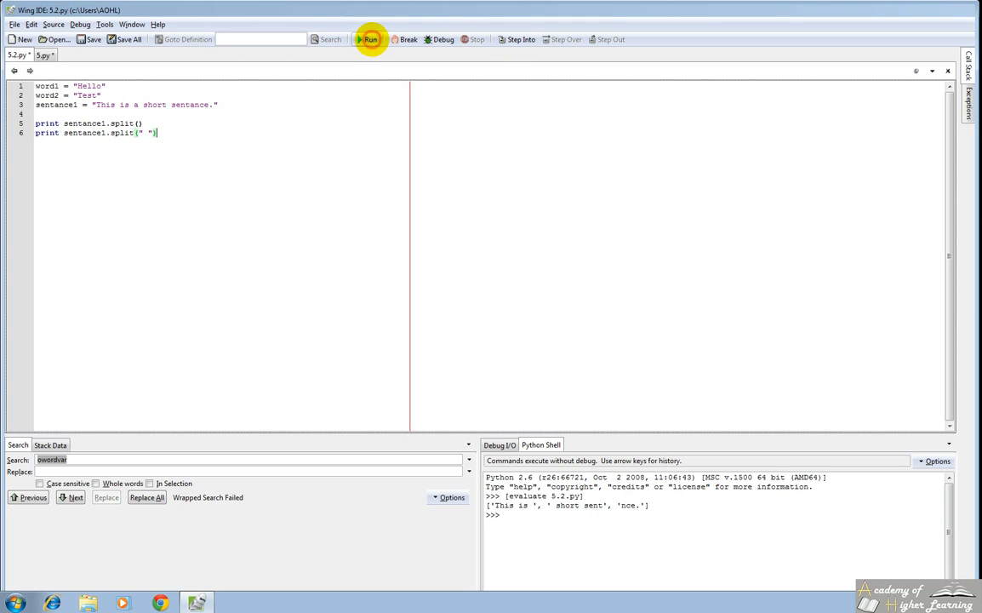
{"action": "left_click", "coordinate": [371, 39]}
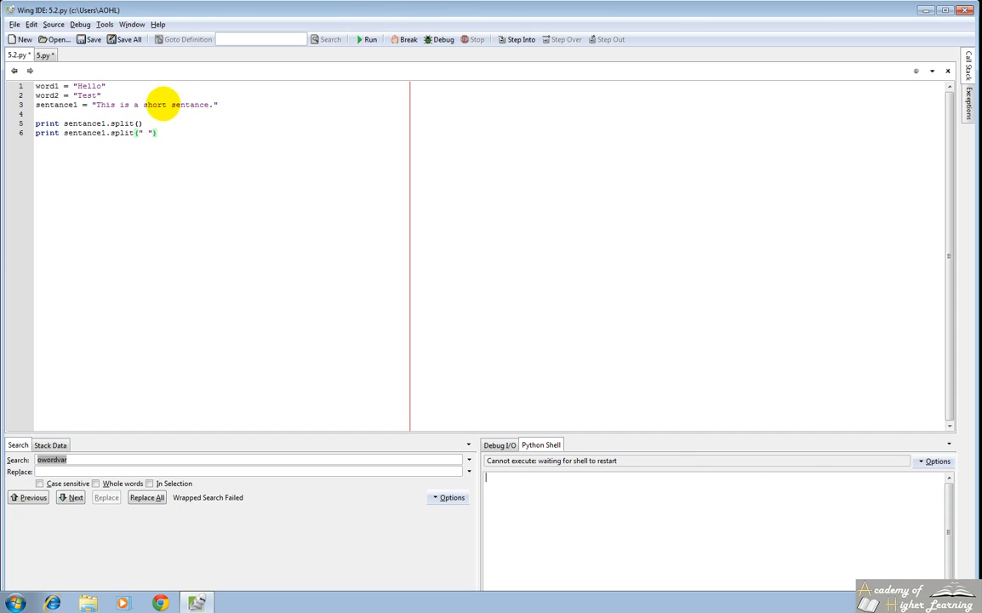
{"action": "left_click", "coordinate": [371, 39]}
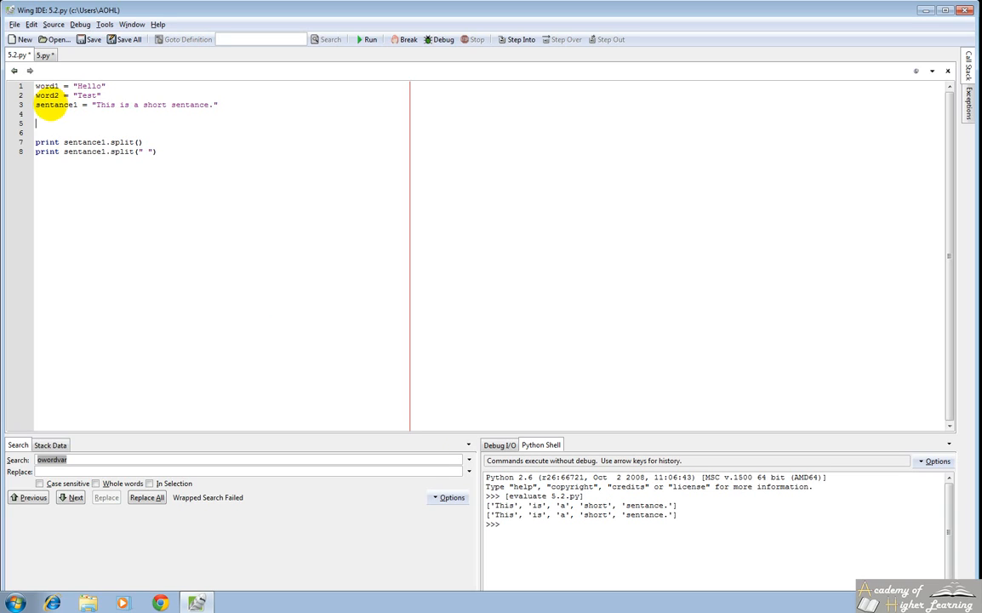
Write the slicing examples word1[0] and word1[i:j] in the script
{"action": "type", "text": "se"}
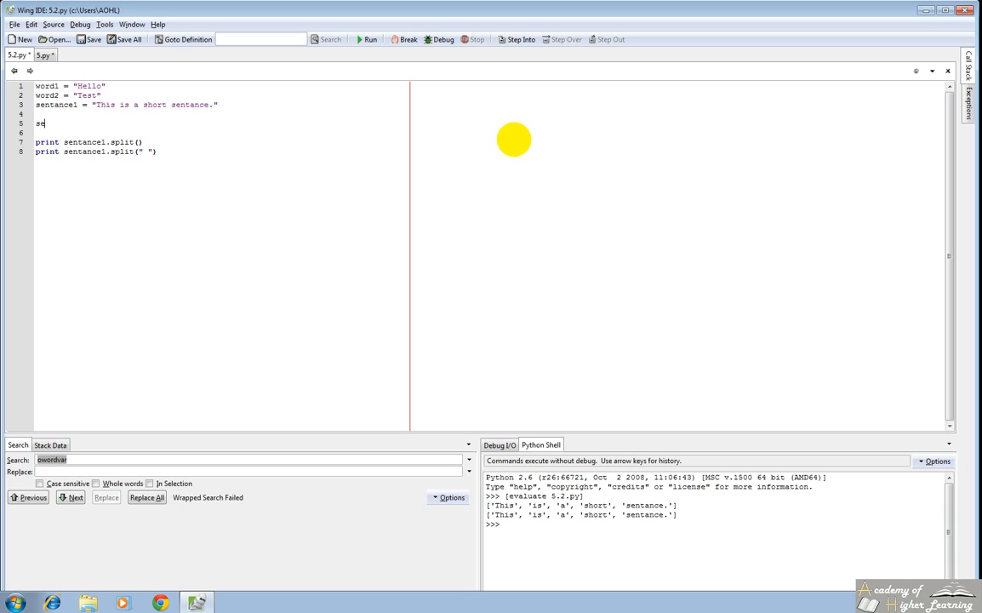
{"action": "key", "text": "BackSpace"}
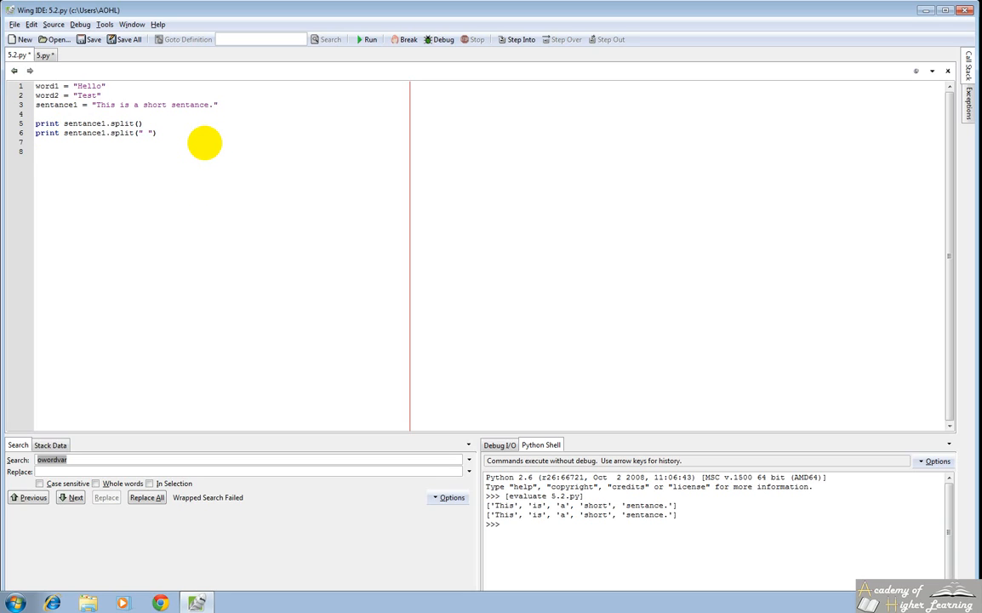
{"action": "type", "text": "word1"}
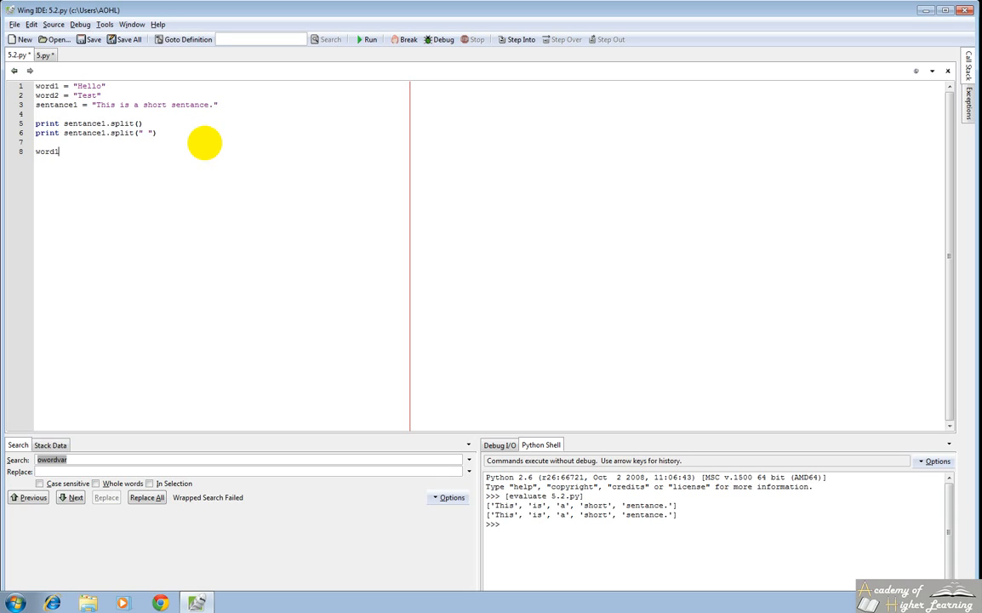
{"action": "type", "text": "[0]"}
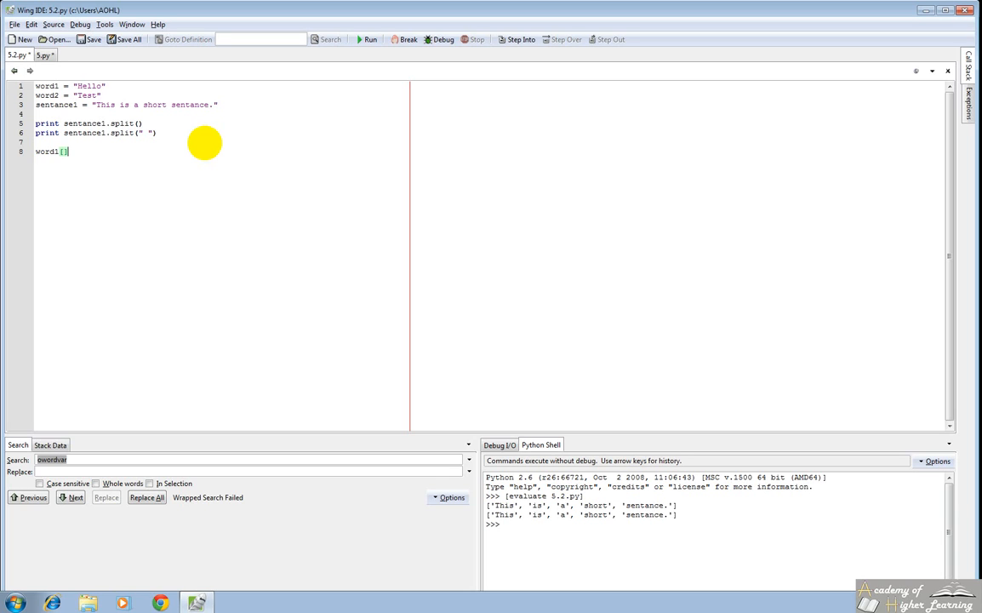
{"action": "type", "text": "i:"}
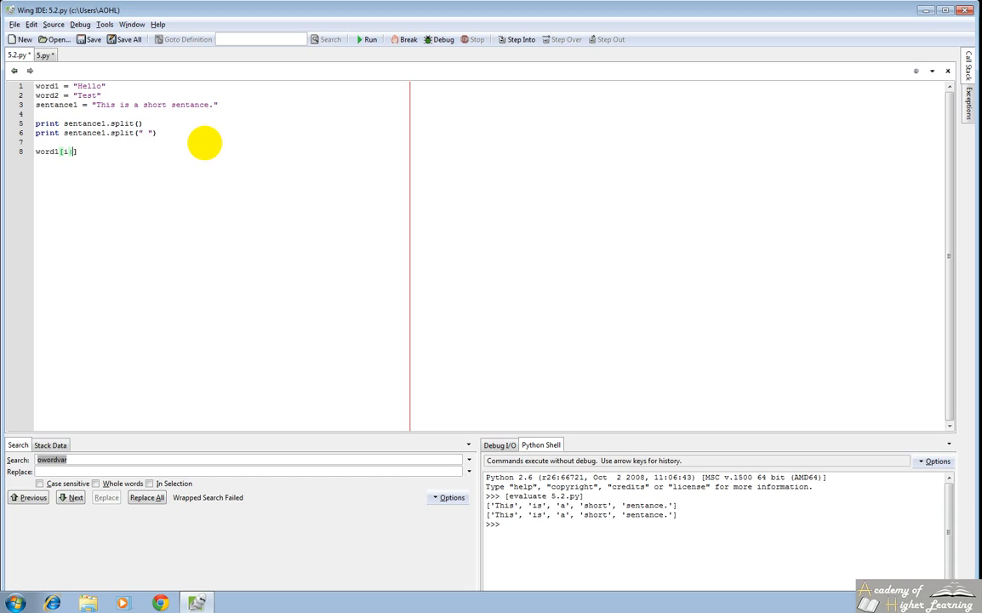
{"action": "type", "text": "j"}
{"action": "type", "text": "# Include everything"}
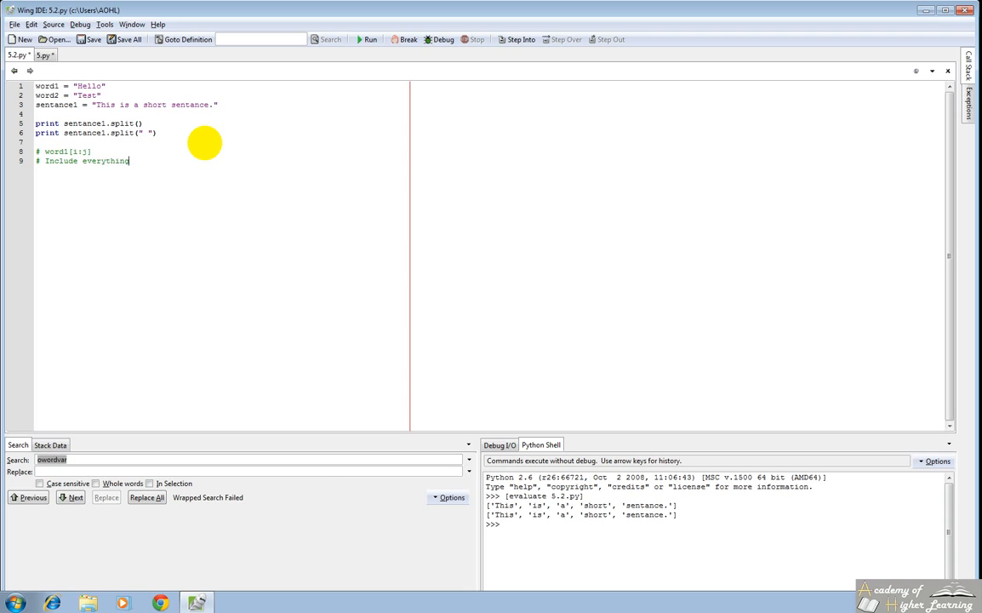
Comment that a slice includes everything after the ith and up to the jth character, and start a new word1 line
{"action": "type", "text": "after the ith character"}
{"action": "type", "text": "#"}
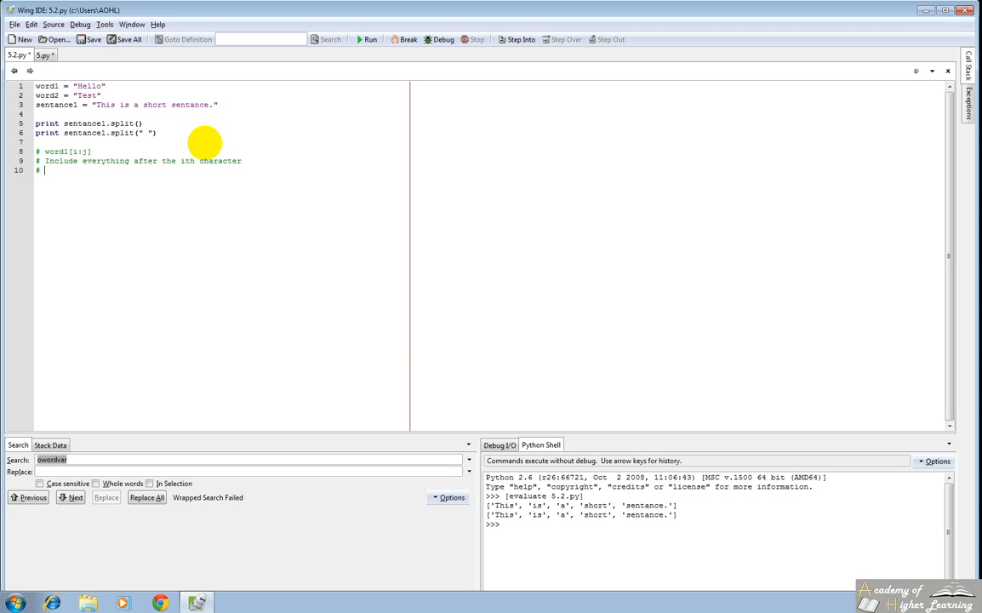
{"action": "type", "text": "Includ"}
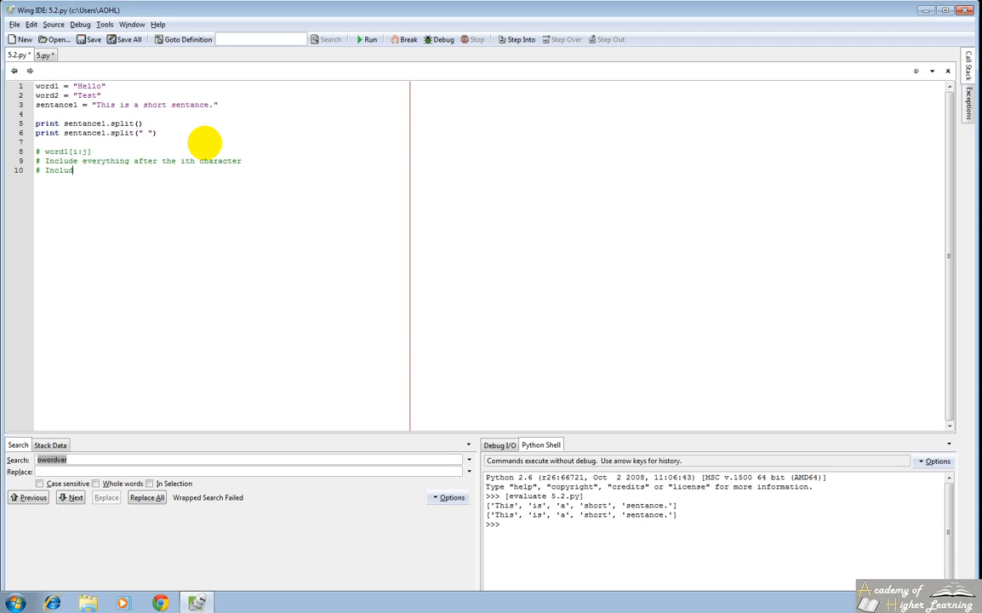
{"action": "type", "text": "e everything before"}
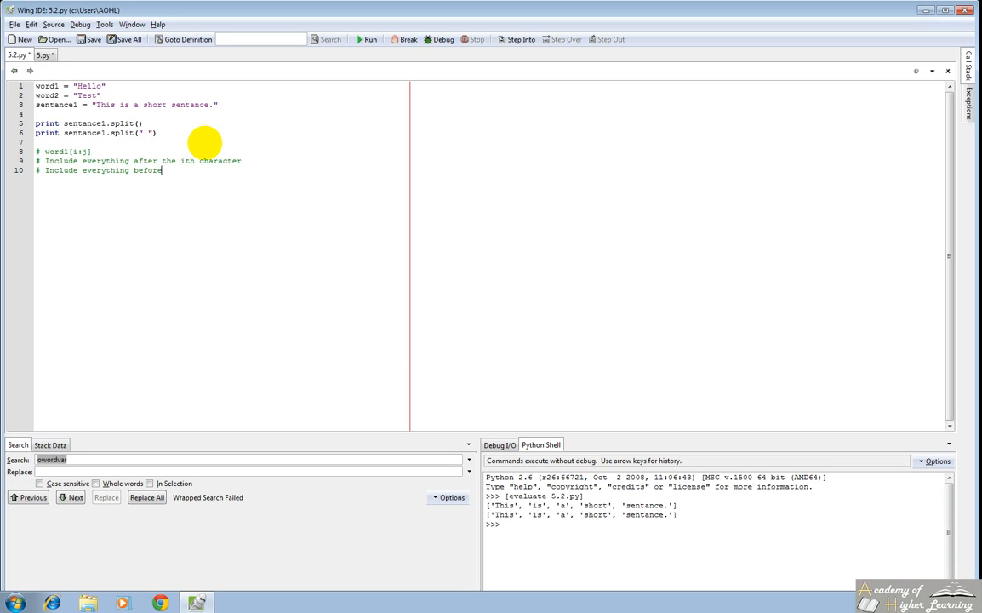
{"action": "type", "text": "and in"}
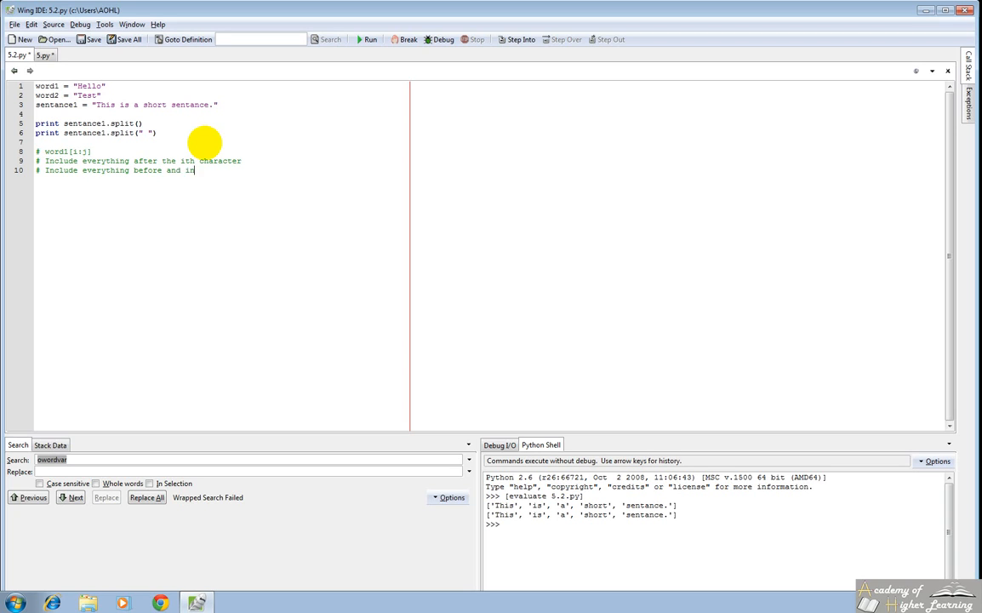
{"action": "type", "text": "cluding the jth charac"}
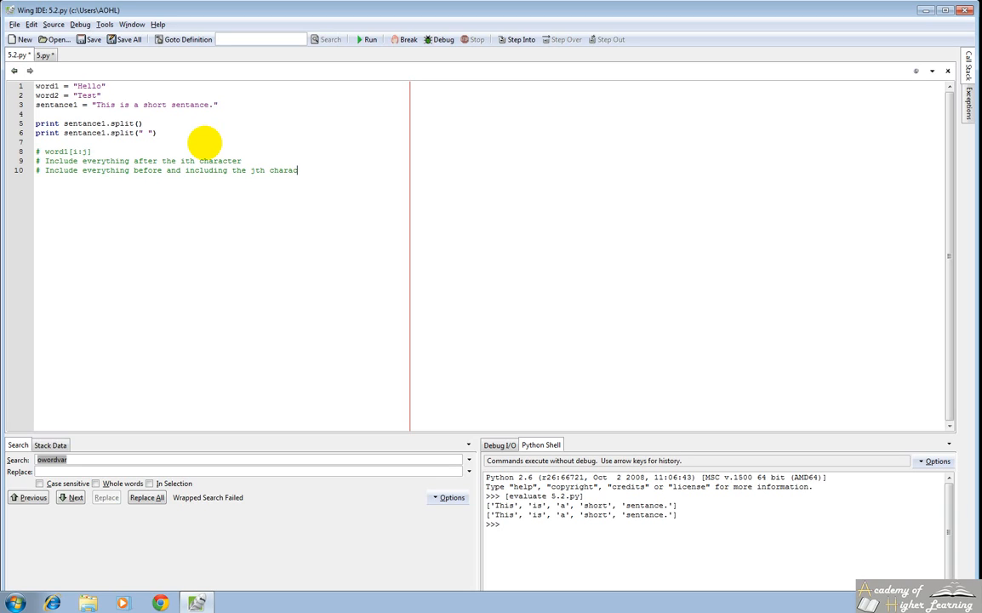
{"action": "type", "text": "word1"}
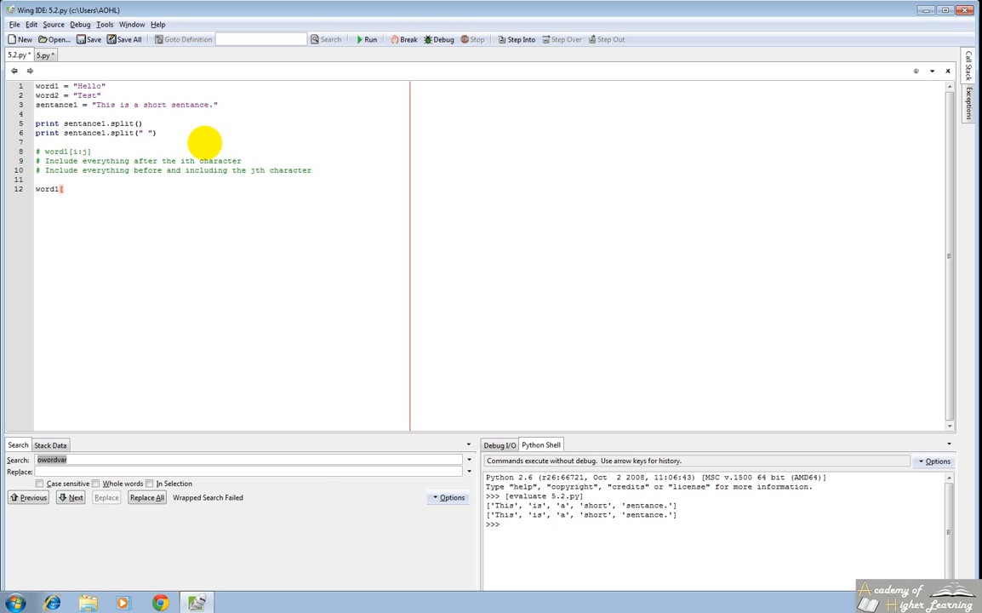
Print a word1[2:4]-style slice with the split lines commented out and run to see the result
{"action": "type", "text": "[2:4]"}
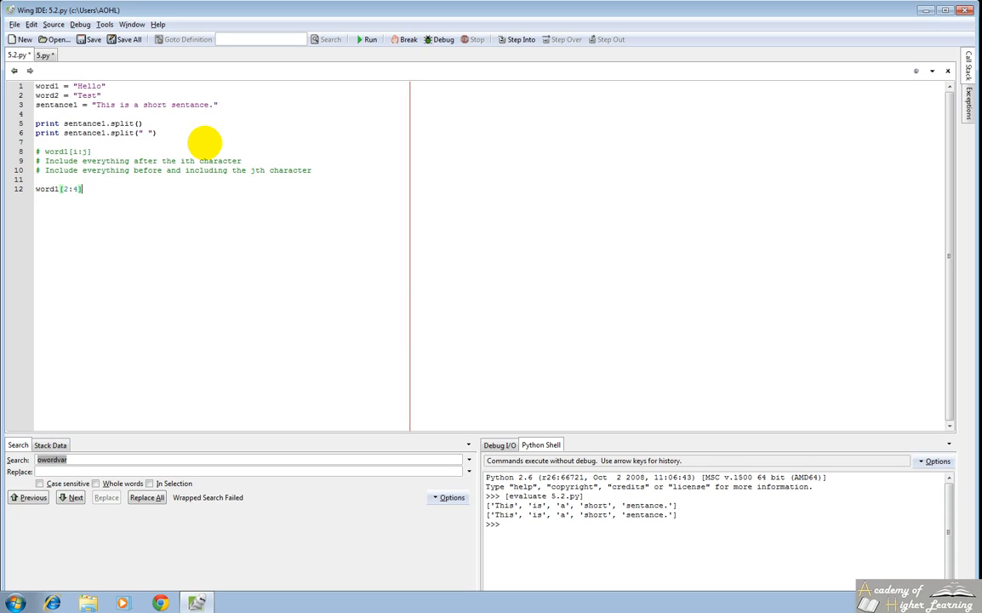
{"action": "mouse_move", "coordinate": [162, 164]}
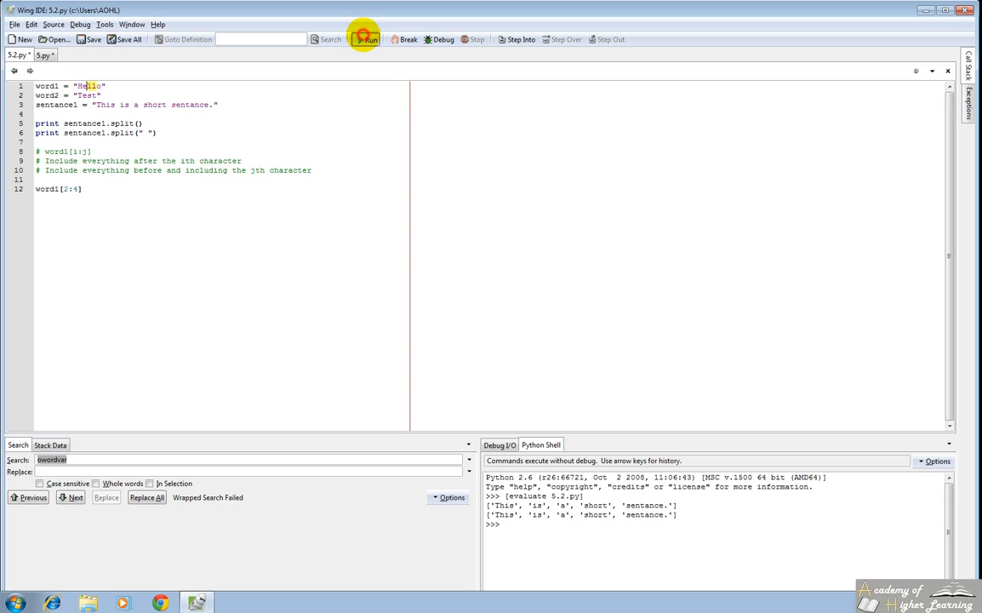
{"action": "left_click", "coordinate": [367, 39]}
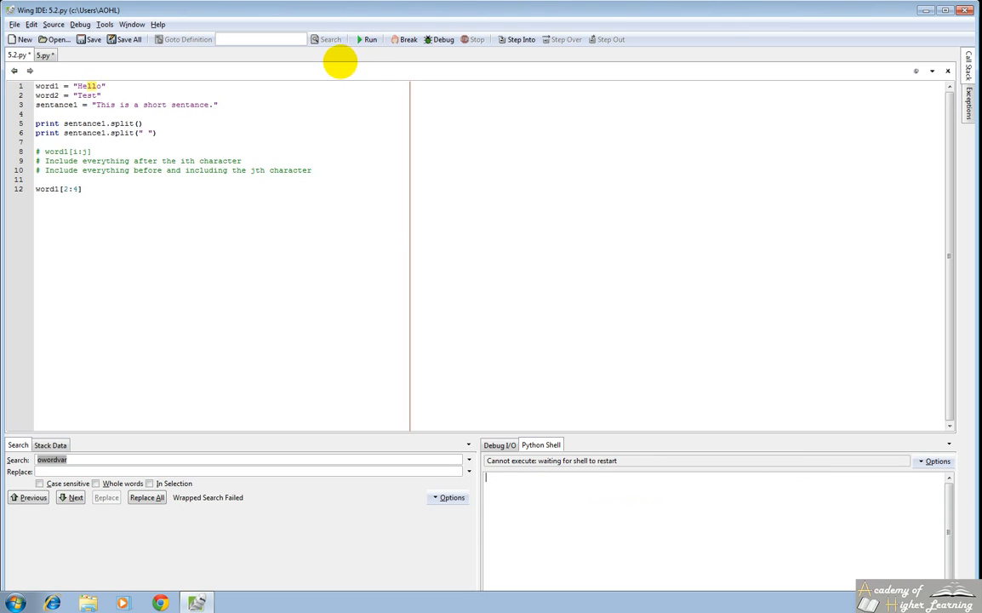
{"action": "left_click", "coordinate": [371, 39]}
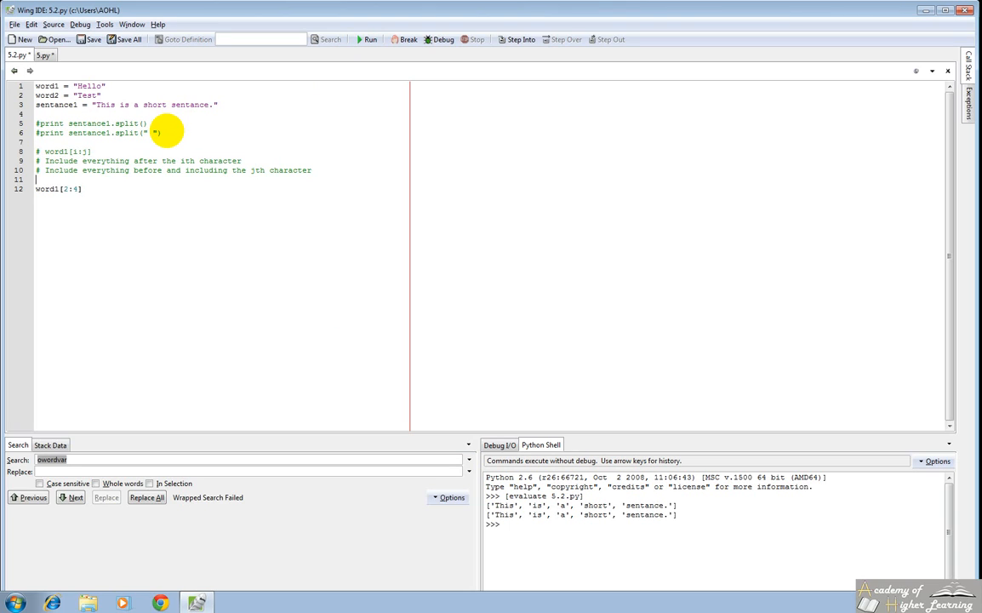
{"action": "type", "text": "print"}
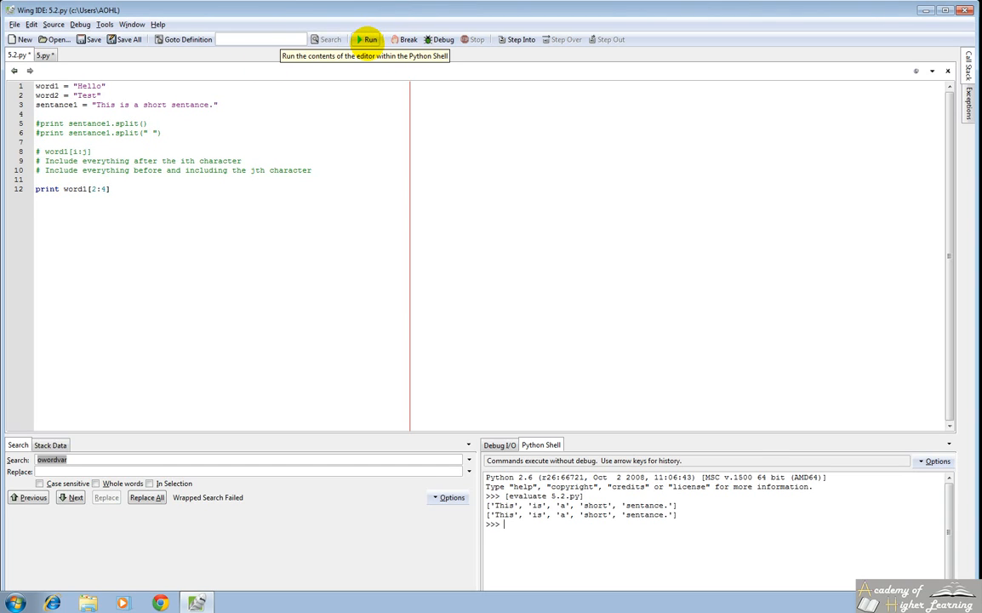
{"action": "left_click", "coordinate": [368, 39]}
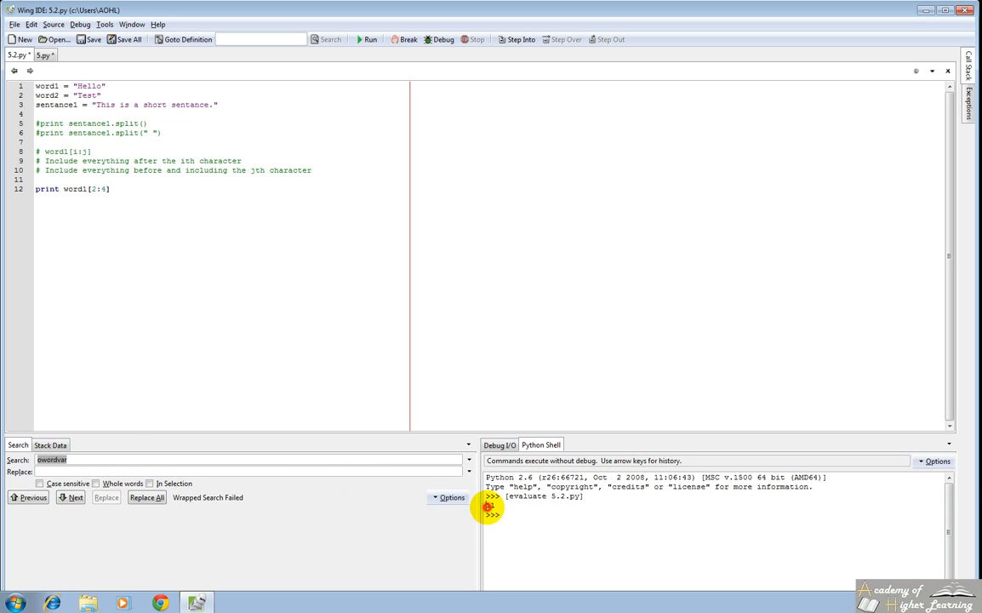
{"action": "left_click", "coordinate": [367, 39]}
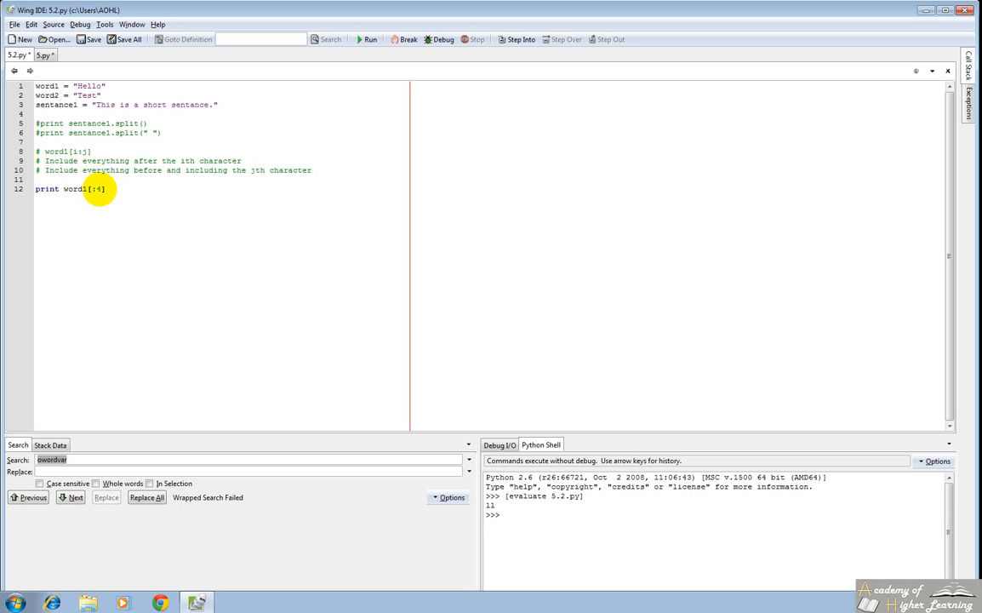
{"action": "mouse_move", "coordinate": [111, 195]}
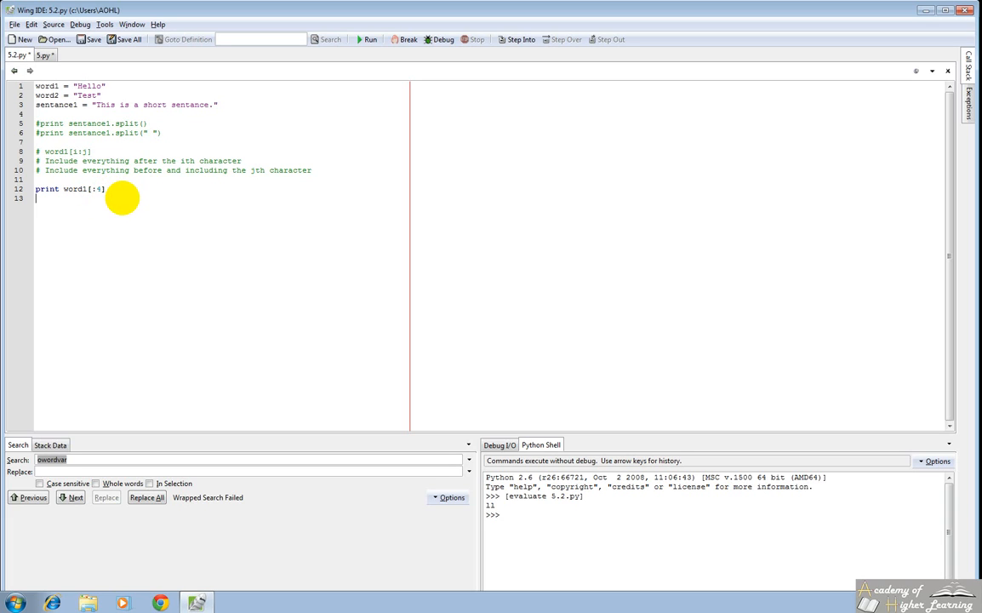
Add print word1[2:] and run again, outputting Hell and llo for the two slices
{"action": "type", "text": "print word"}
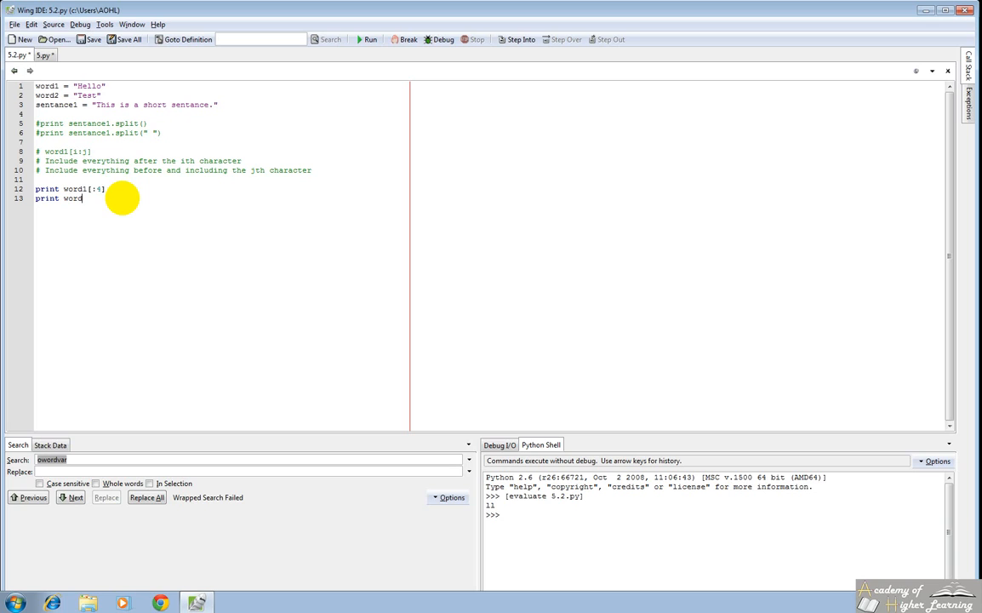
{"action": "type", "text": "1[2"}
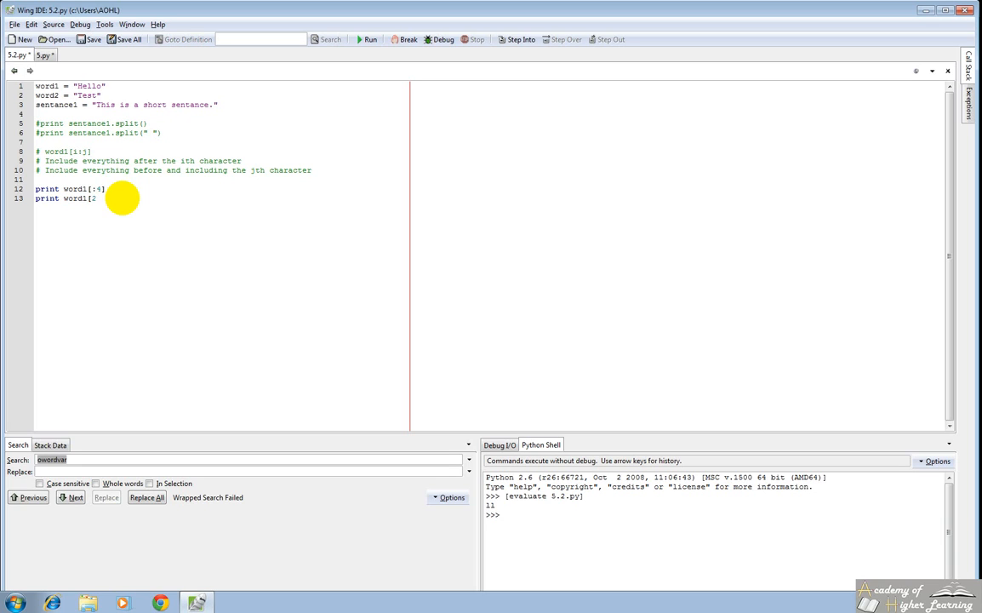
{"action": "type", "text": ":]"}
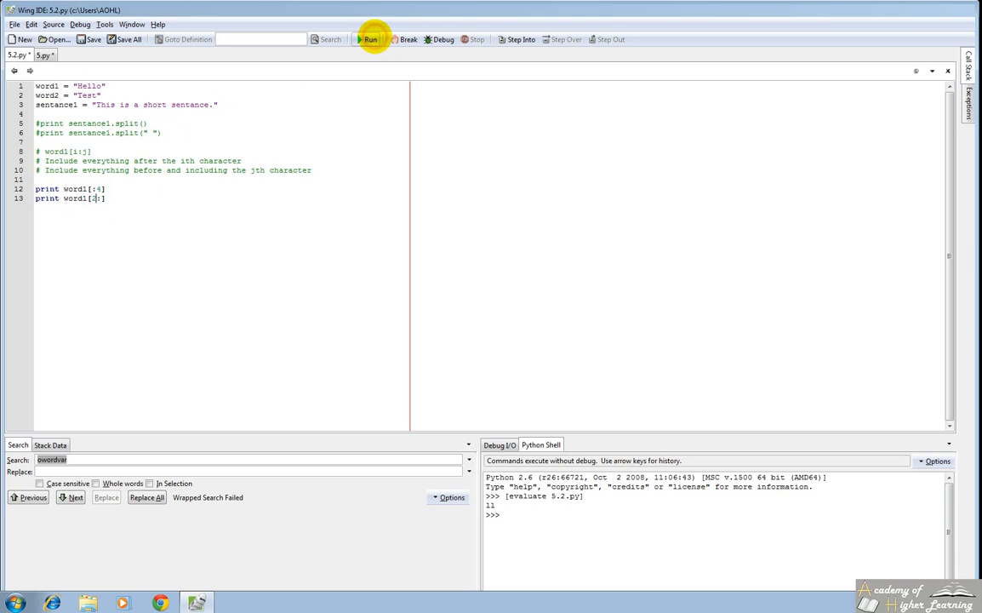
{"action": "left_click", "coordinate": [369, 39]}
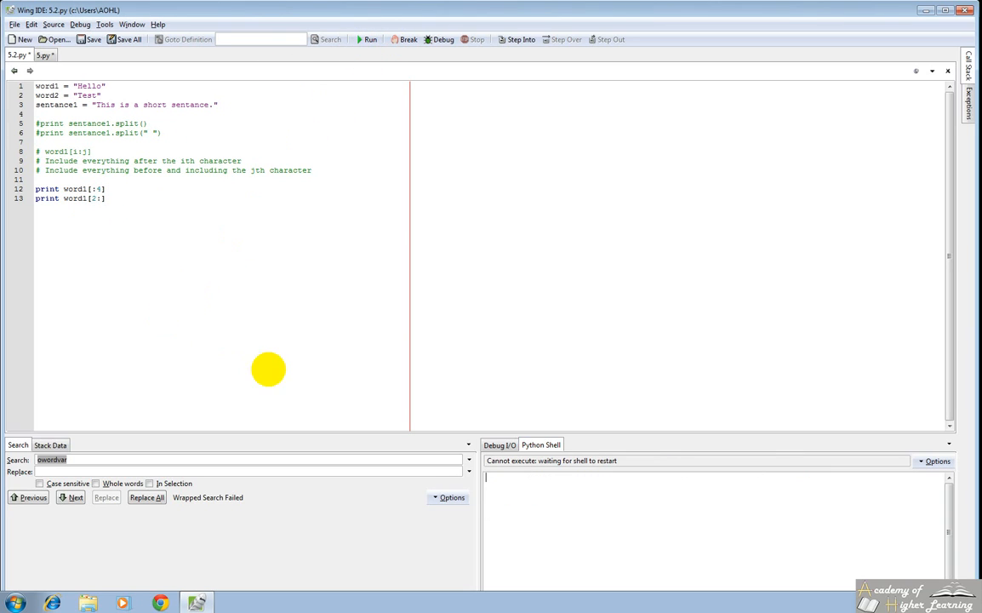
{"action": "left_click", "coordinate": [367, 39]}
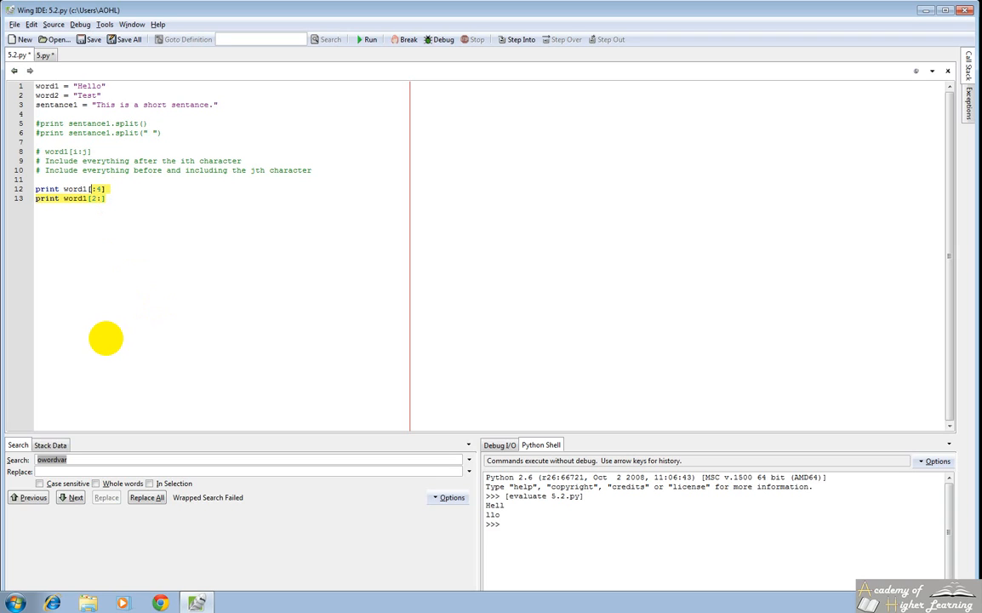
{"action": "mouse_move", "coordinate": [37, 355]}
{"action": "type", "text": "2"}
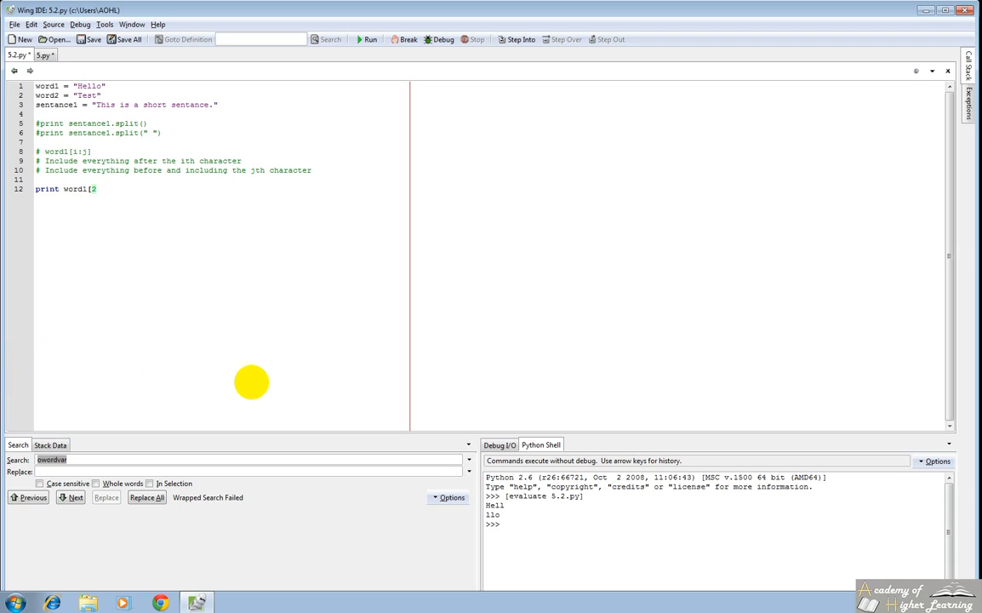
Change the slice to word1[3] and run the script to print one character
{"action": "type", "text": "3]"}
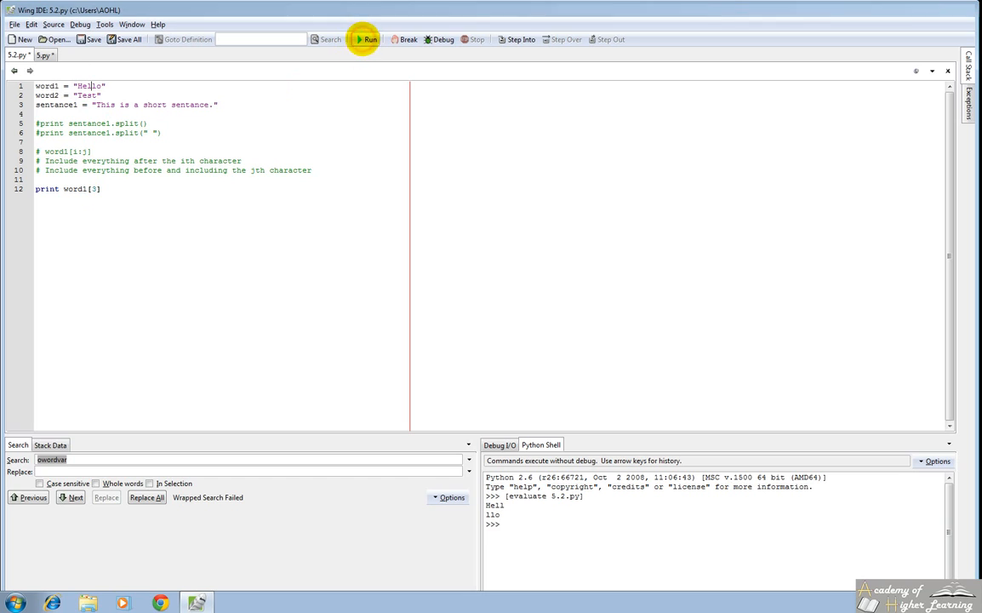
{"action": "left_click", "coordinate": [366, 39]}
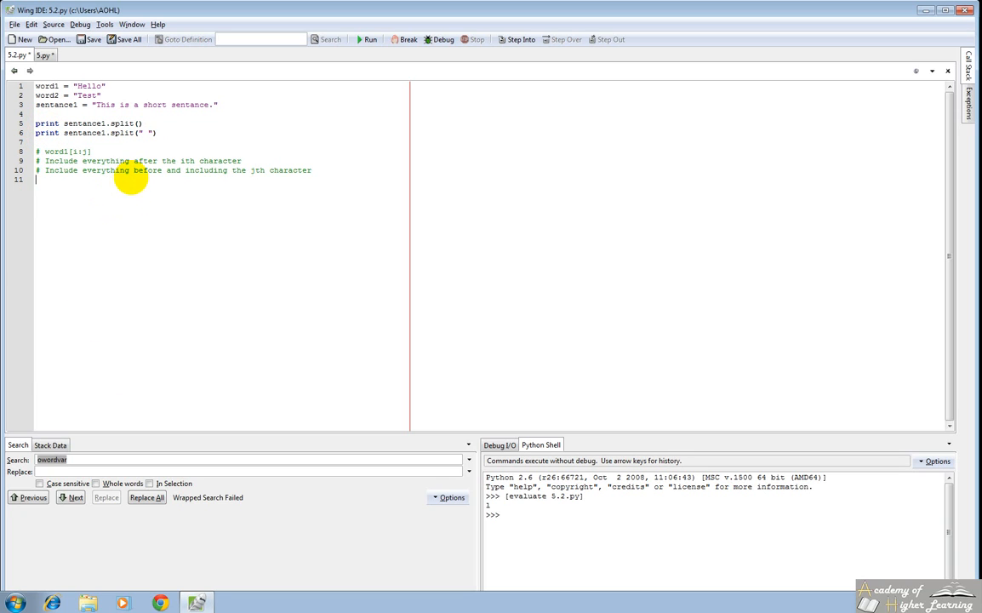
{"action": "mouse_move", "coordinate": [354, 181]}
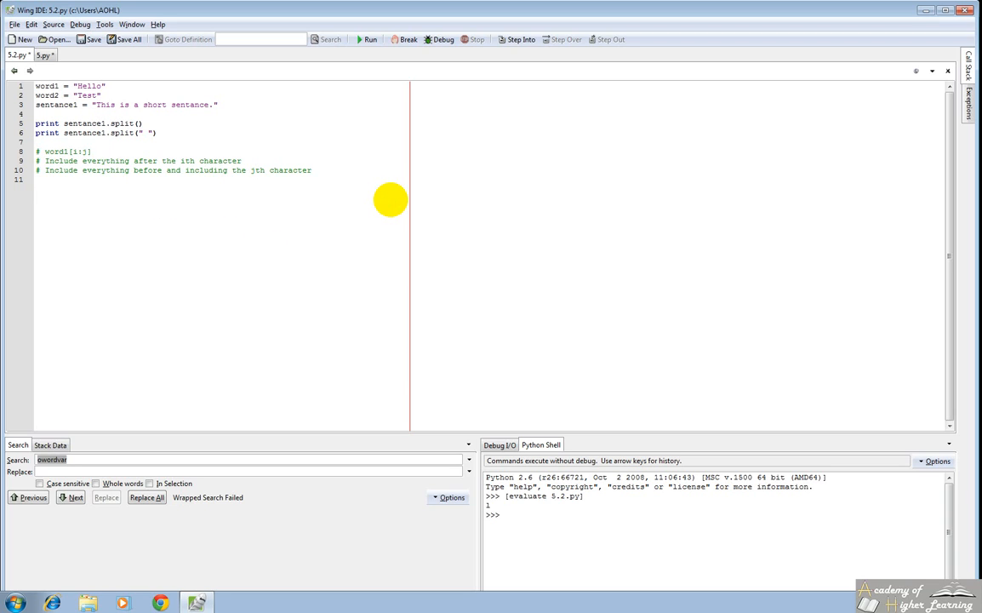
Add print len(word1) commented # -> 5 at the end of the script
{"action": "type", "text": "len"}
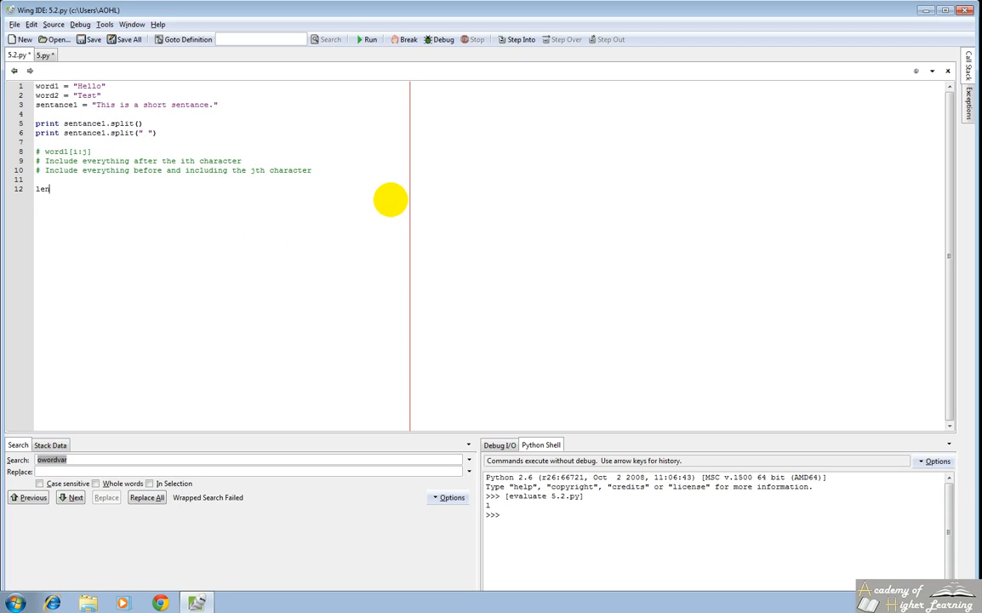
{"action": "type", "text": "(str)"}
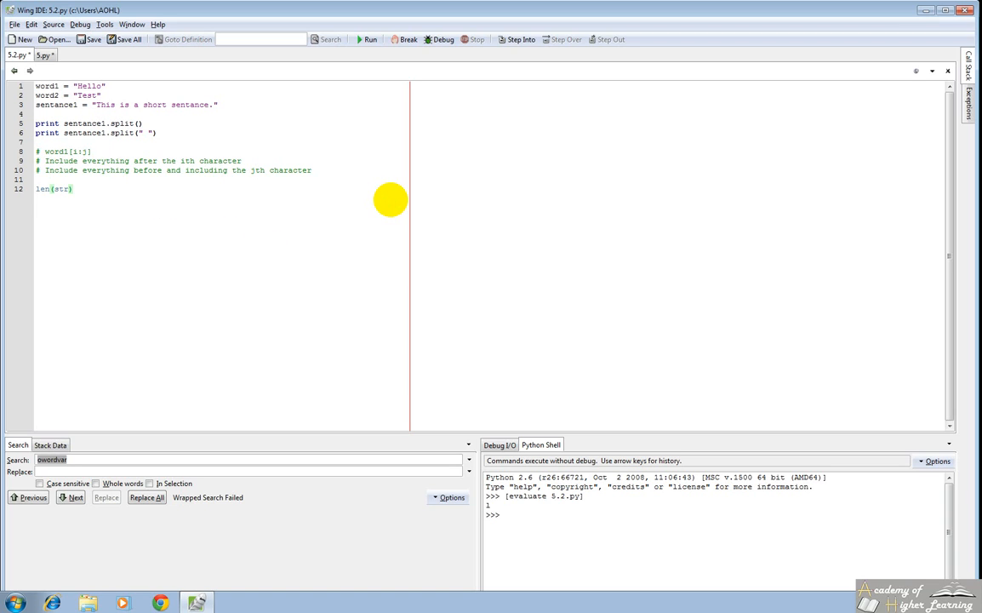
{"action": "left_click", "coordinate": [37, 188]}
{"action": "type", "text": "p"}
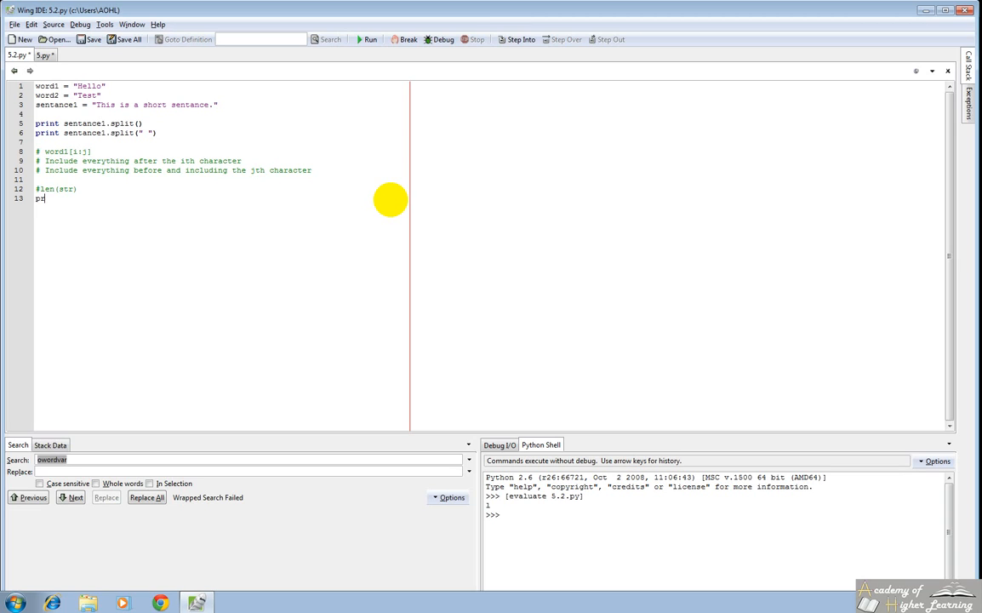
{"action": "type", "text": "rint len(w"}
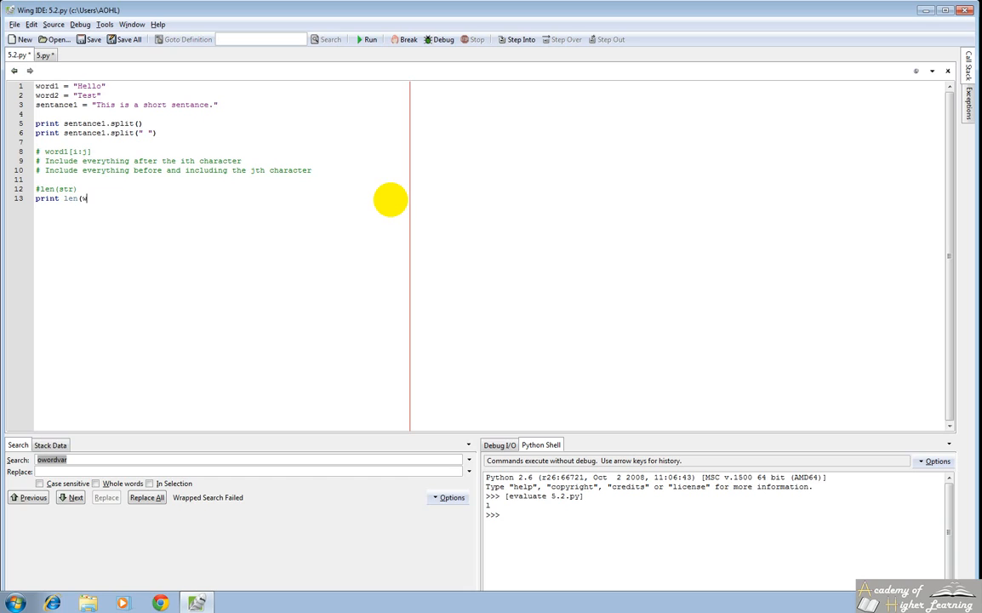
{"action": "type", "text": "ord1) ->"}
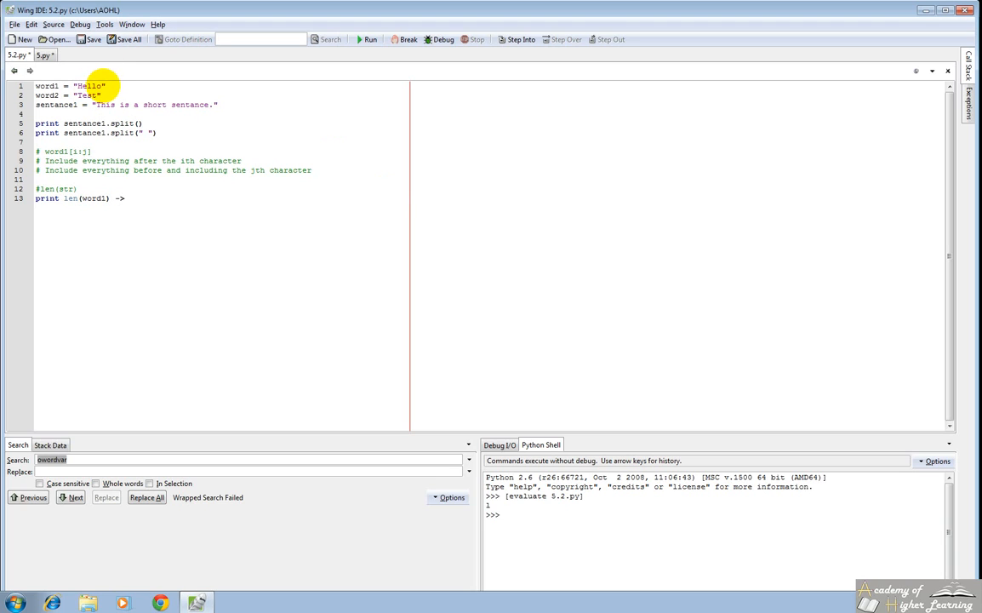
{"action": "type", "text": "5"}
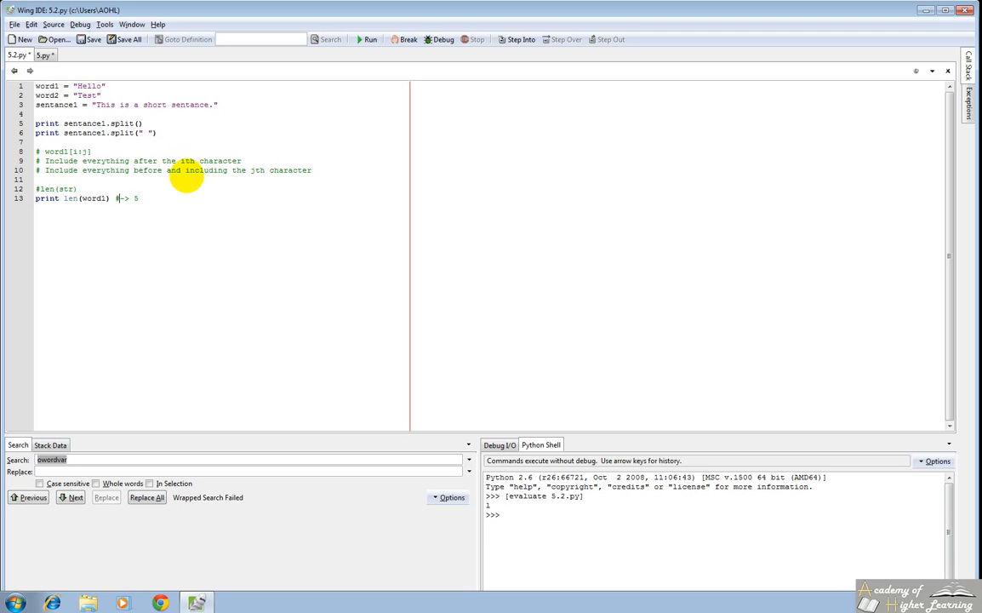
Add print len(word2) commented # -> 4 and run the script in the shell
{"action": "type", "text": "print len"}
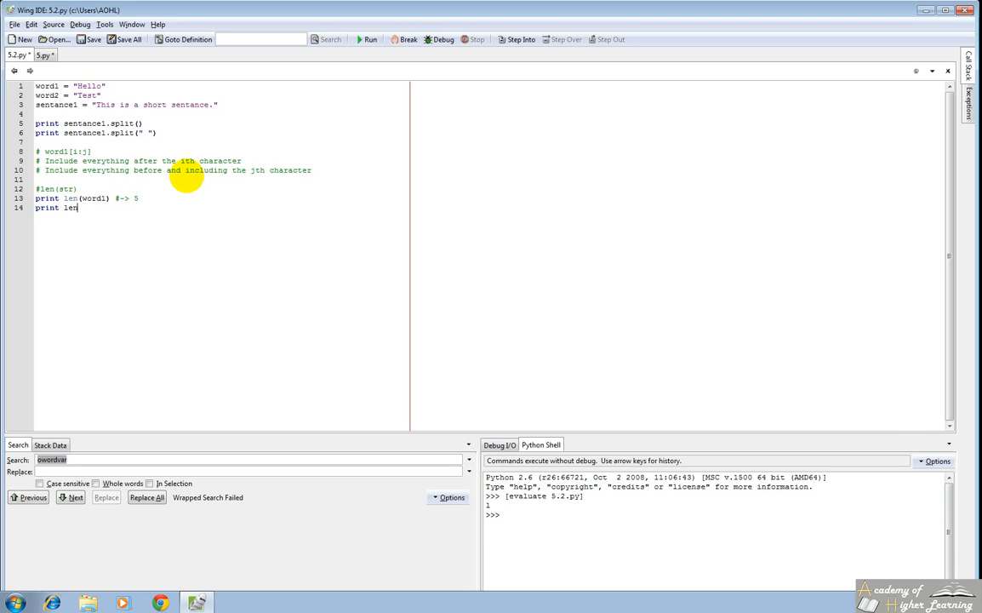
{"action": "type", "text": "(word2)"}
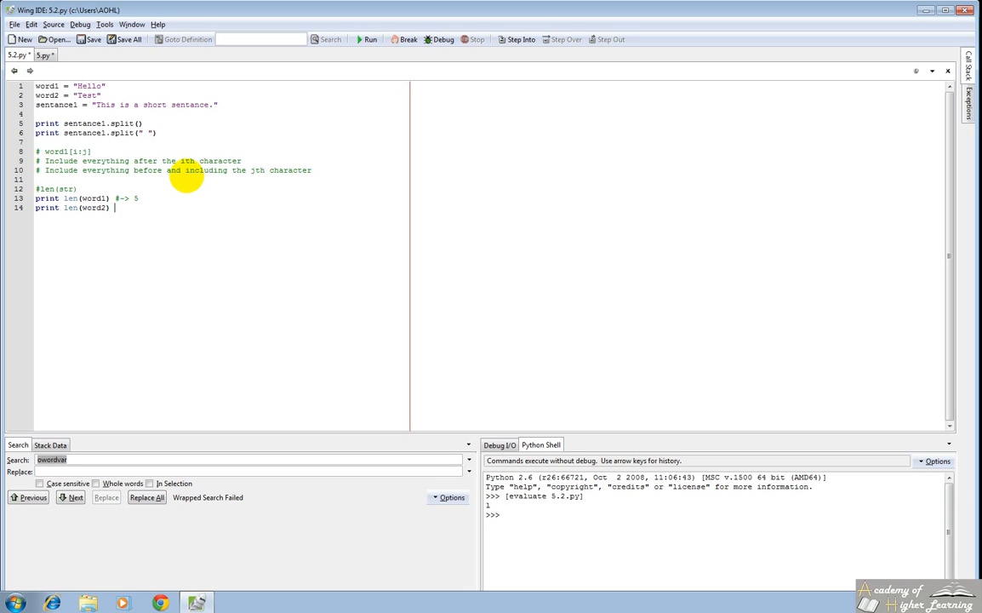
{"action": "type", "text": "# -> 4"}
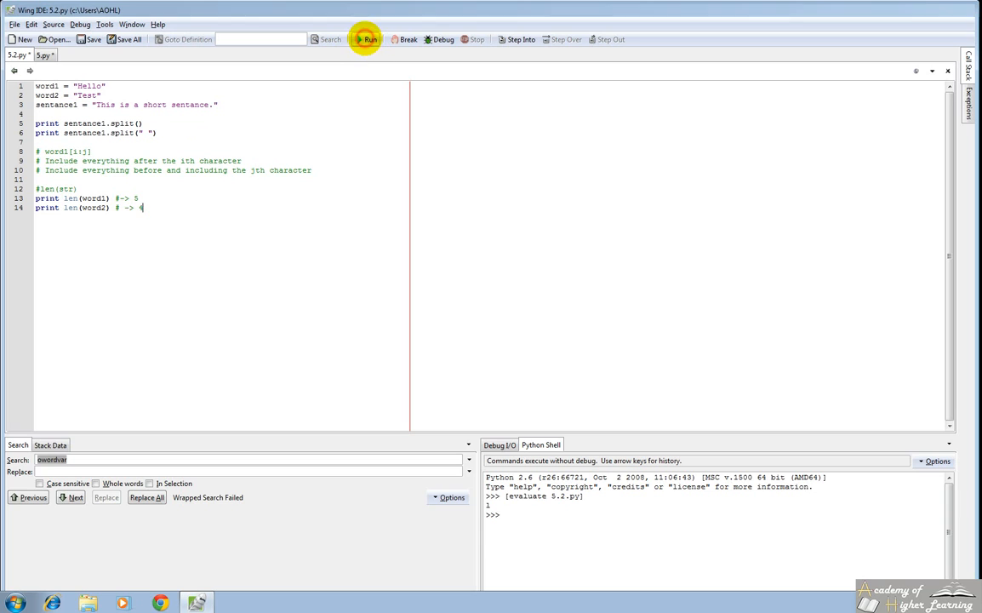
{"action": "left_click", "coordinate": [367, 40]}
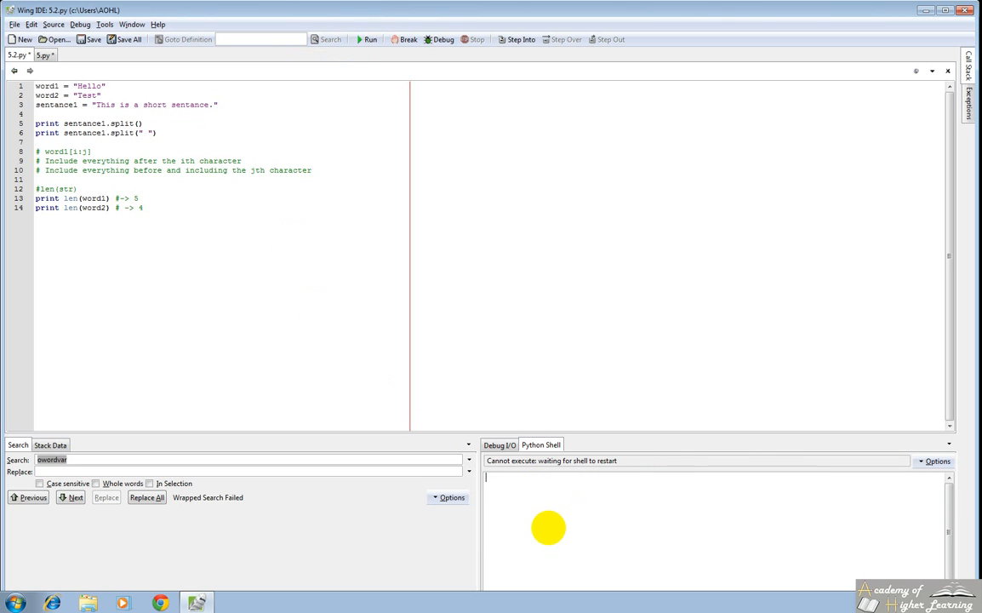
{"action": "left_click", "coordinate": [367, 39]}
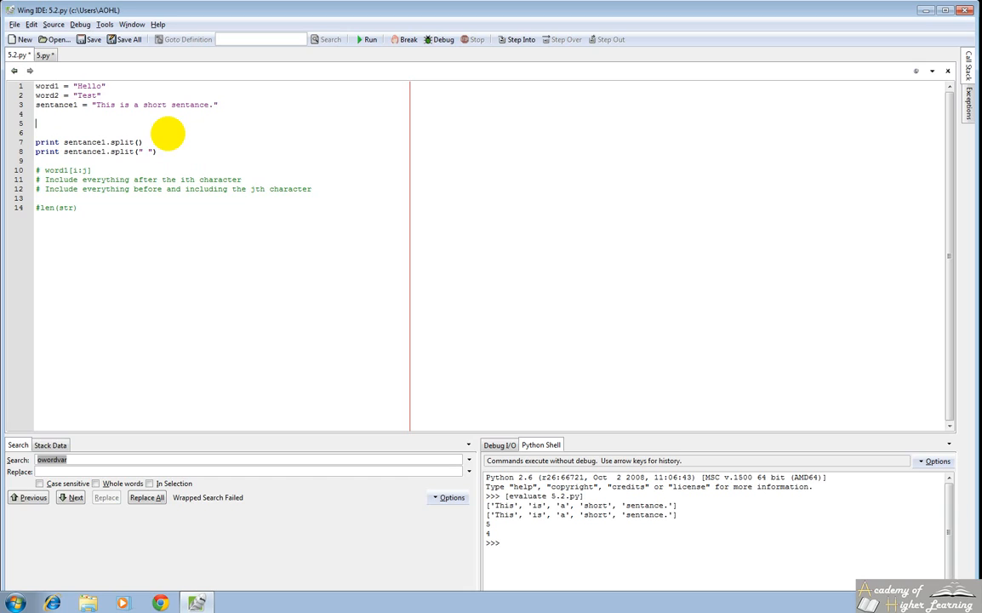
Rewrite the split lines to use sentance1[:(len(sentance1) - 1)]
{"action": "type", "text": "sentance1"}
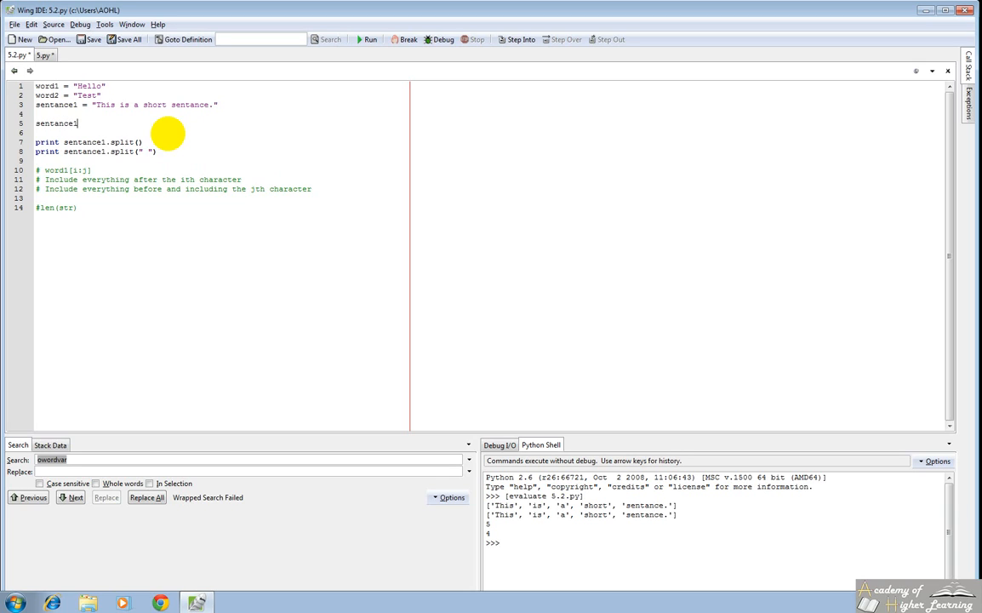
{"action": "type", "text": "[:"}
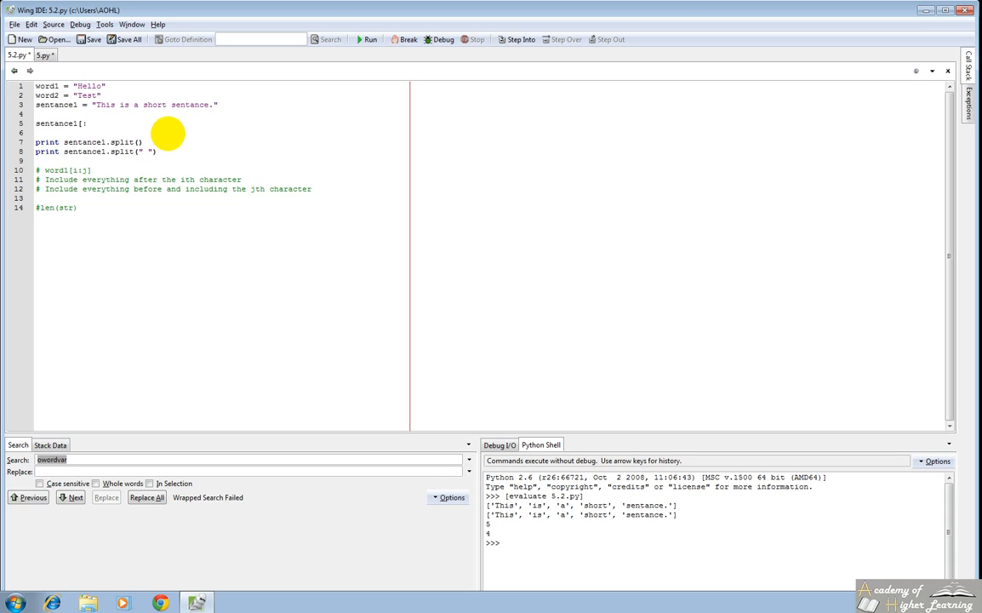
{"action": "type", "text": "j]"}
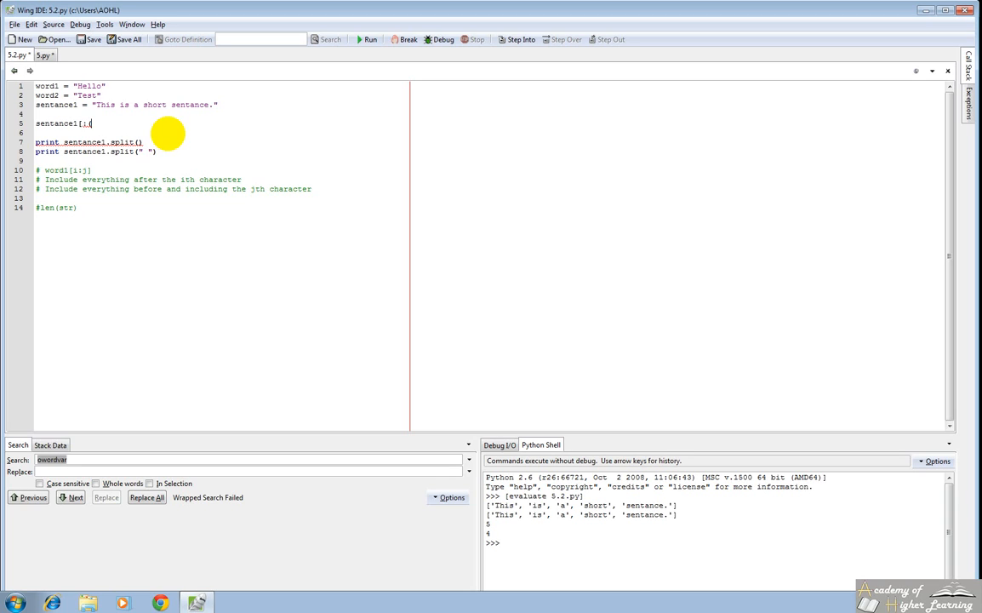
{"action": "type", "text": "(len(sentance1) - 1"}
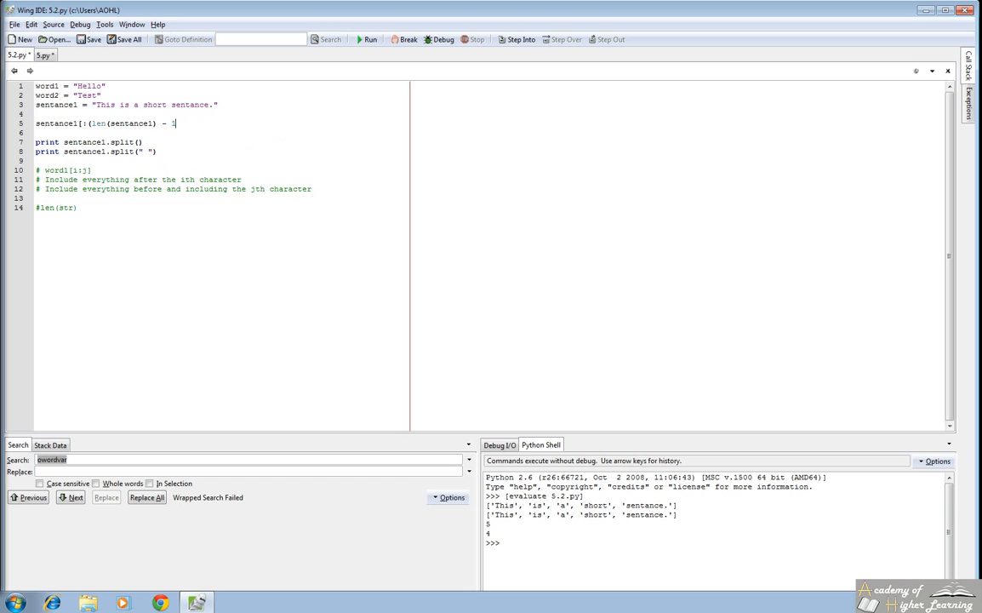
{"action": "left_click", "coordinate": [177, 123]}
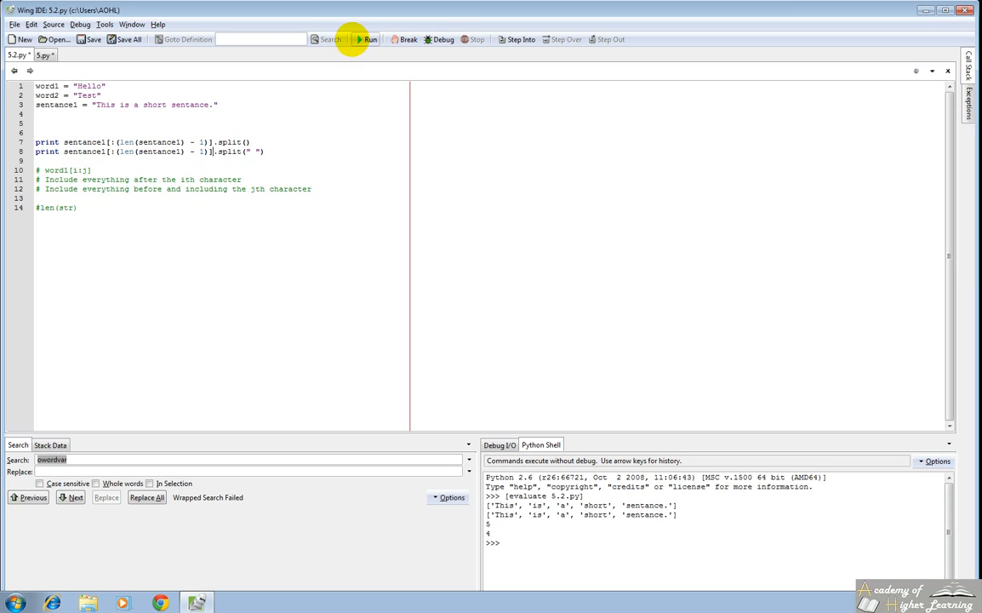
Run the script so the word lists print without the final period
{"action": "left_click", "coordinate": [366, 39]}
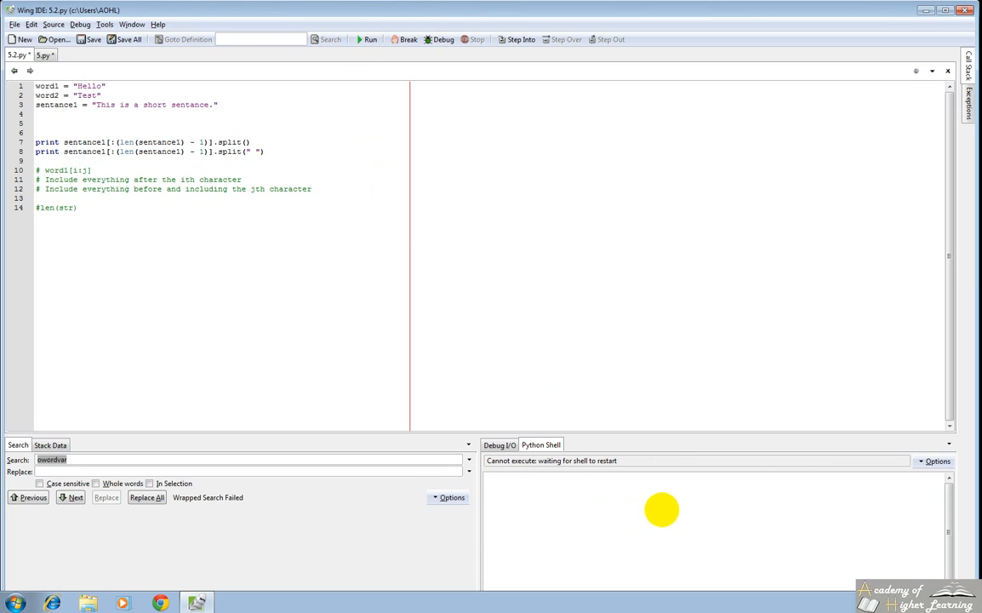
{"action": "left_click", "coordinate": [367, 39]}
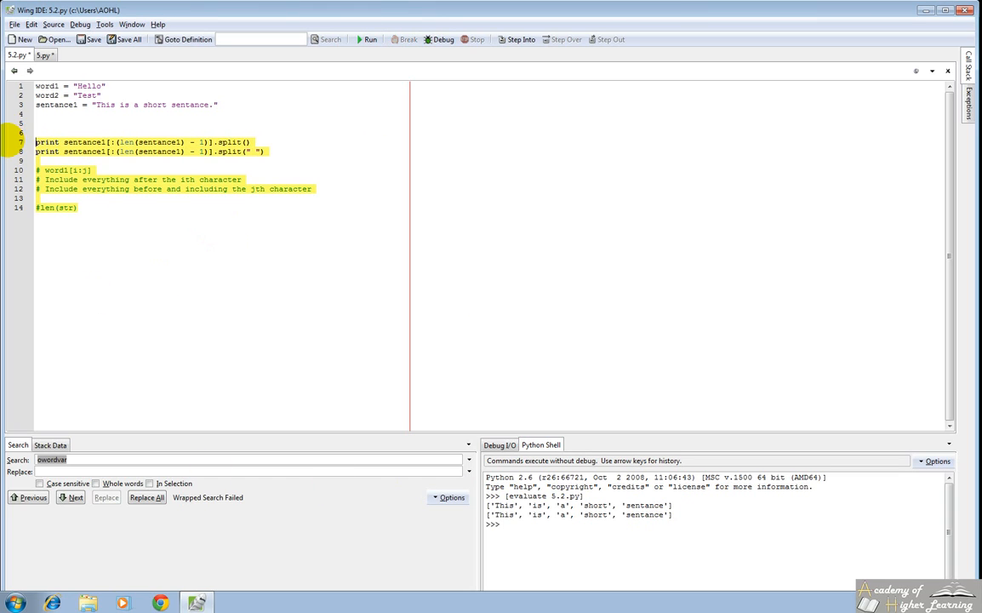
Delete the split lines, add print word1.isalpha() # True and set word2 to "Test2"
{"action": "key", "text": "Delete"}
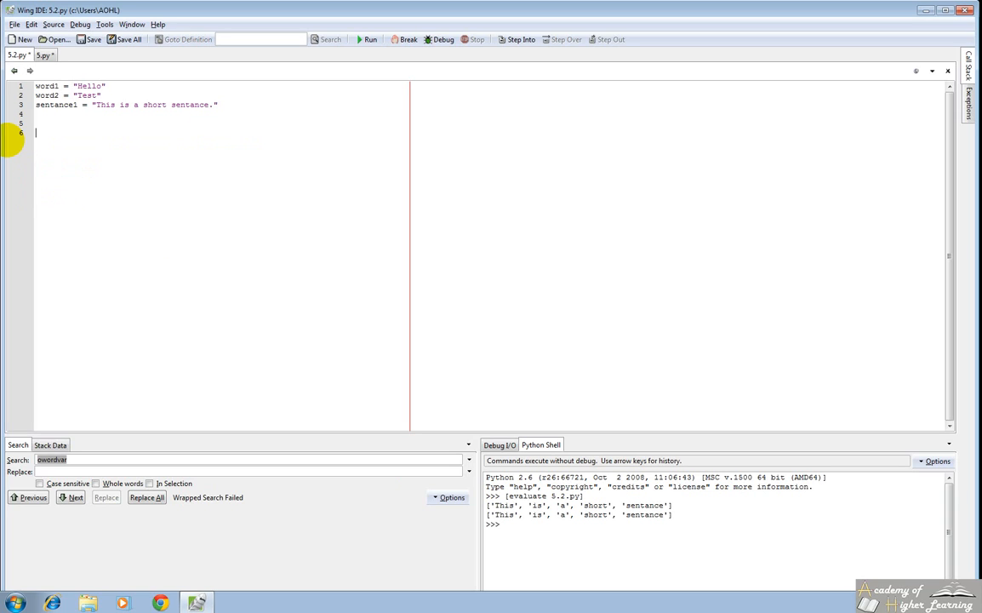
{"action": "type", "text": "word1.isalpha"}
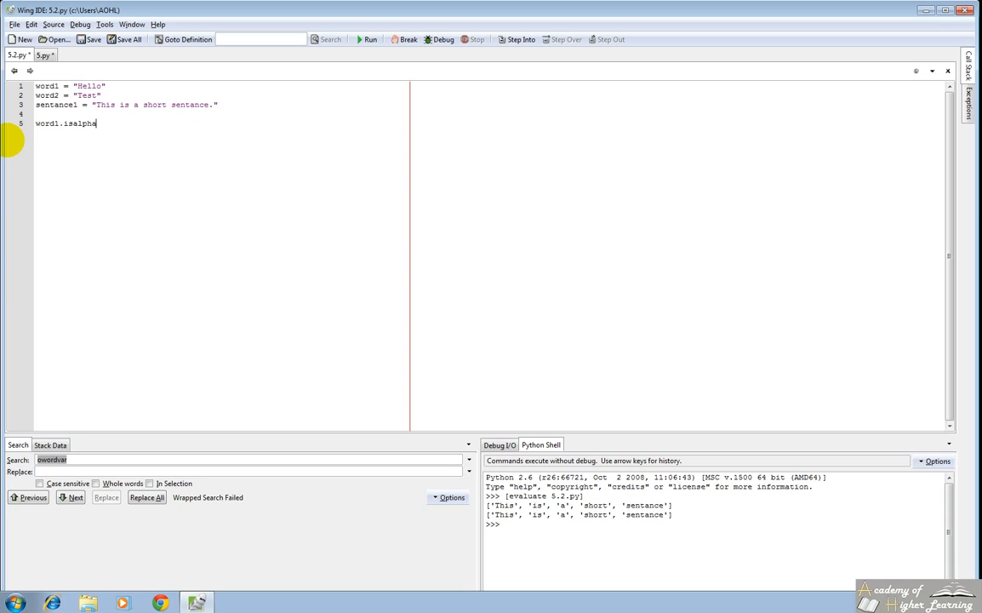
{"action": "key", "text": "BackSpace"}
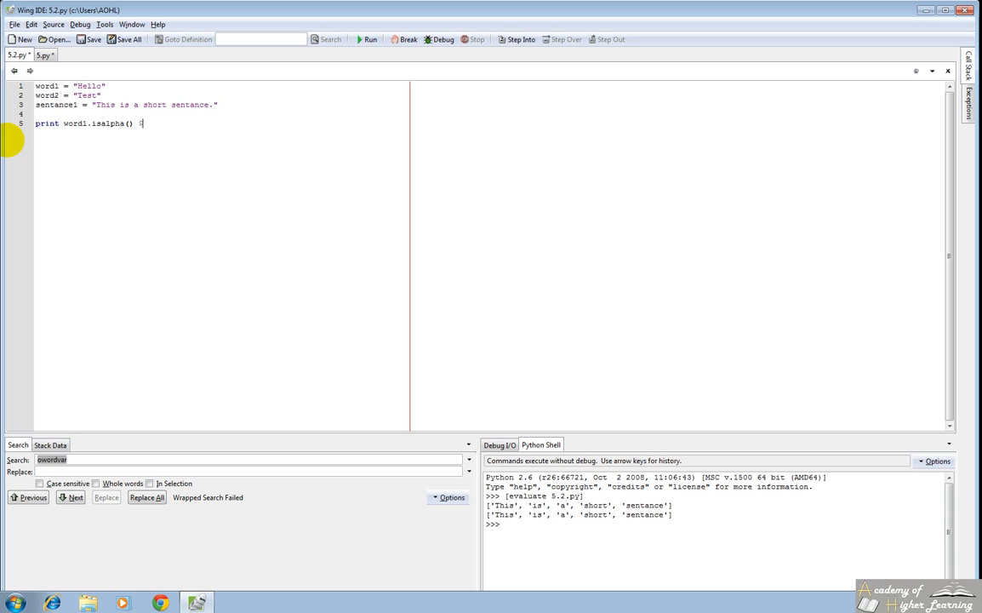
{"action": "type", "text": "#"}
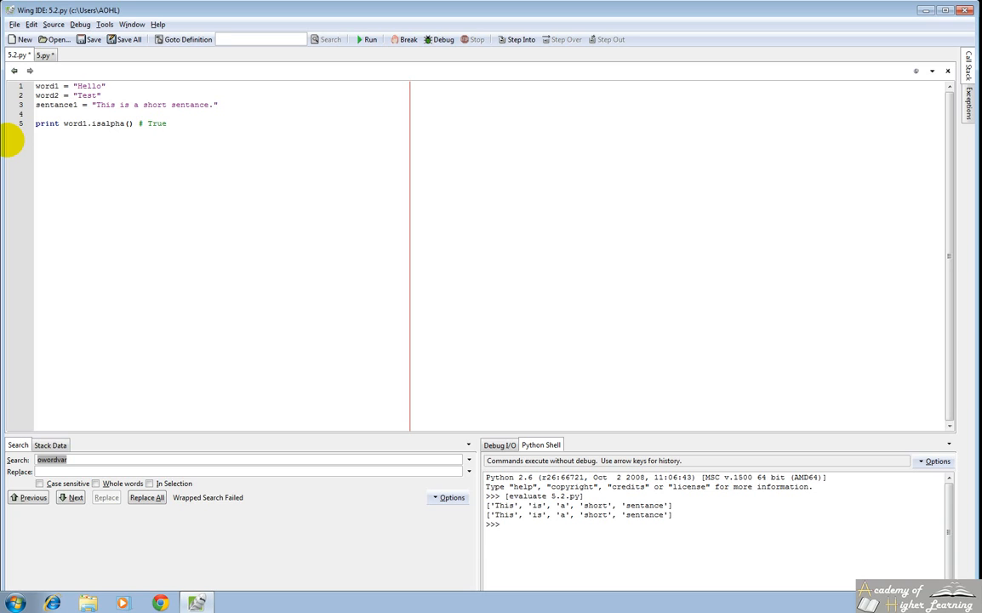
{"action": "double_click", "coordinate": [88, 85]}
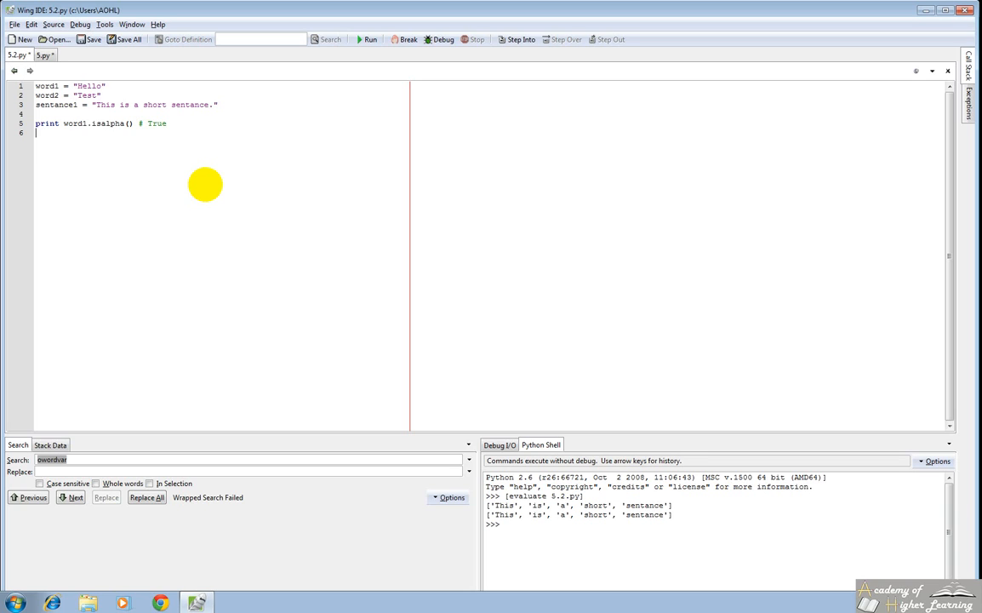
Add print word2.isalpha() # False and run to see True and False
{"action": "type", "text": "print word2.isa"}
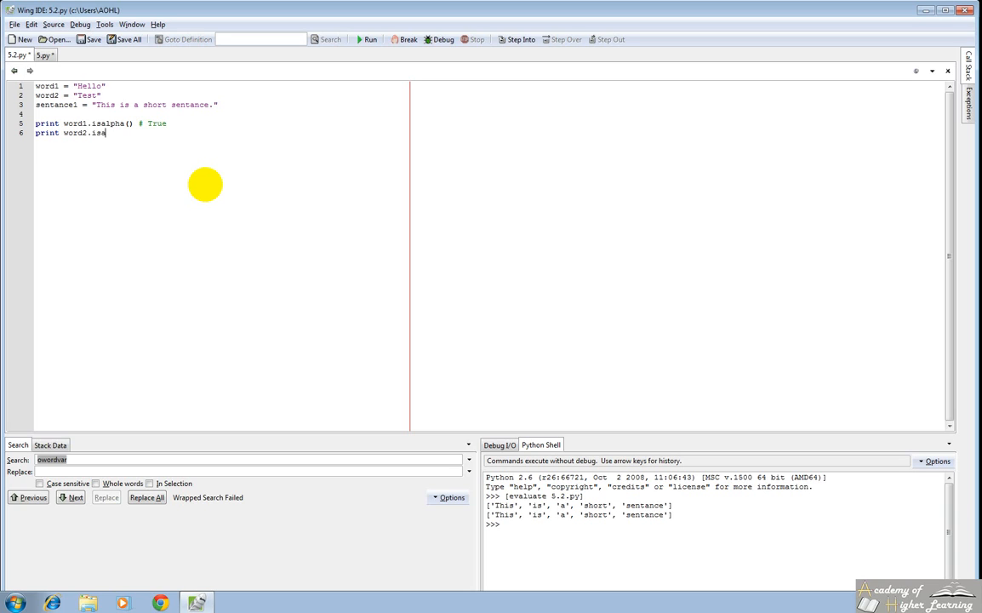
{"action": "type", "text": "lpha()"}
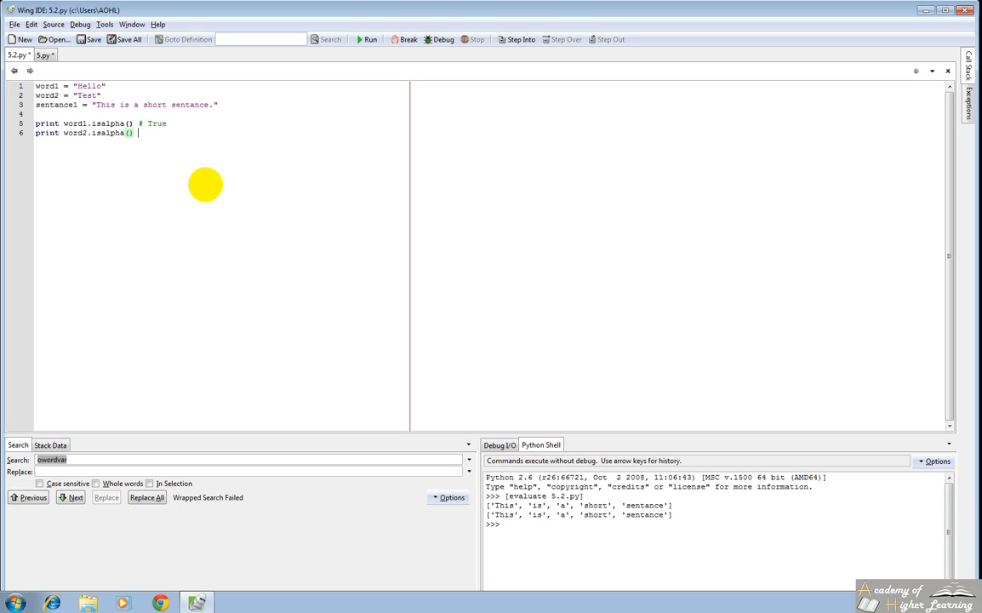
{"action": "type", "text": "# False"}
{"action": "left_click", "coordinate": [70, 94]}
{"action": "type", "text": "2"}
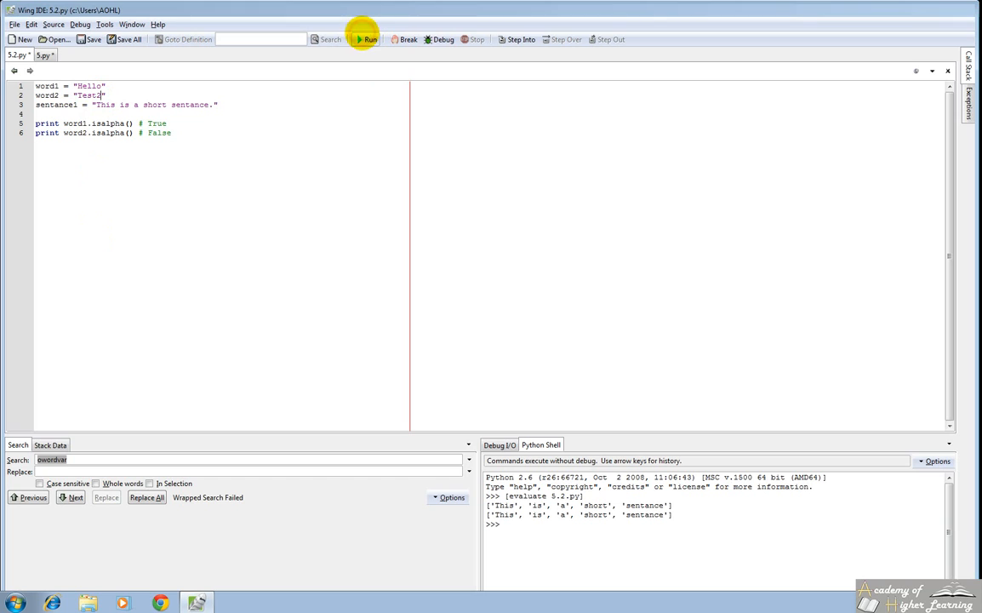
{"action": "left_click", "coordinate": [369, 39]}
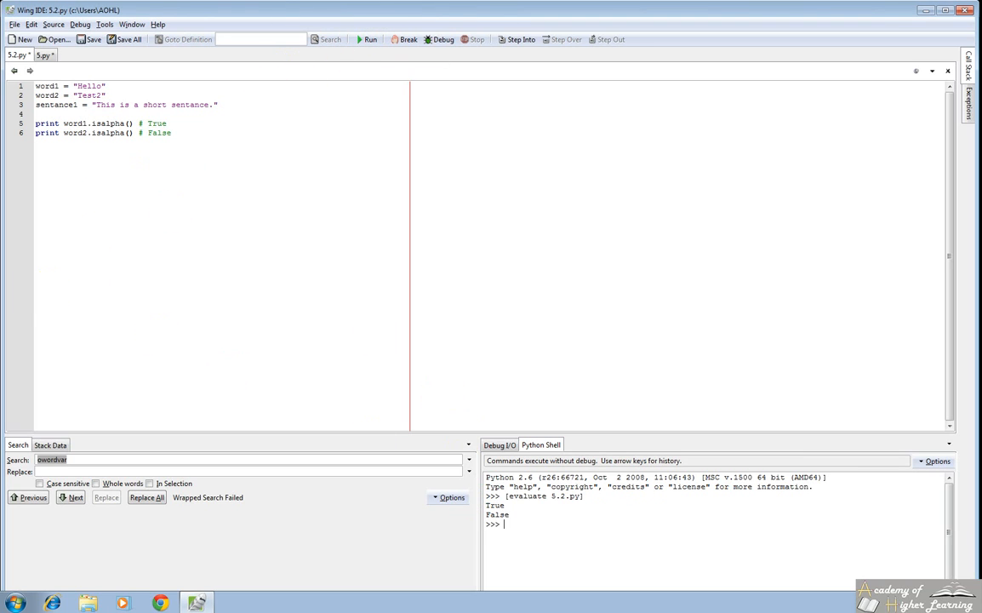
{"action": "left_click_drag", "start_coordinate": [35, 123], "coordinate": [170, 132]}
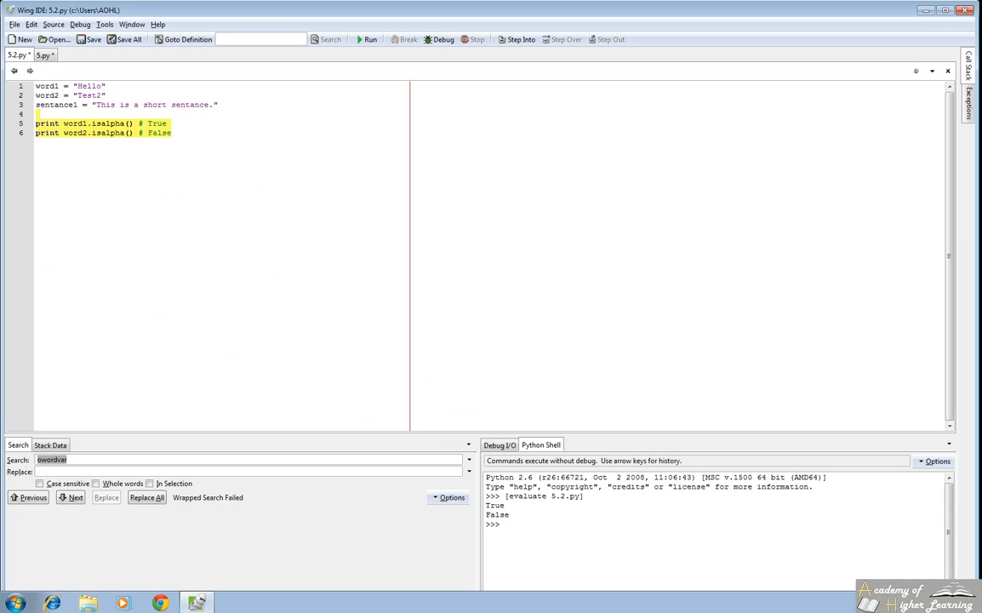
Replace the isalpha lines with print word1 + word2 and run to output HelloTest2
{"action": "left_click", "coordinate": [170, 133]}
{"action": "type", "text": "print s"}
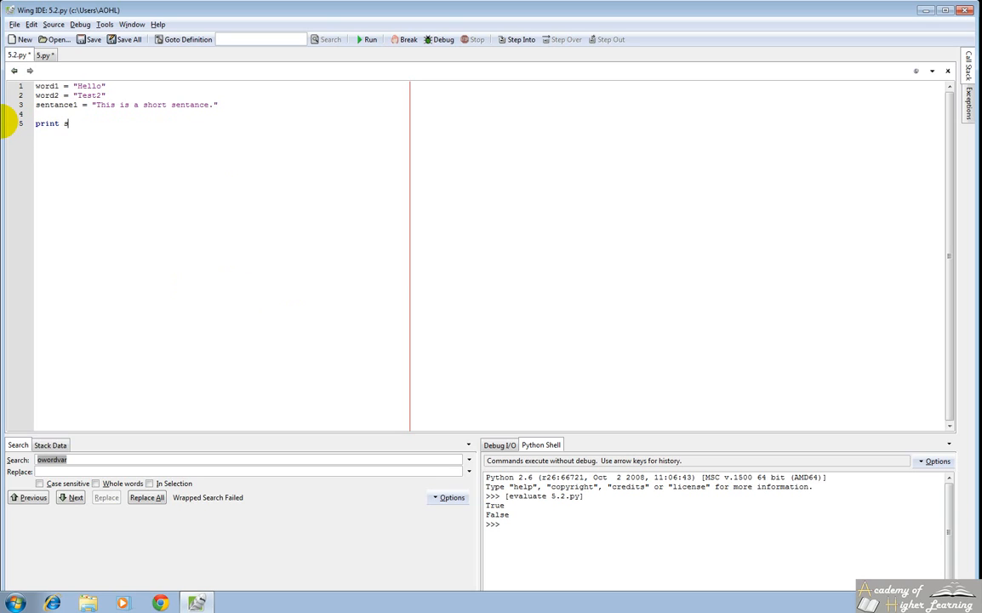
{"action": "type", "text": "+t"}
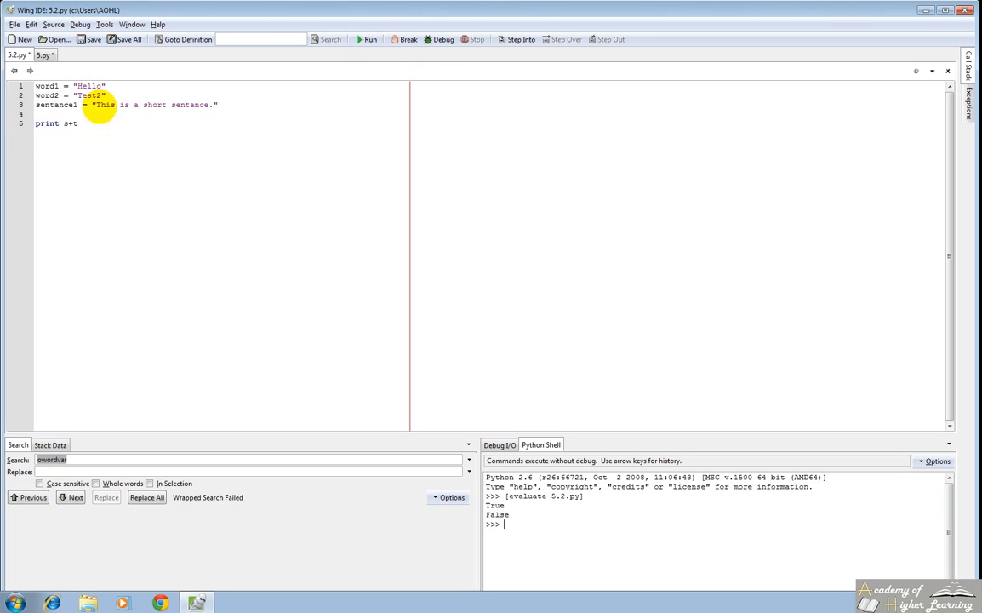
{"action": "left_click", "coordinate": [372, 39]}
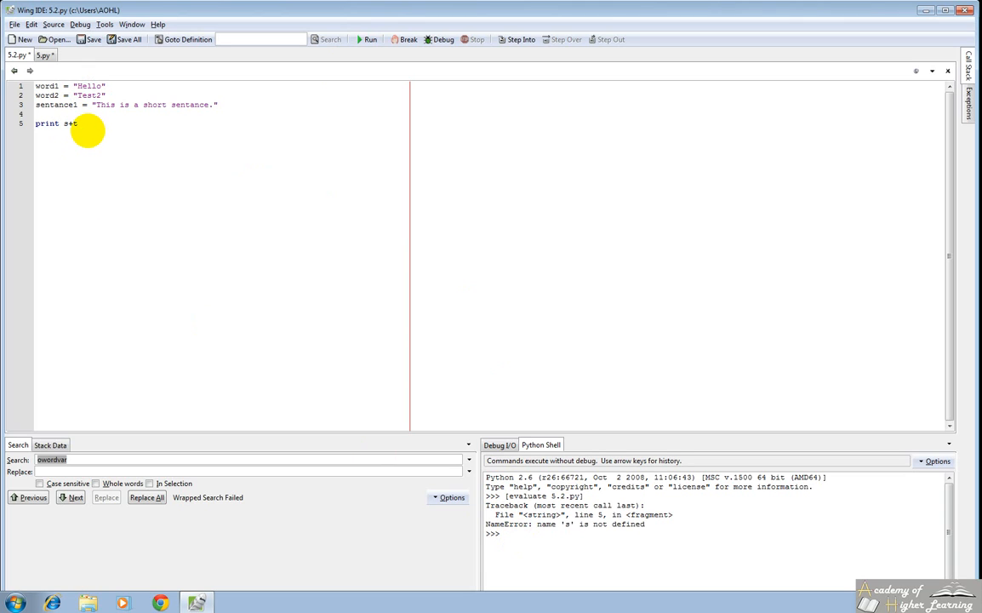
{"action": "key", "text": "BackSpace"}
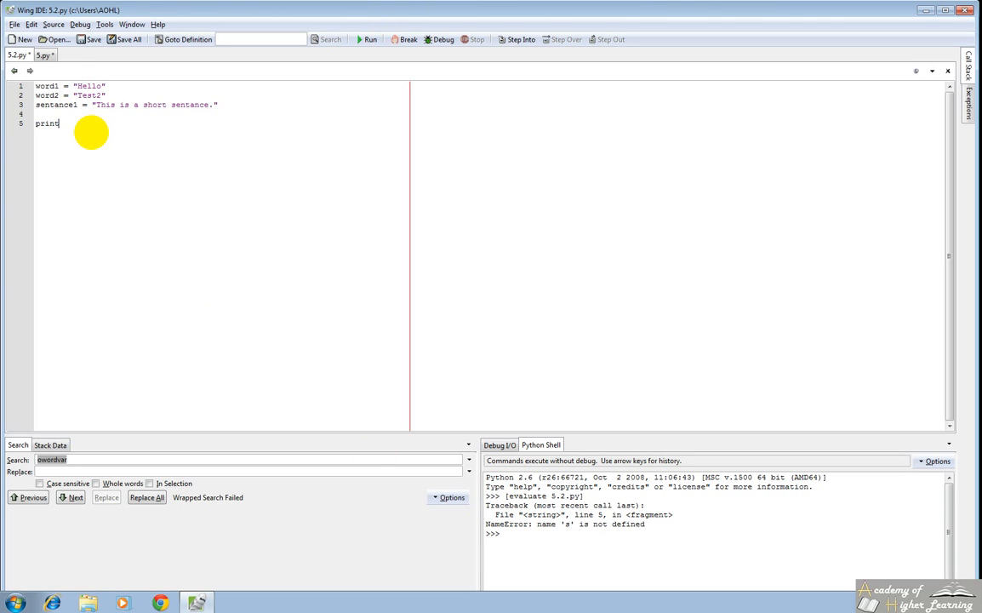
{"action": "type", "text": "word1"}
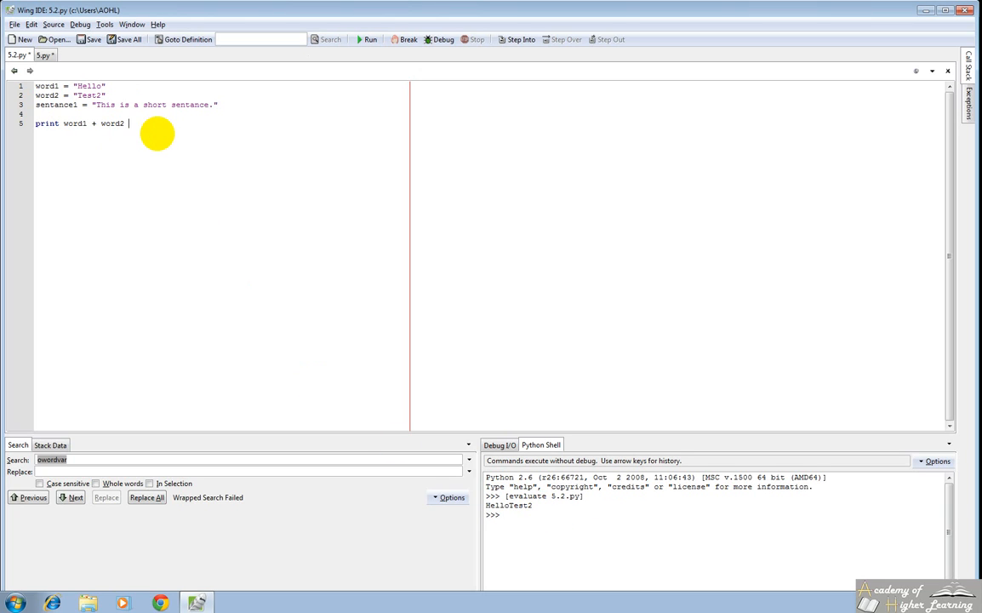
{"action": "type", "text": "+ word2"}
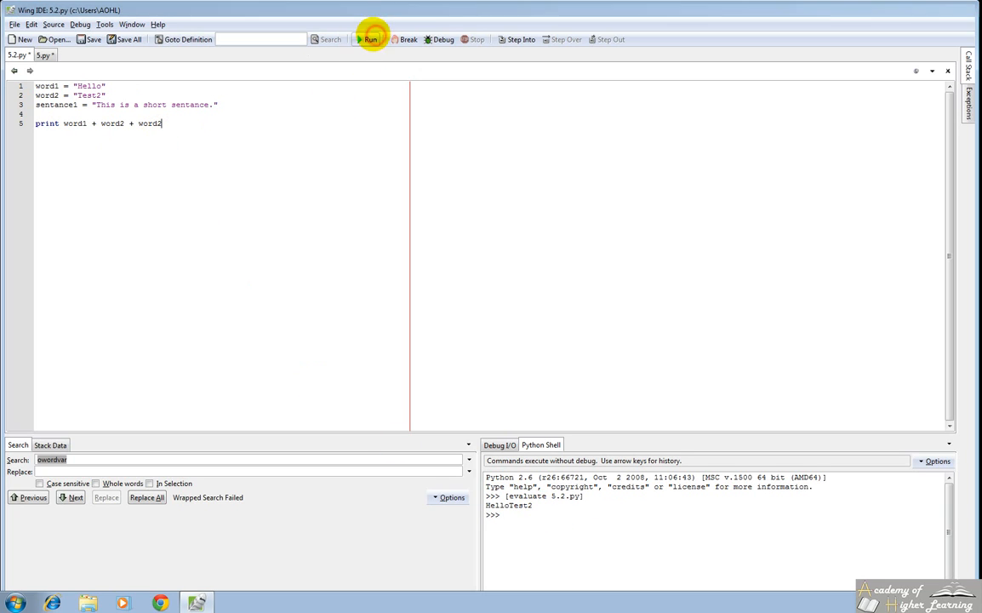
{"action": "left_click", "coordinate": [369, 39]}
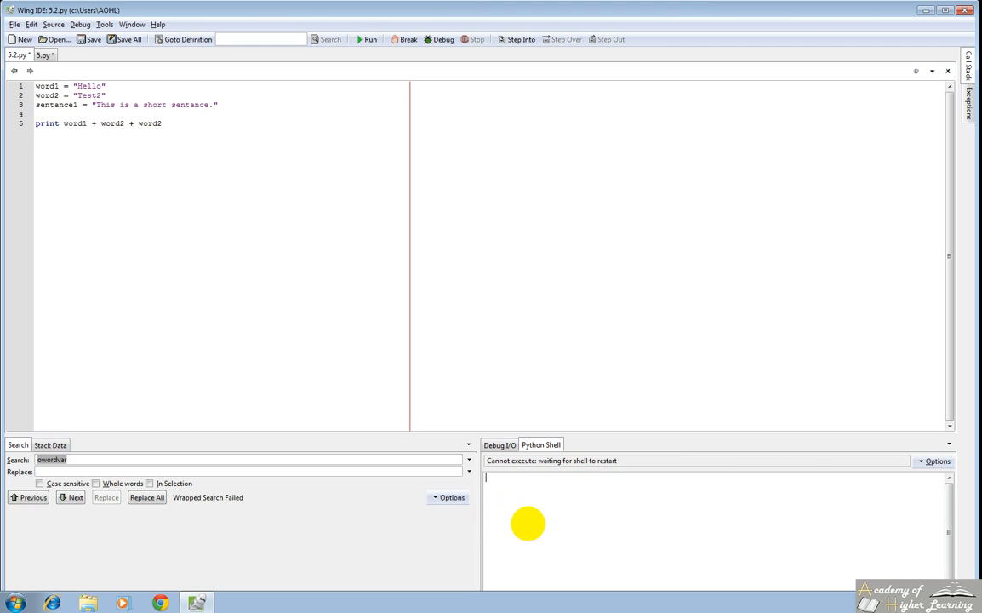
Print word1*3, word2*2 and run to output HelloHelloHello Test2Test2
{"action": "left_click", "coordinate": [368, 40]}
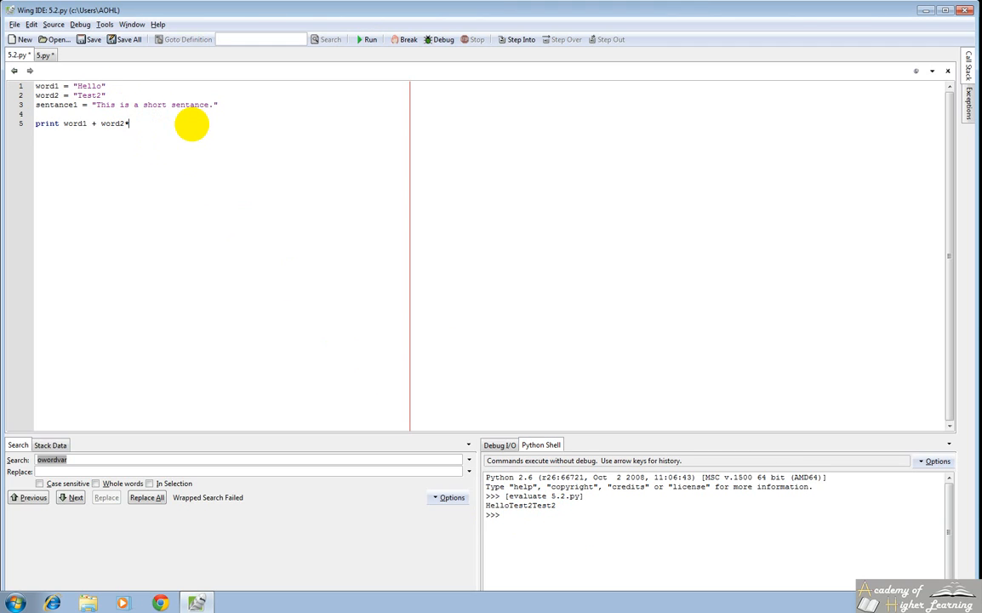
{"action": "type", "text": "2"}
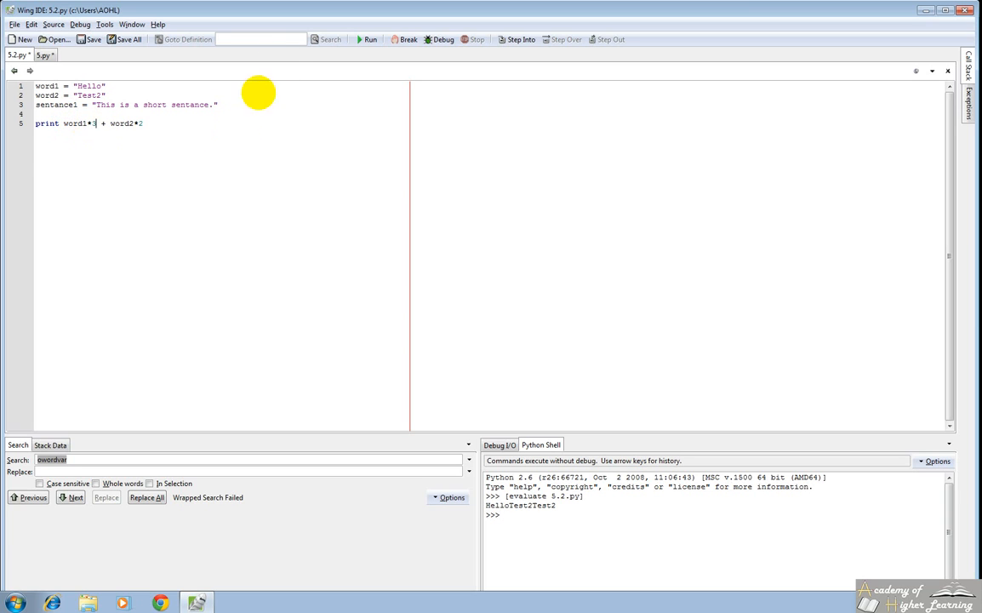
{"action": "mouse_move", "coordinate": [371, 39]}
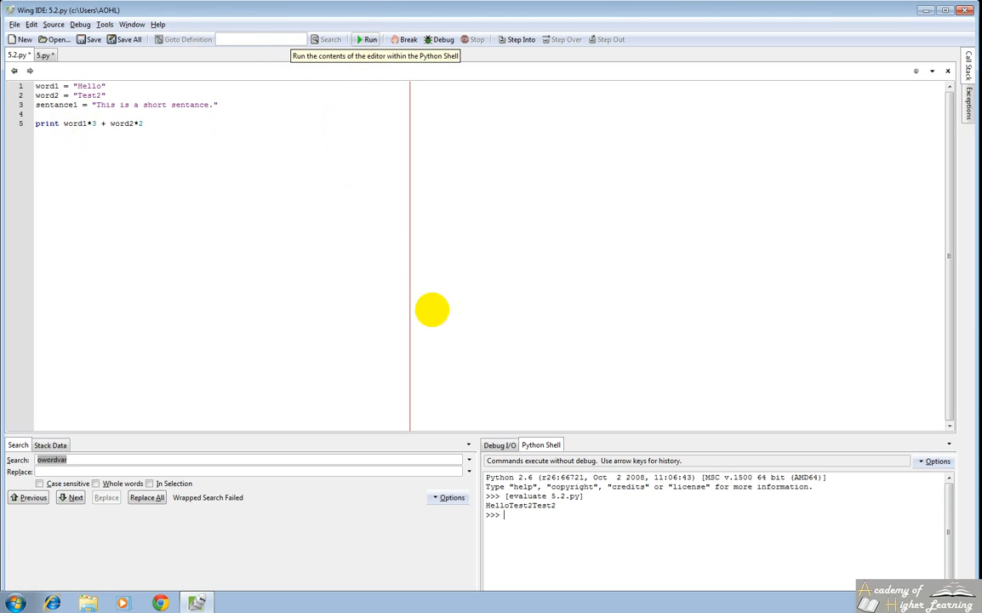
{"action": "left_click", "coordinate": [366, 39]}
{"action": "type", "text": ","}
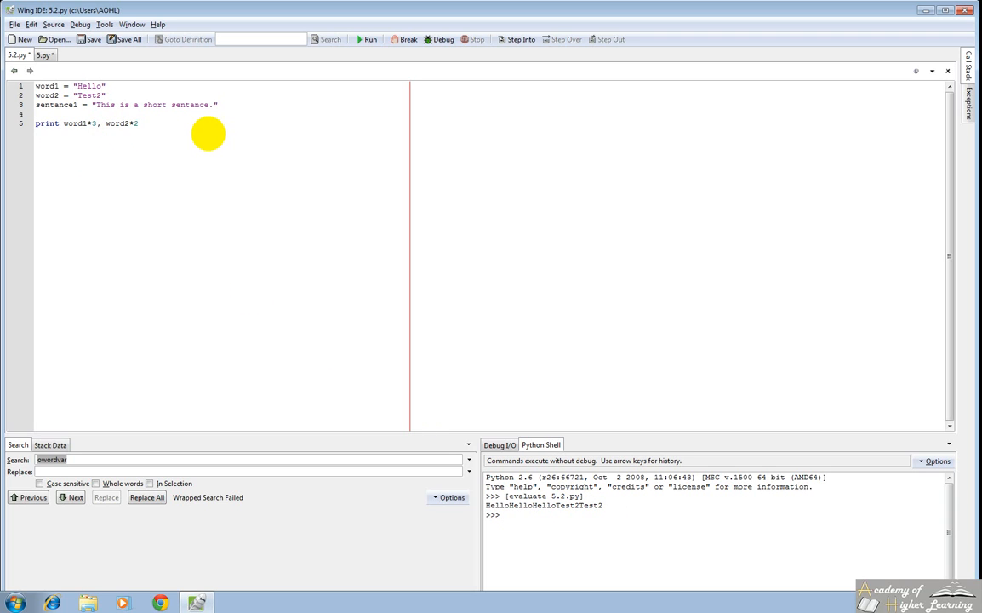
{"action": "mouse_move", "coordinate": [528, 524]}
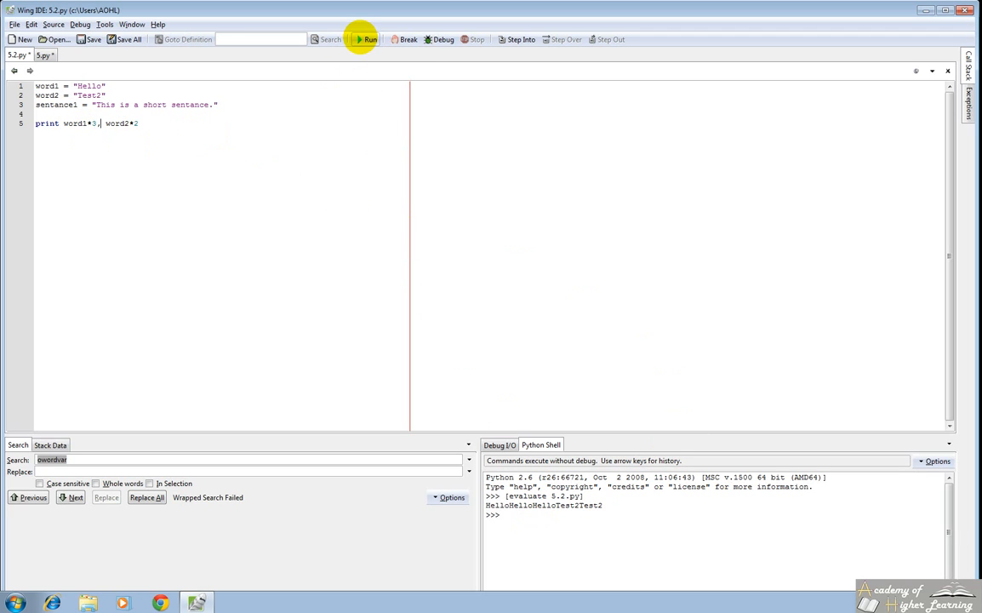
{"action": "mouse_move", "coordinate": [368, 39]}
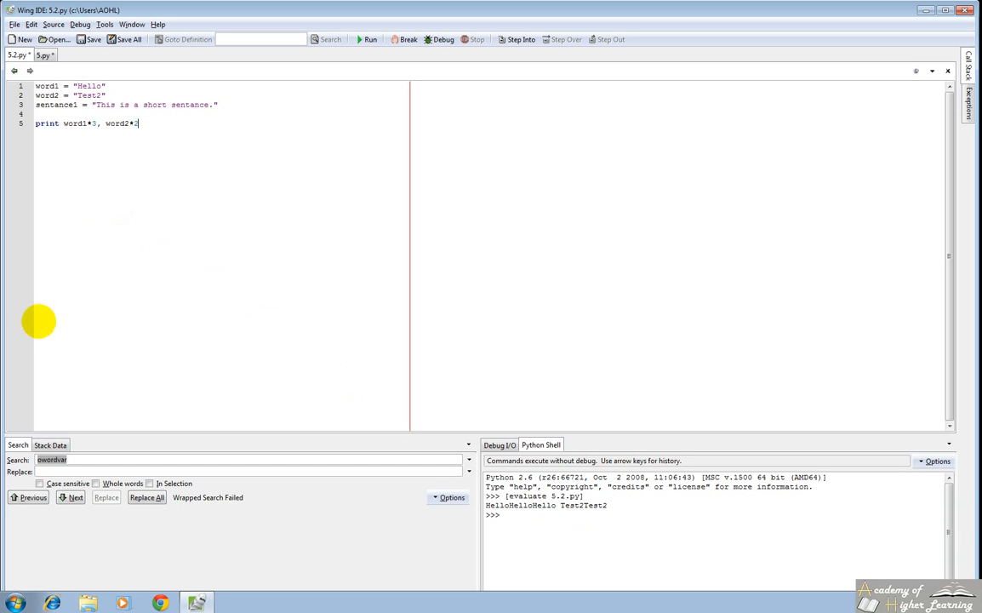
{"action": "mouse_move", "coordinate": [281, 179]}
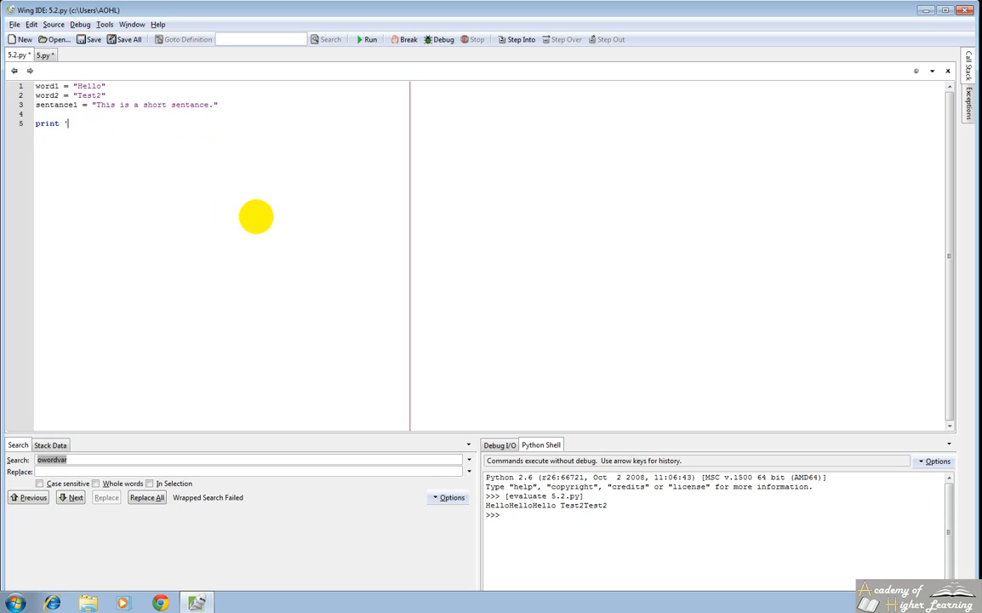
Write print 'This is a "quote"' so the shell shows the embedded double quotes
{"action": "type", "text": "\""}
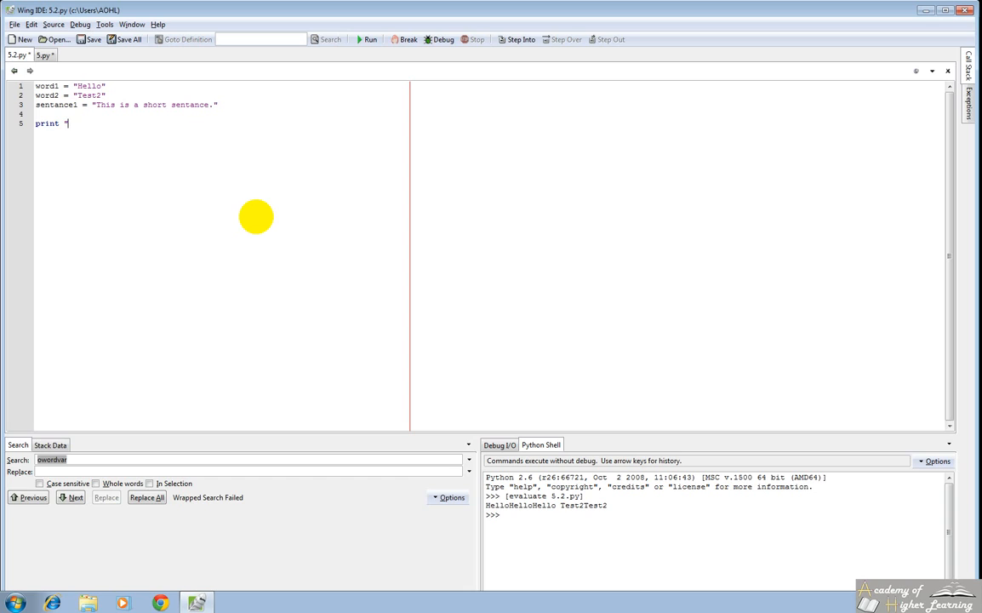
{"action": "type", "text": "this is a"}
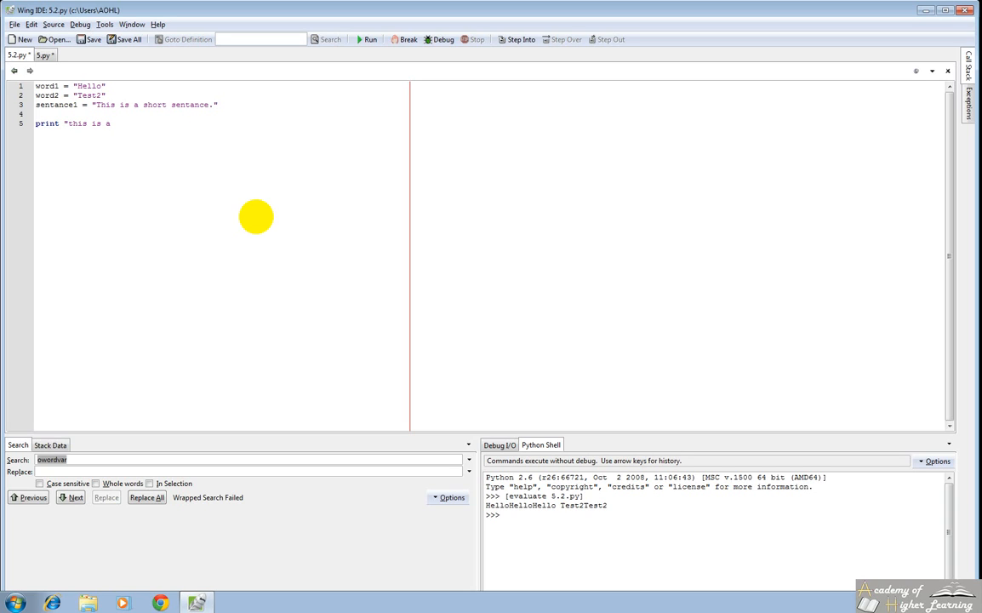
{"action": "type", "text": "\"quote\""}
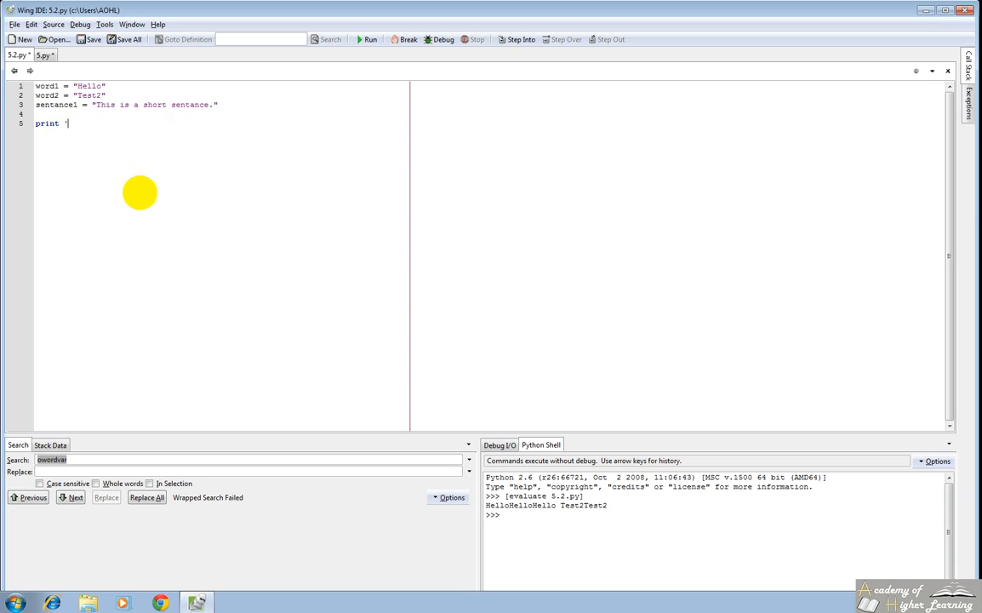
{"action": "type", "text": "This"}
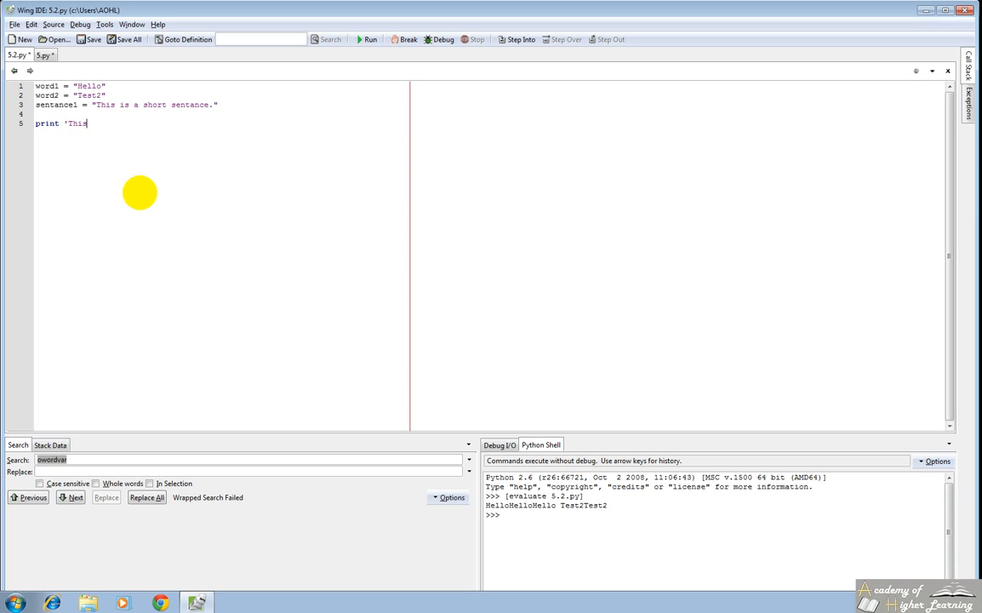
{"action": "type", "text": "is a \"quote\""}
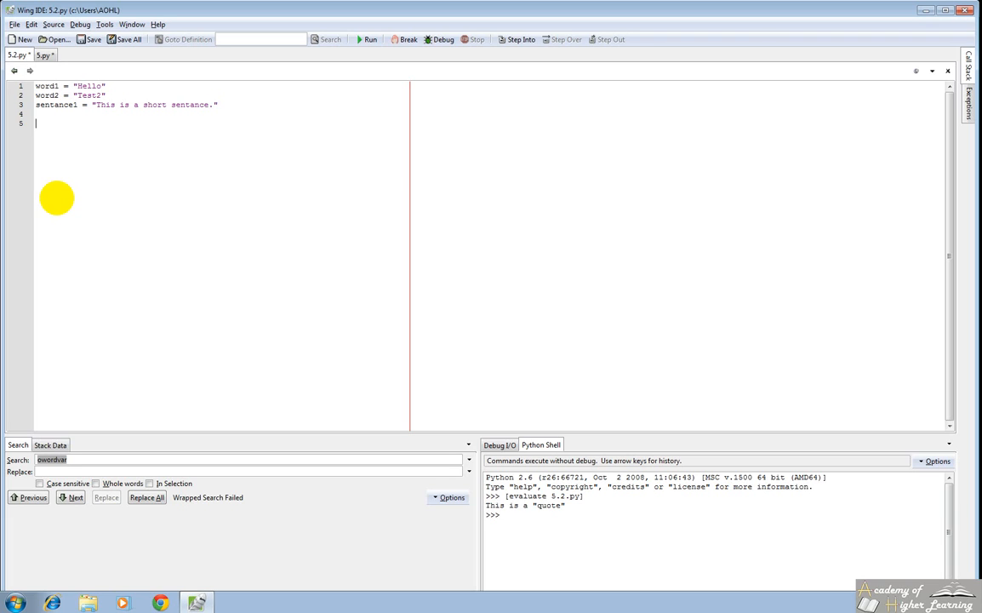
Add print word1[3] and run the script to print l
{"action": "type", "text": "s"}
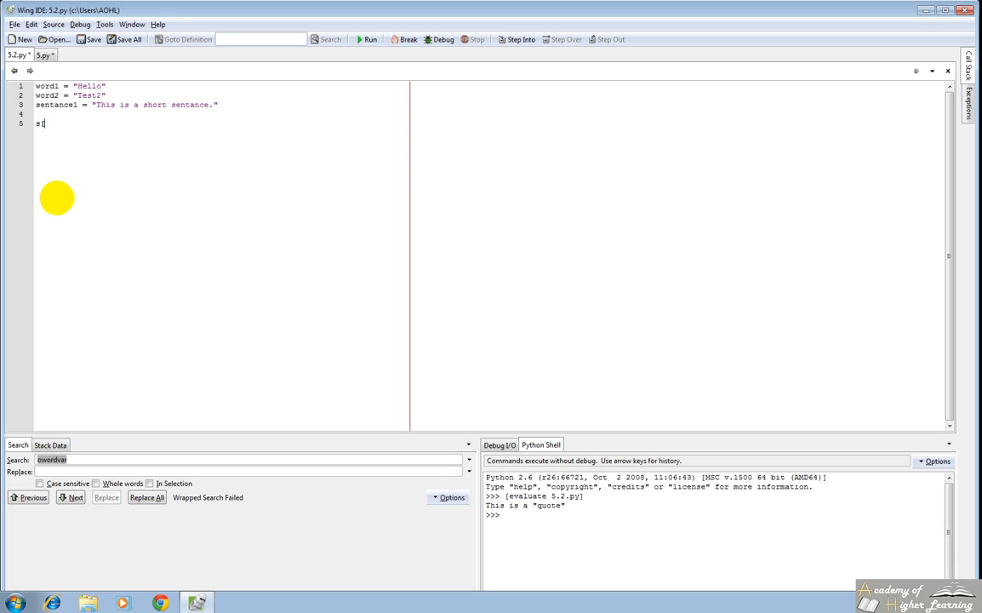
{"action": "type", "text": "word1p3"}
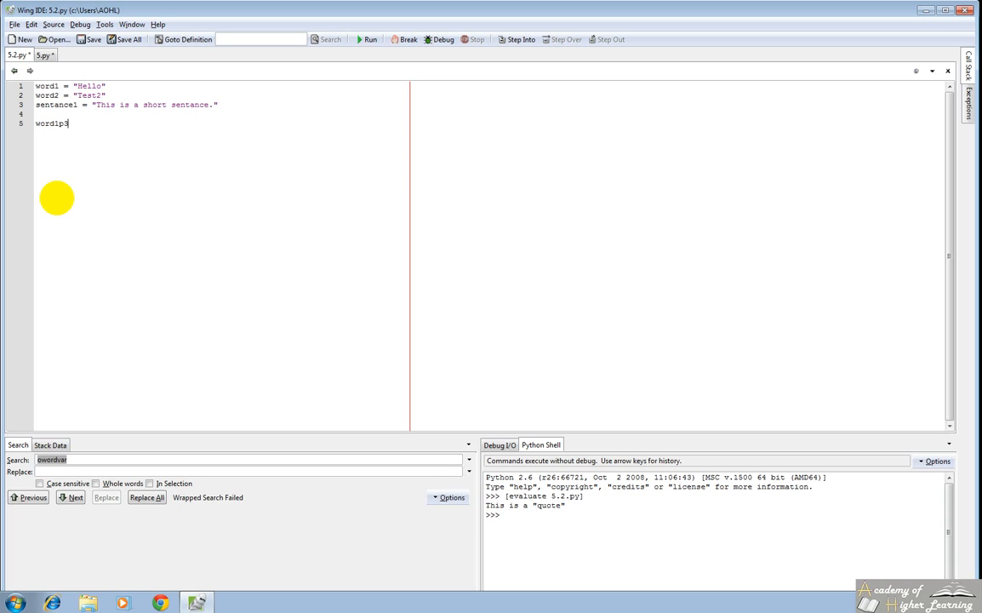
{"action": "type", "text": "[3]"}
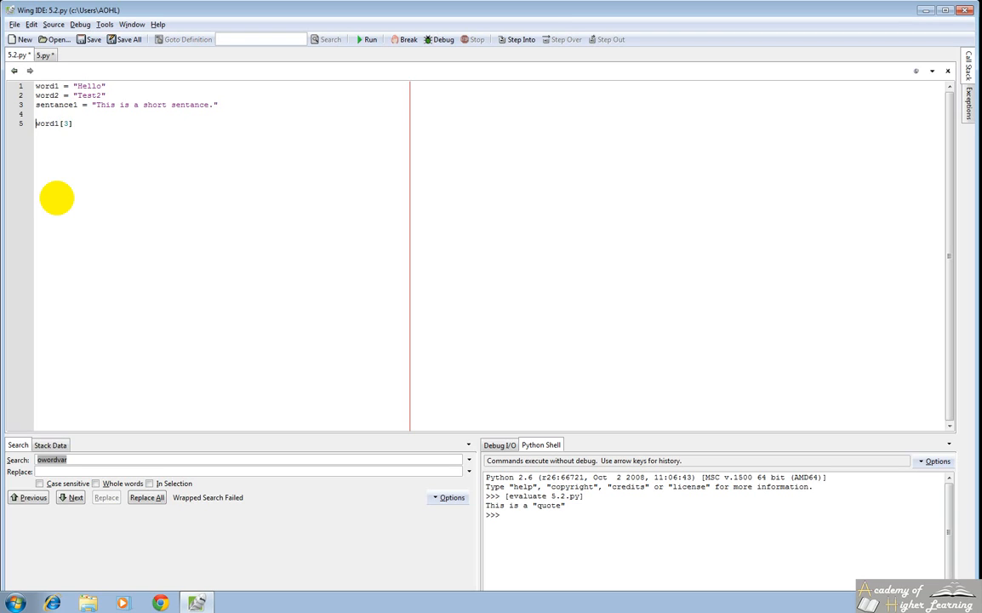
{"action": "type", "text": "print"}
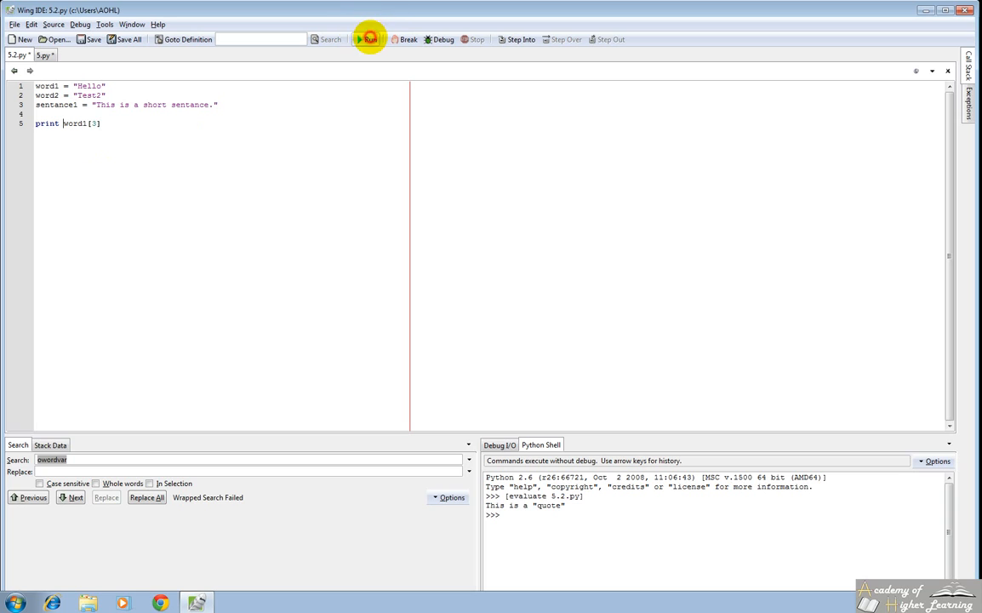
{"action": "left_click", "coordinate": [369, 39]}
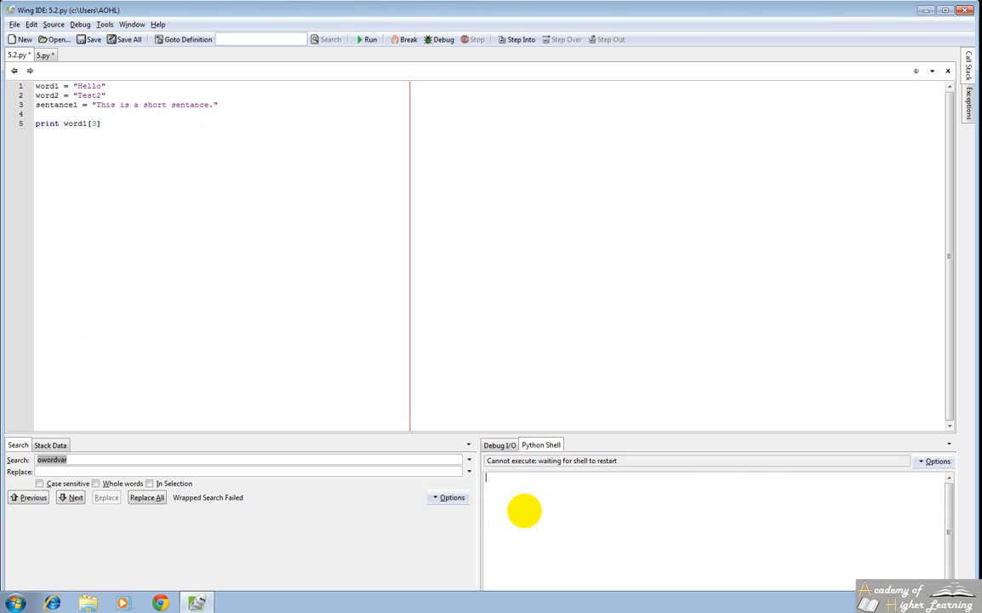
{"action": "left_click", "coordinate": [370, 39]}
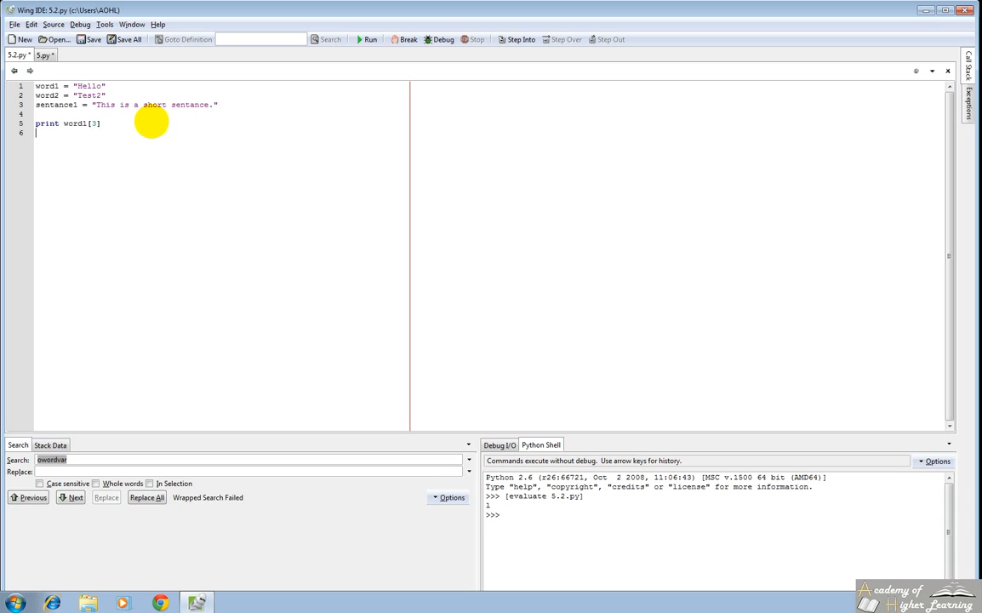
Add word1[3] = "t" and run to see the str item-assignment TypeError
{"action": "type", "text": "word1"}
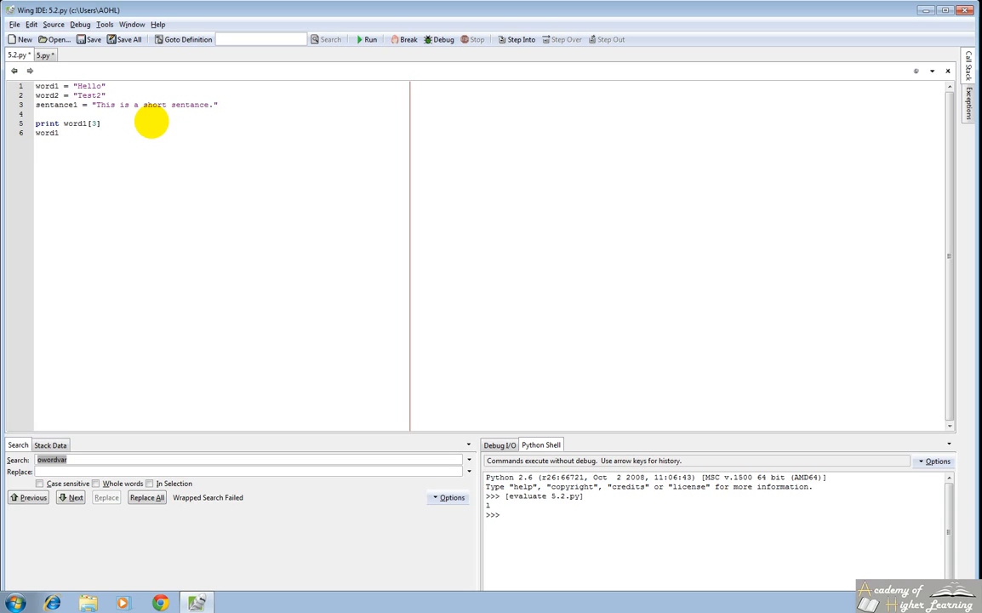
{"action": "type", "text": "[3] ="}
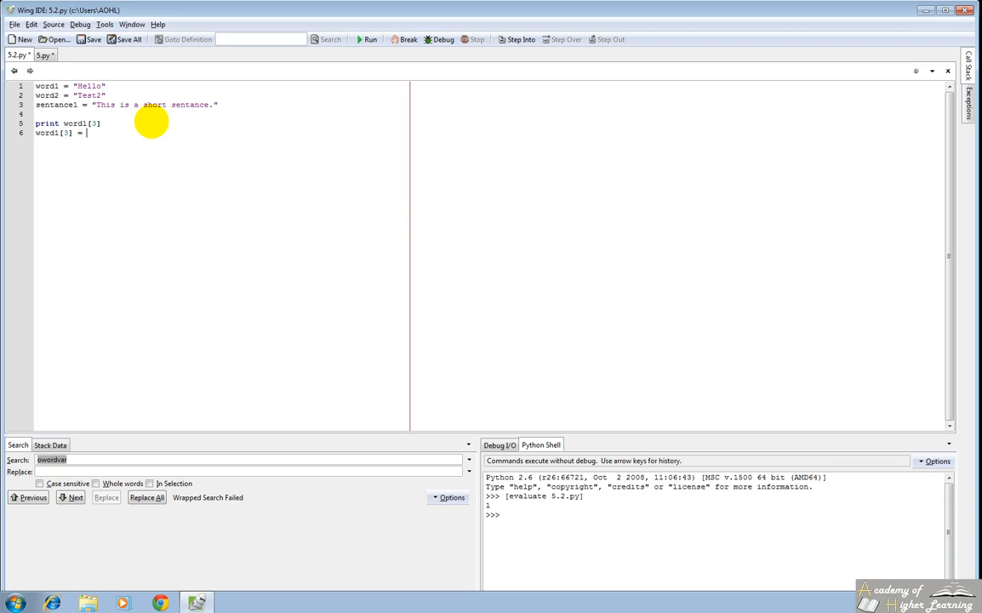
{"action": "type", "text": "t"}
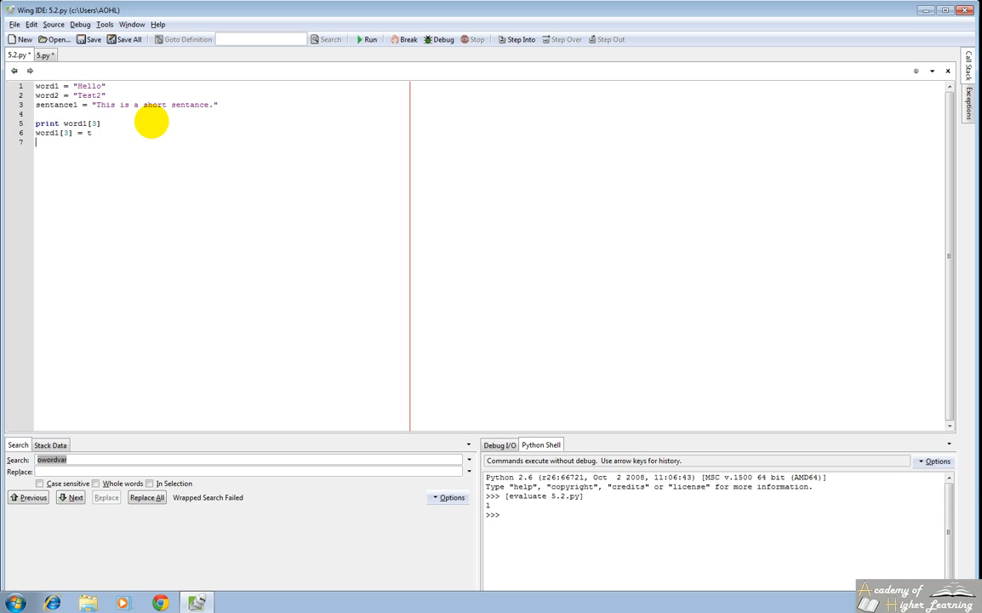
{"action": "mouse_move", "coordinate": [109, 140]}
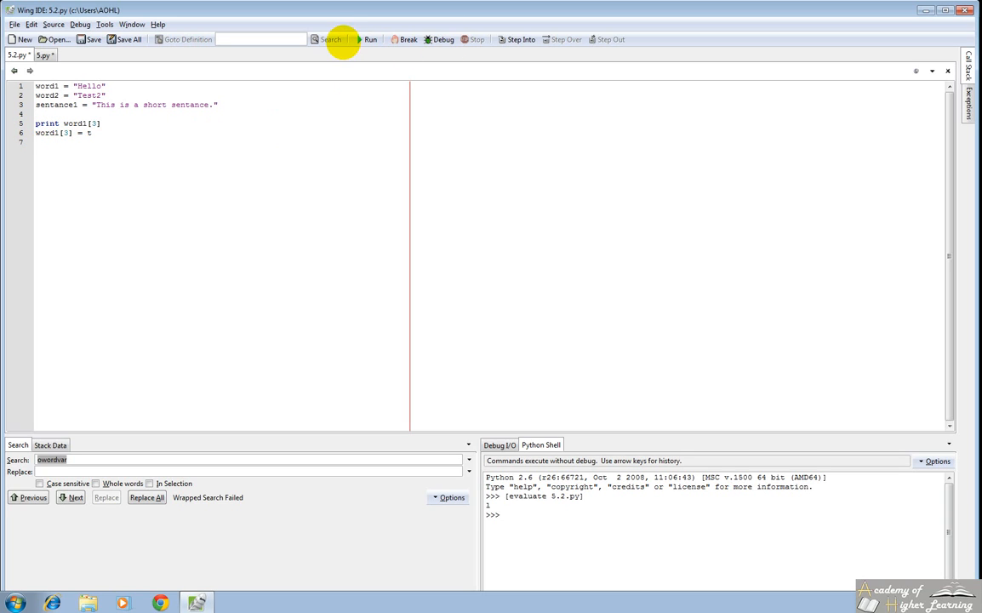
{"action": "left_click", "coordinate": [369, 39]}
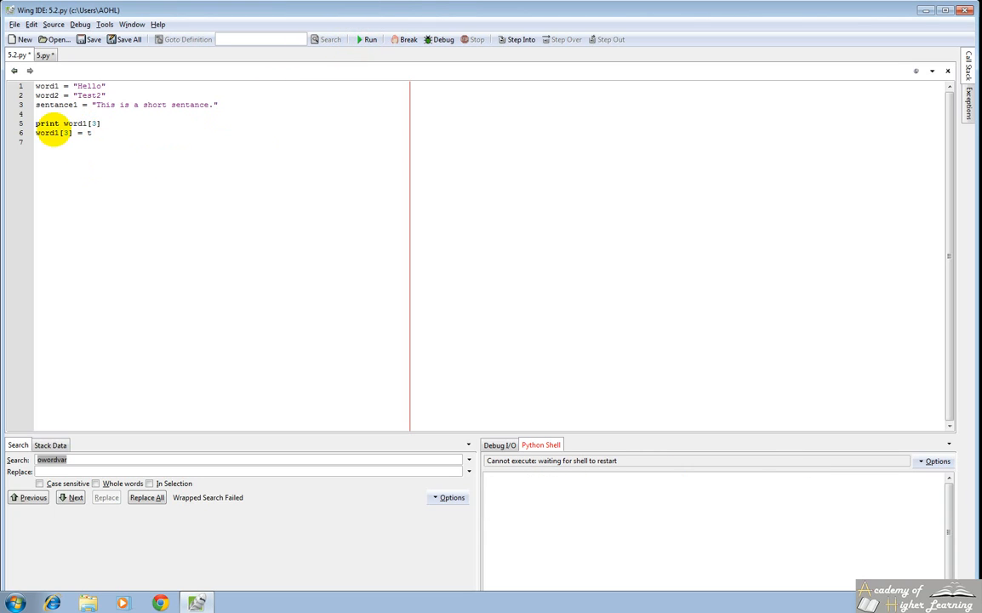
{"action": "left_click", "coordinate": [368, 39]}
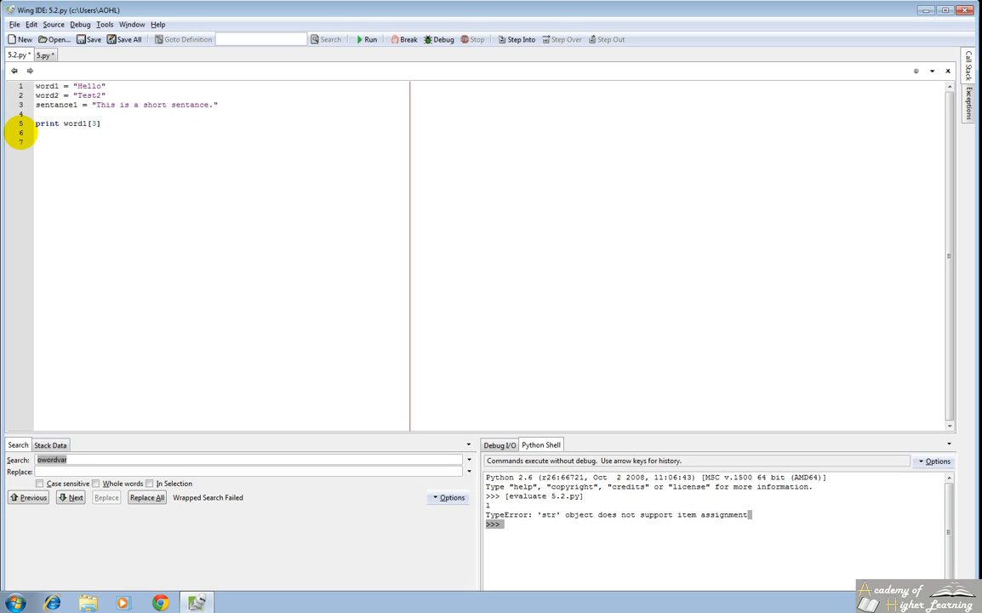
Rebuild word1 as word1[:3] + "t" + word1[4:] via slicing
{"action": "type", "text": "word1 = word1[:"}
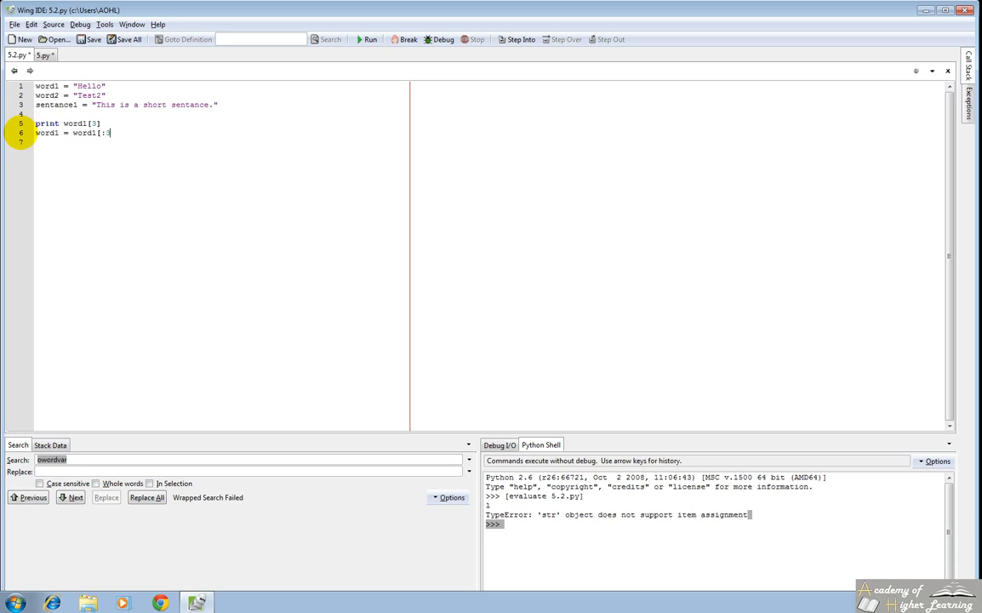
{"action": "type", "text": "3"}
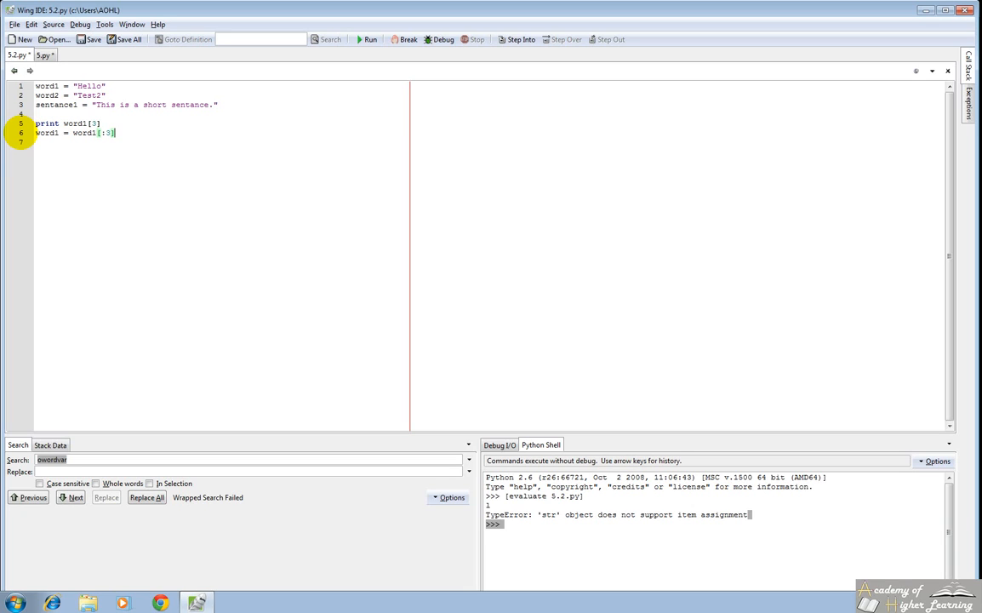
{"action": "type", "text": "+"}
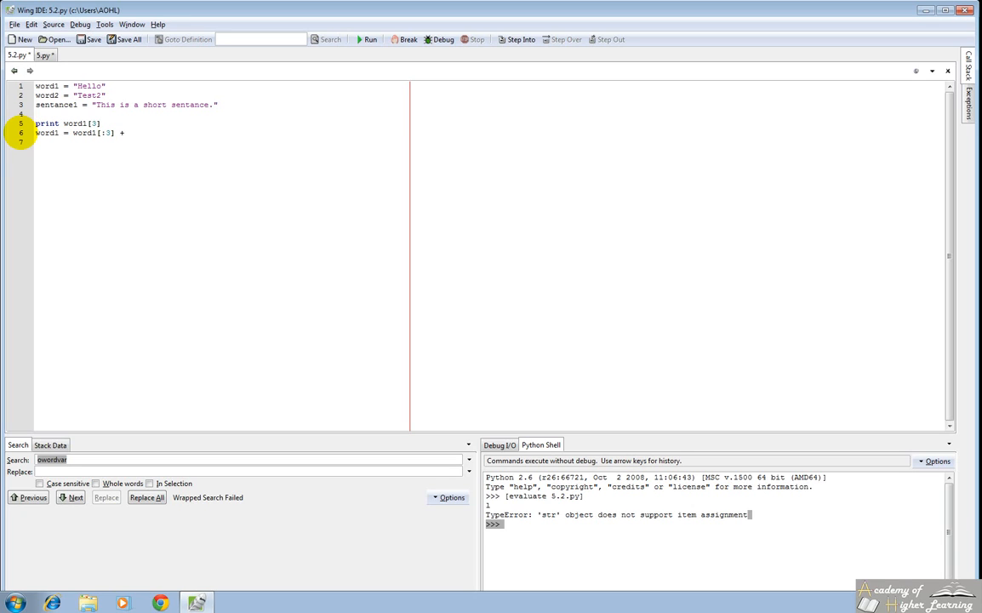
{"action": "type", "text": "\"t\""}
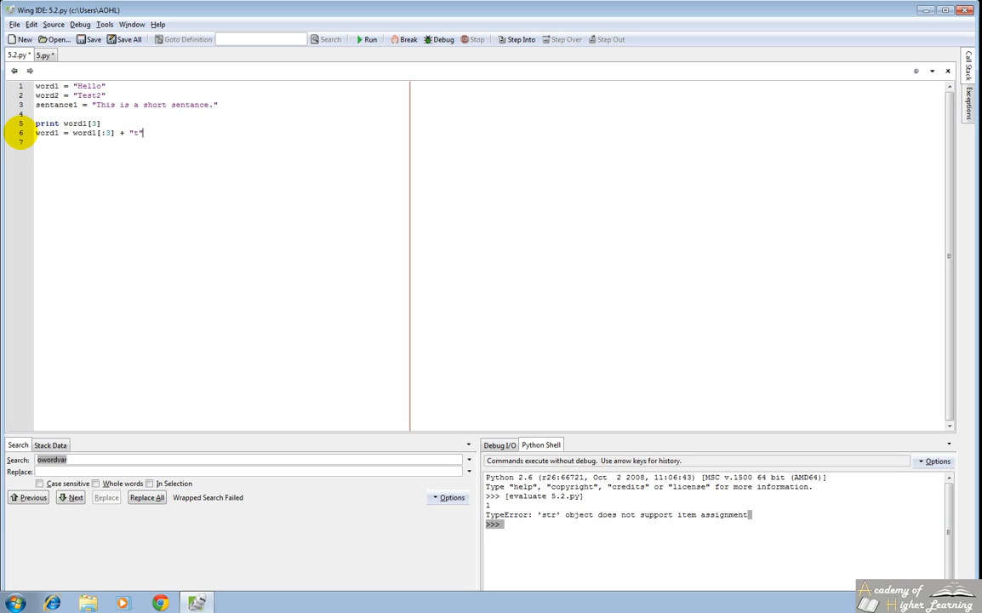
{"action": "type", "text": "+ word1"}
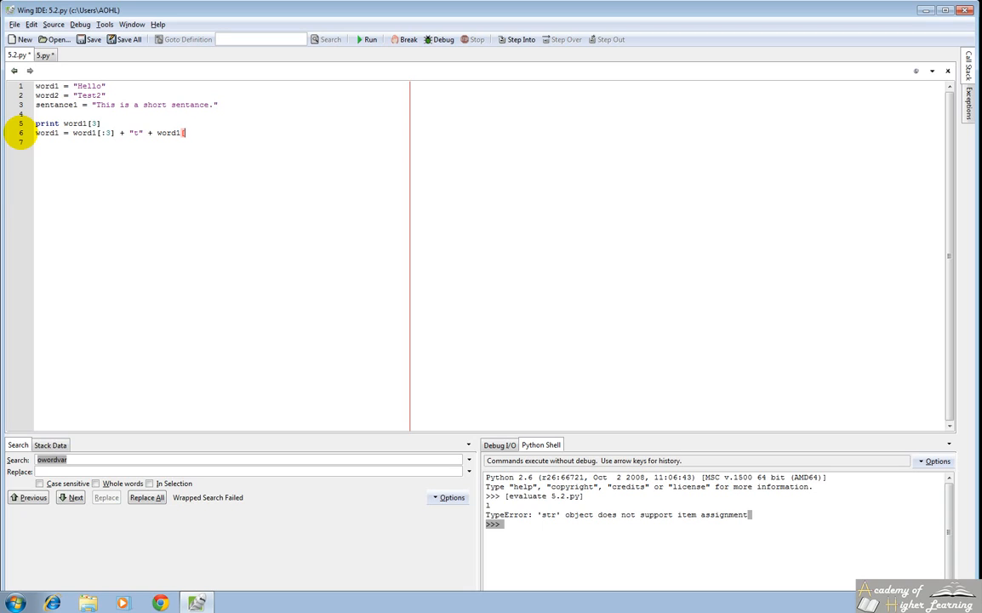
{"action": "type", "text": "[1:]"}
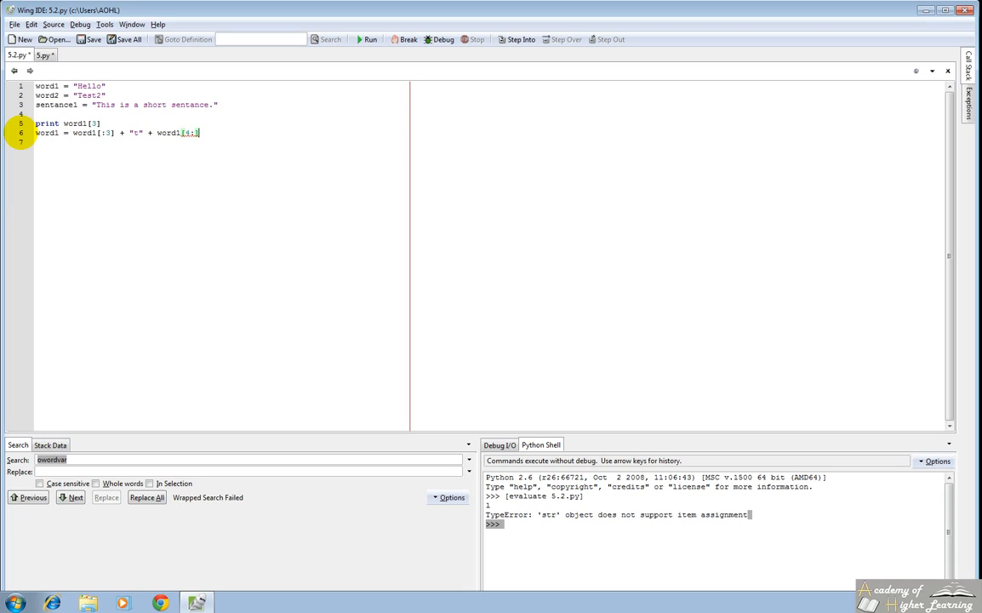
Add print word1 and run the script so the shell prints Helto
{"action": "left_click", "coordinate": [367, 40]}
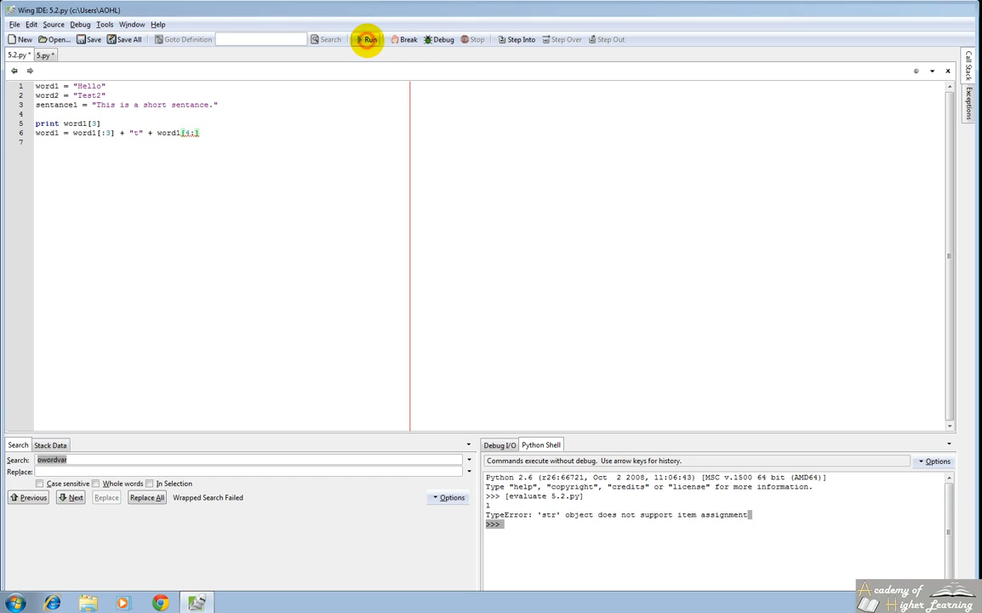
{"action": "left_click", "coordinate": [370, 39]}
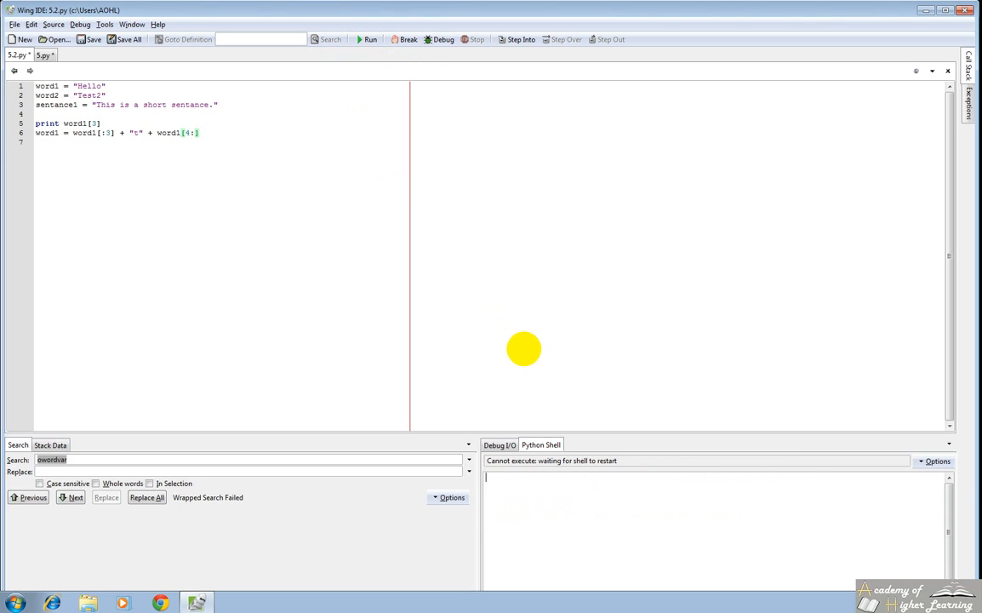
{"action": "left_click", "coordinate": [369, 39]}
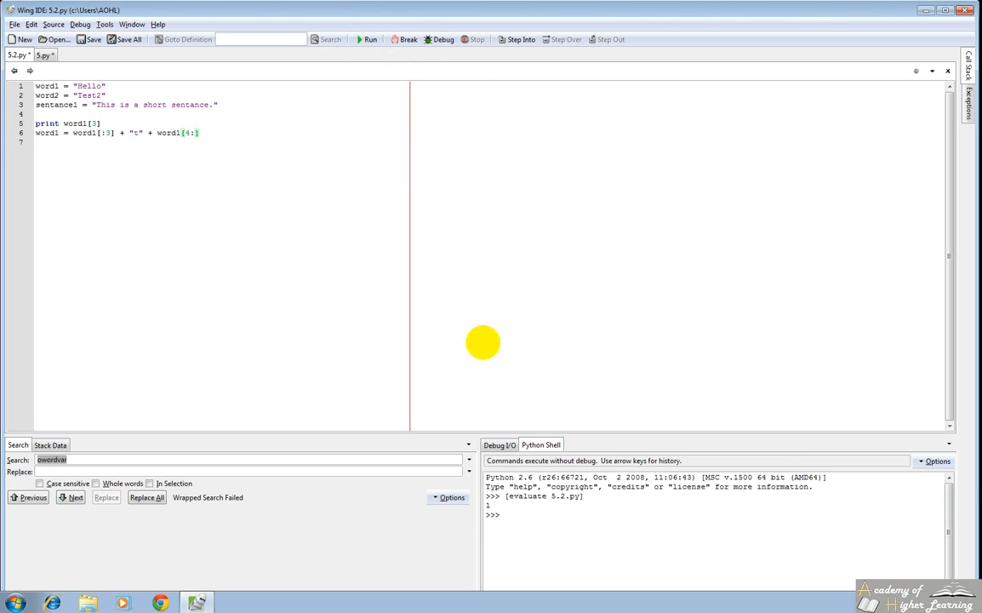
{"action": "mouse_move", "coordinate": [256, 153]}
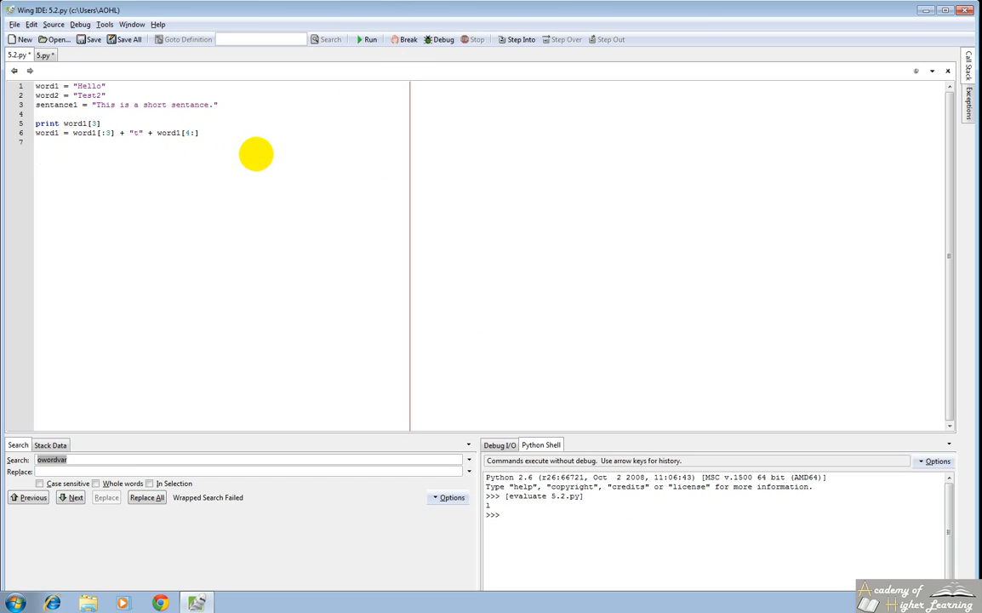
{"action": "type", "text": "print word1"}
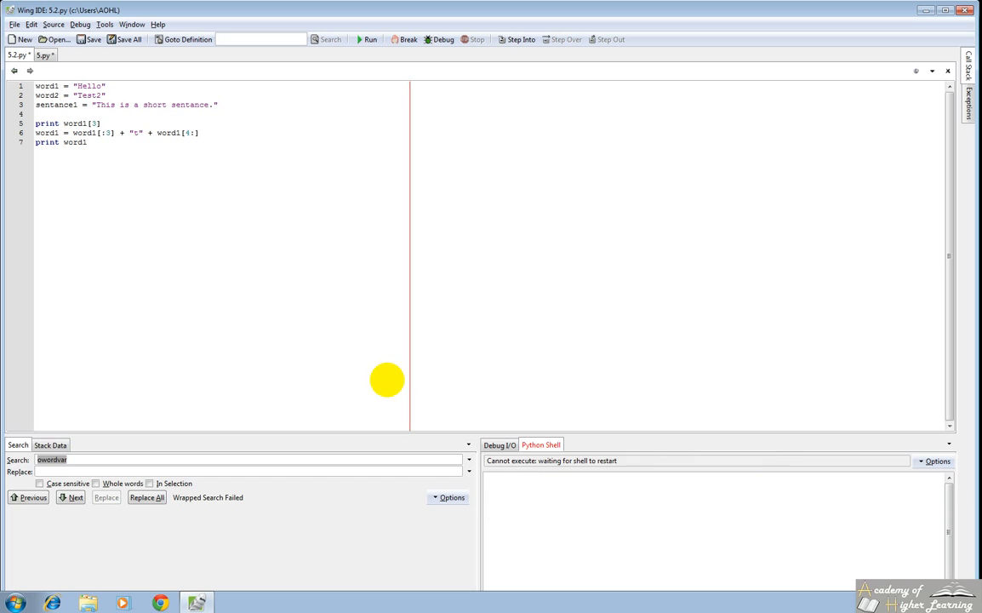
{"action": "left_click", "coordinate": [368, 40]}
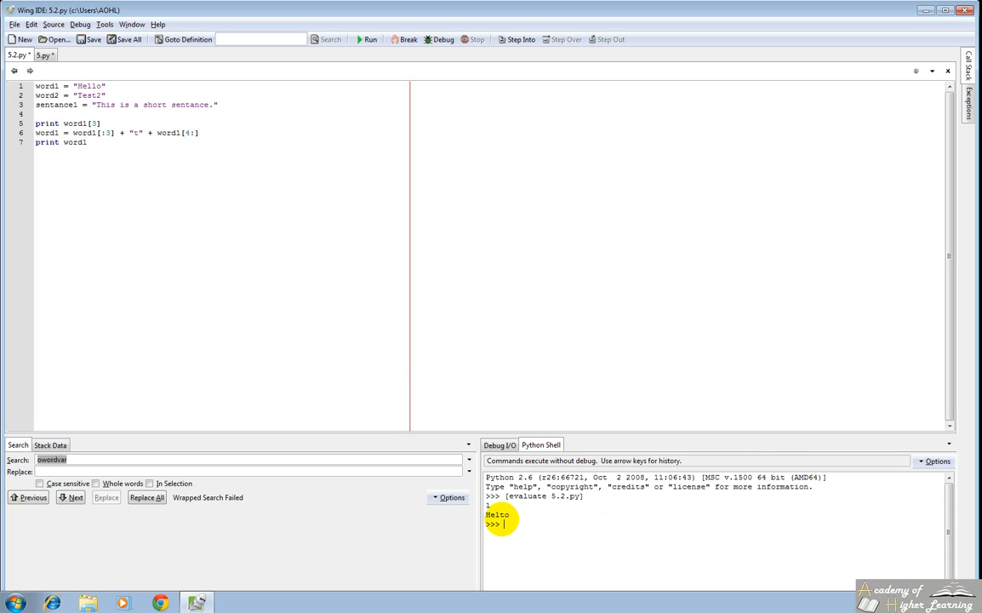